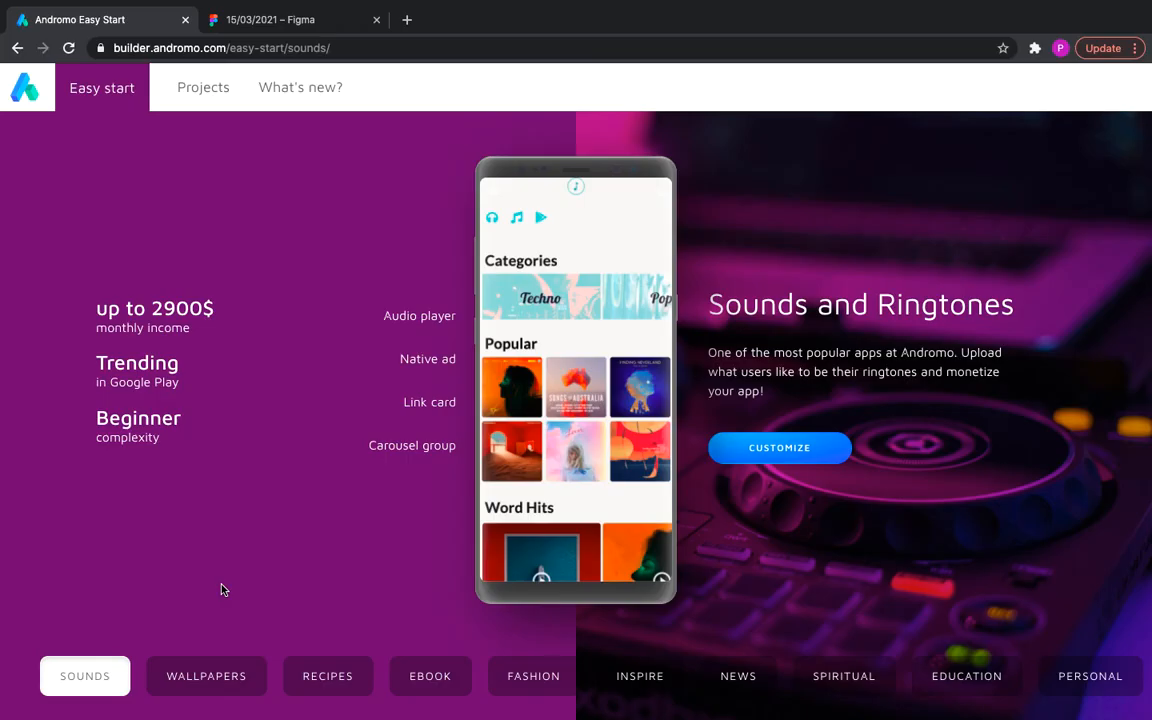
Step: Preview the Wallpapers, Ebook, Fashion, InspireFly and Spiritual Easy Start templates
click(206, 676)
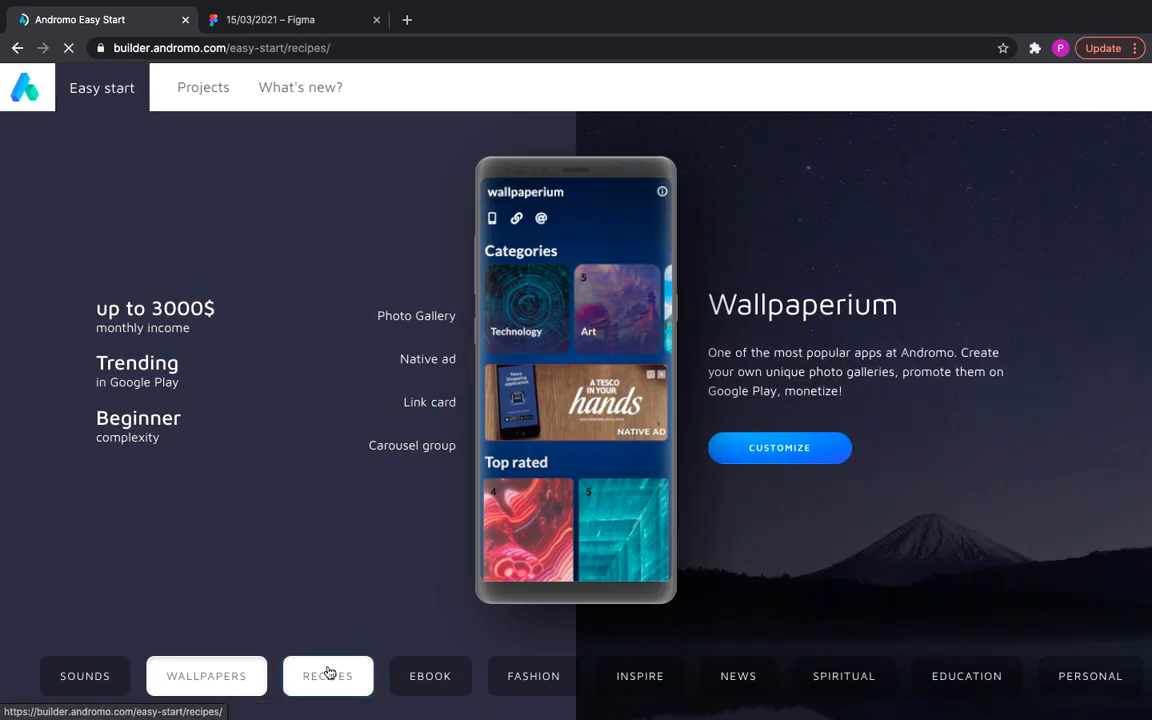
click(430, 676)
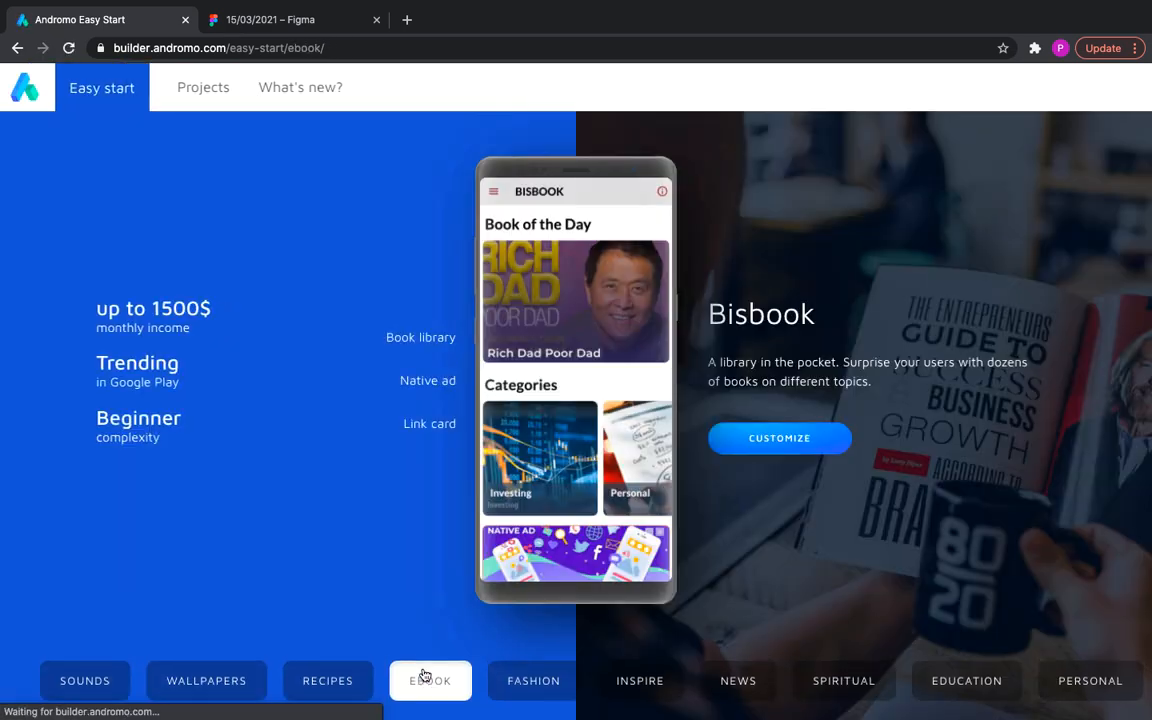
click(533, 680)
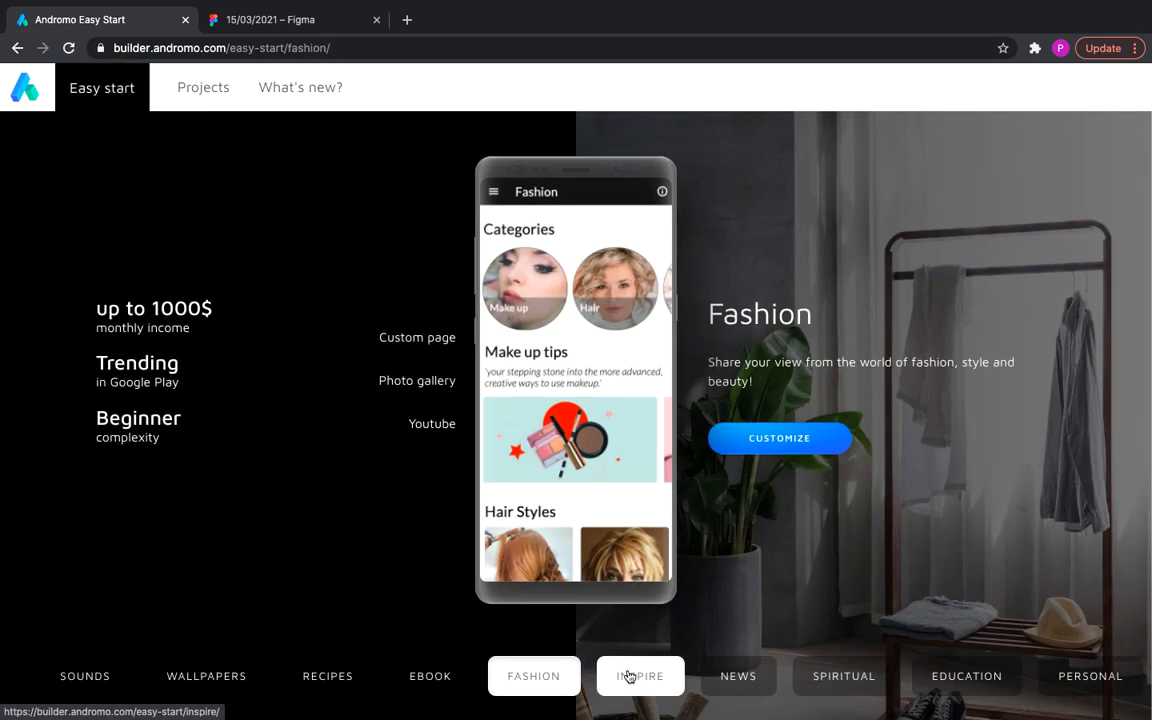
click(639, 676)
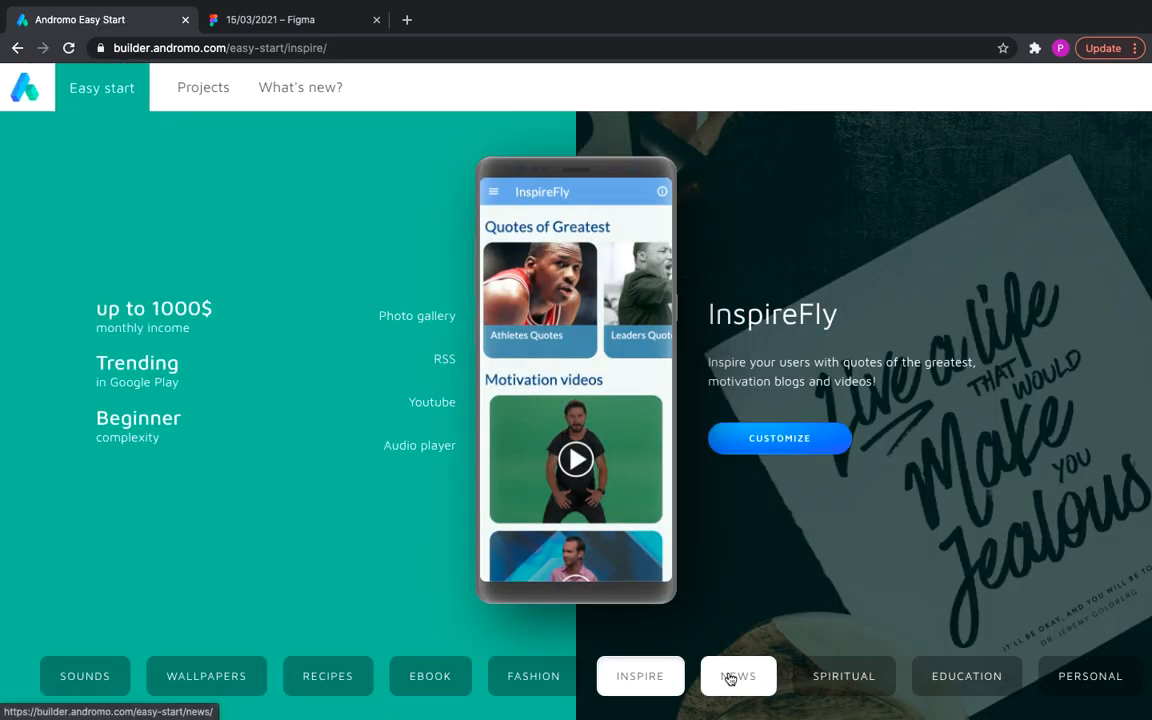
click(843, 675)
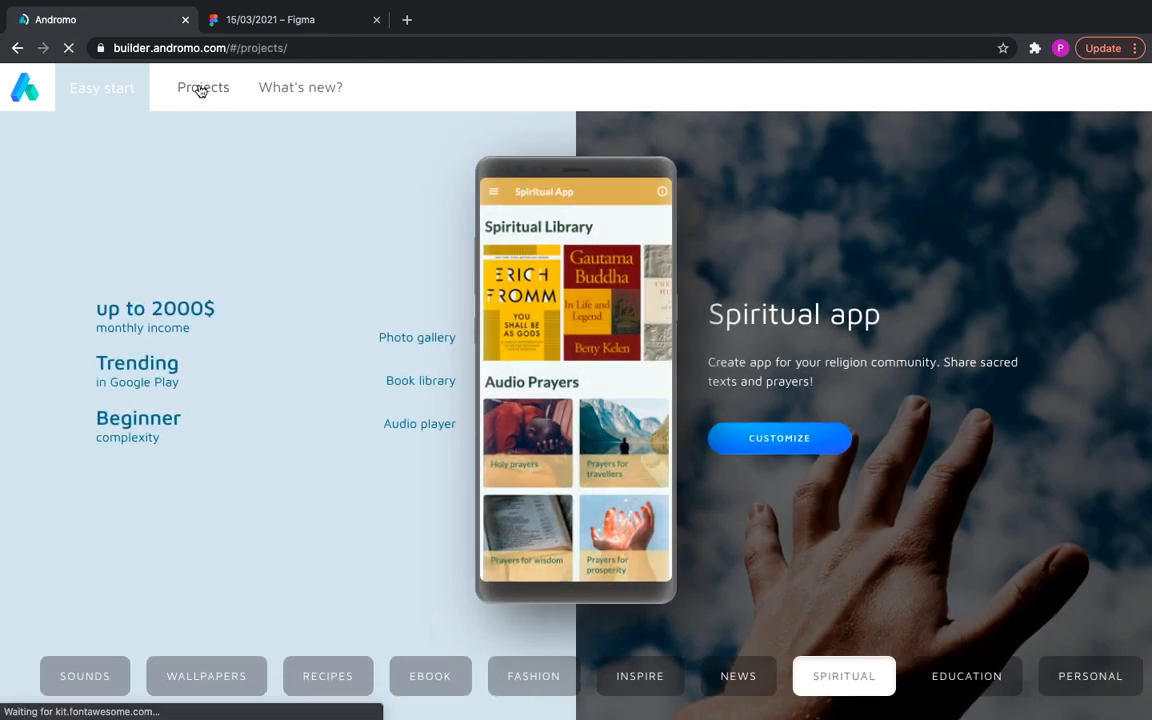
Step: Create a new project named 'Wall px' and dismiss the builder guide tour
click(203, 87)
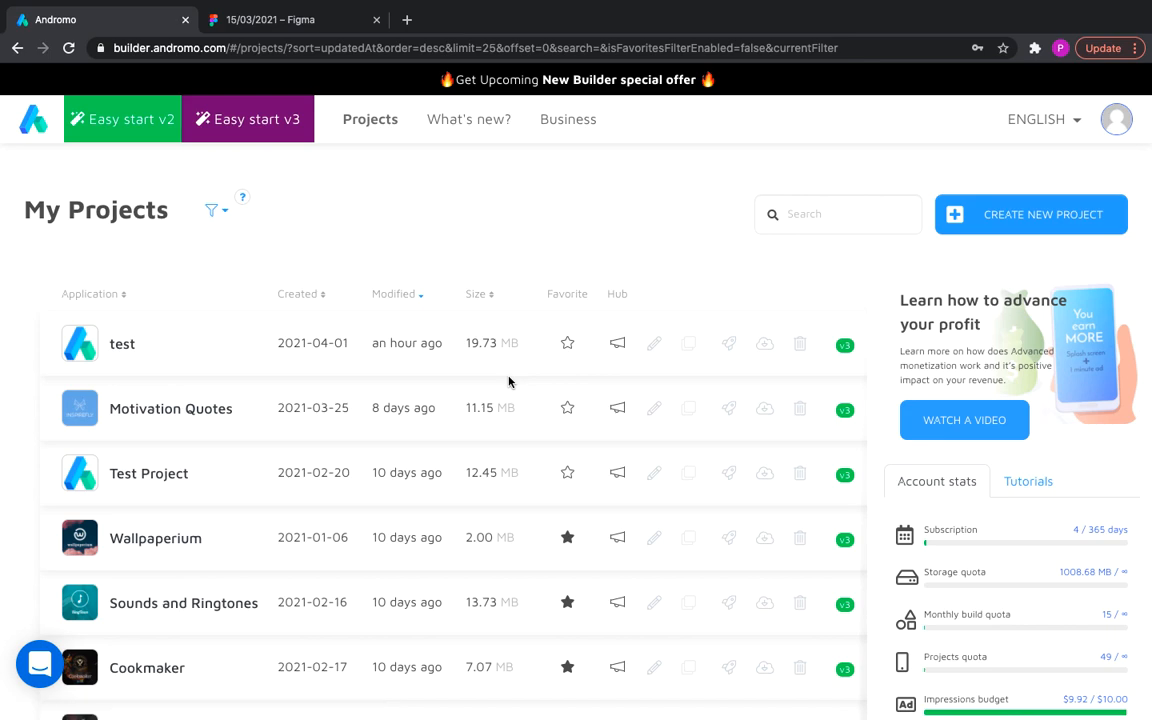
click(1031, 214)
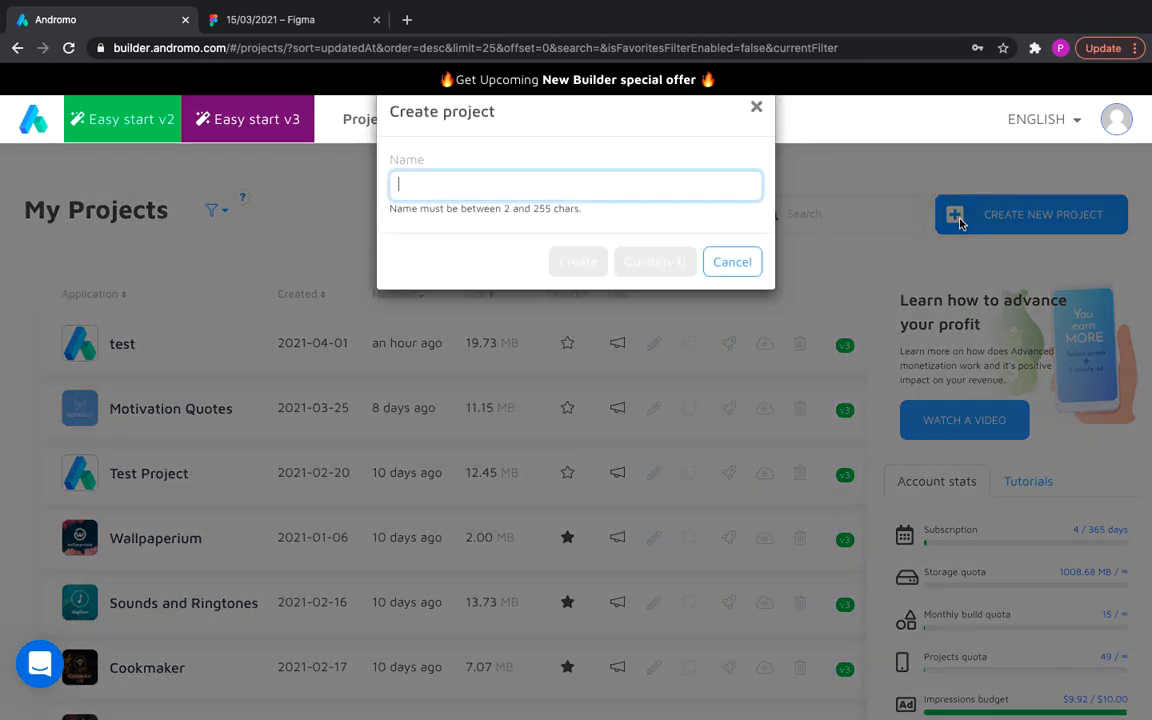
text(Wall)
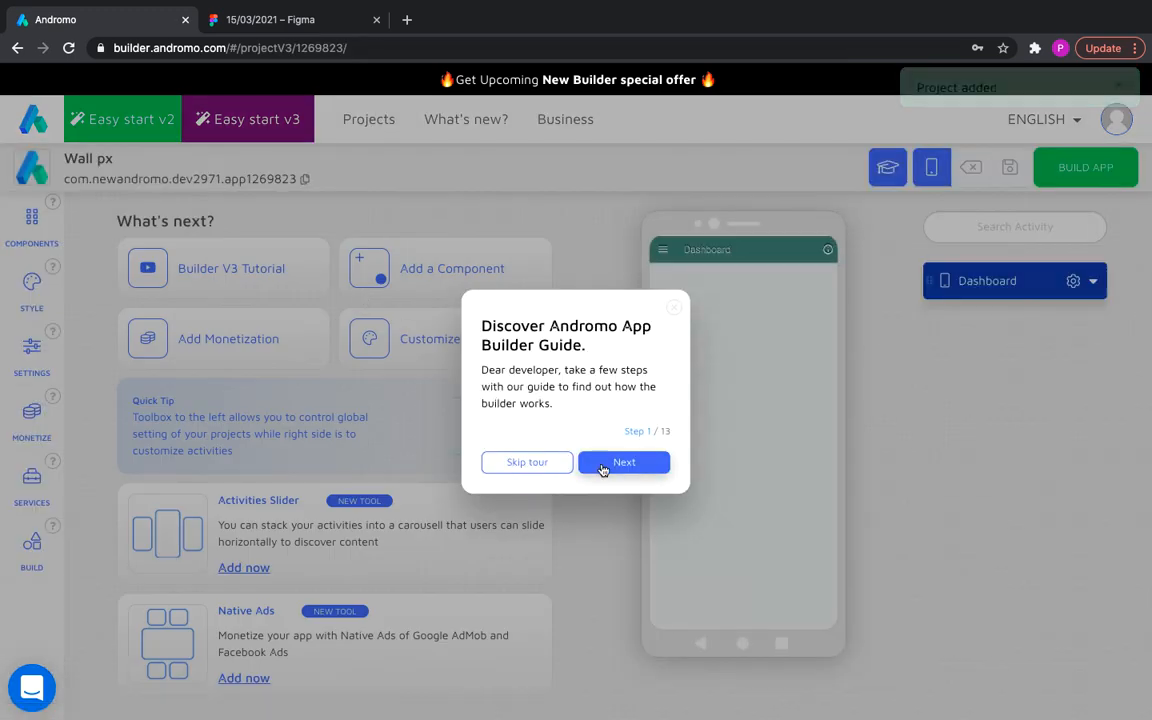
click(623, 462)
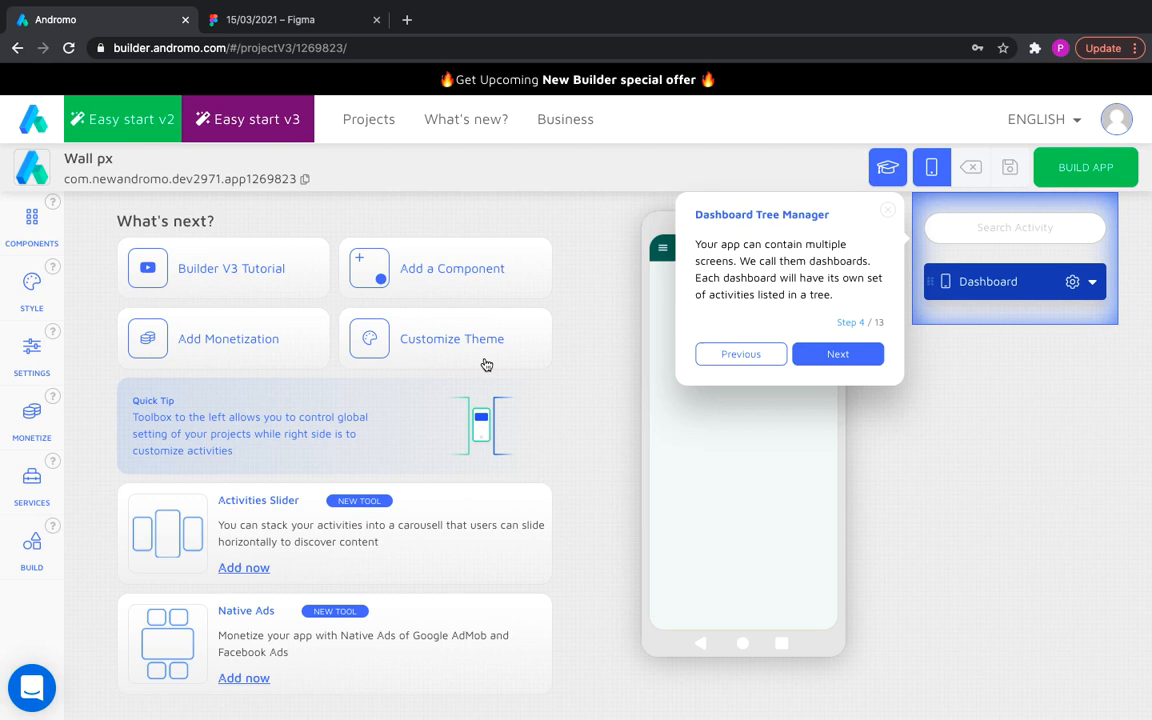
click(837, 353)
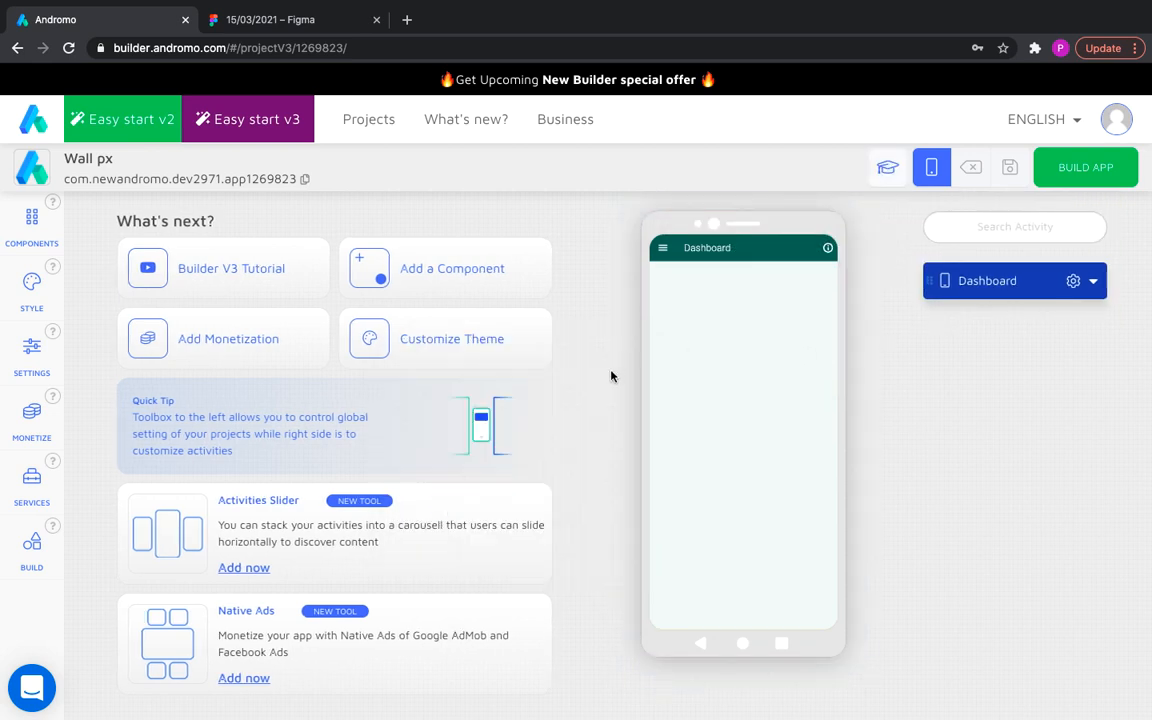
mouse_move(558, 464)
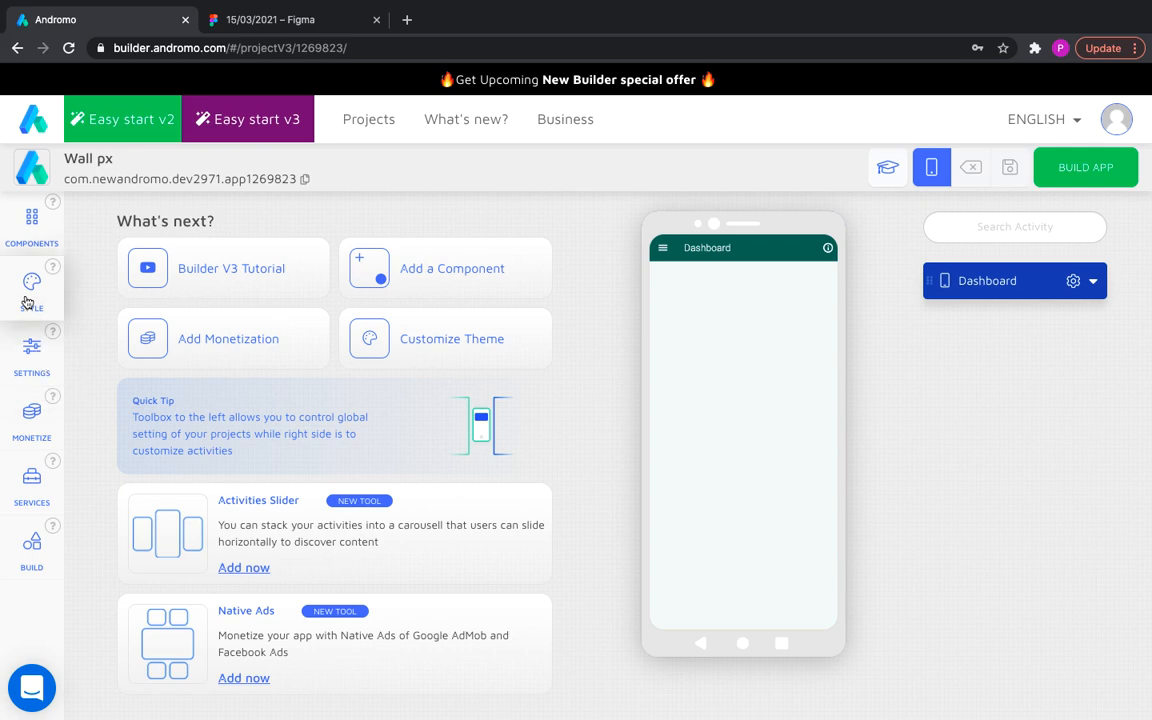
Step: Apply the Palette 2 (Light) colour scheme so the app bar turns magenta
click(31, 287)
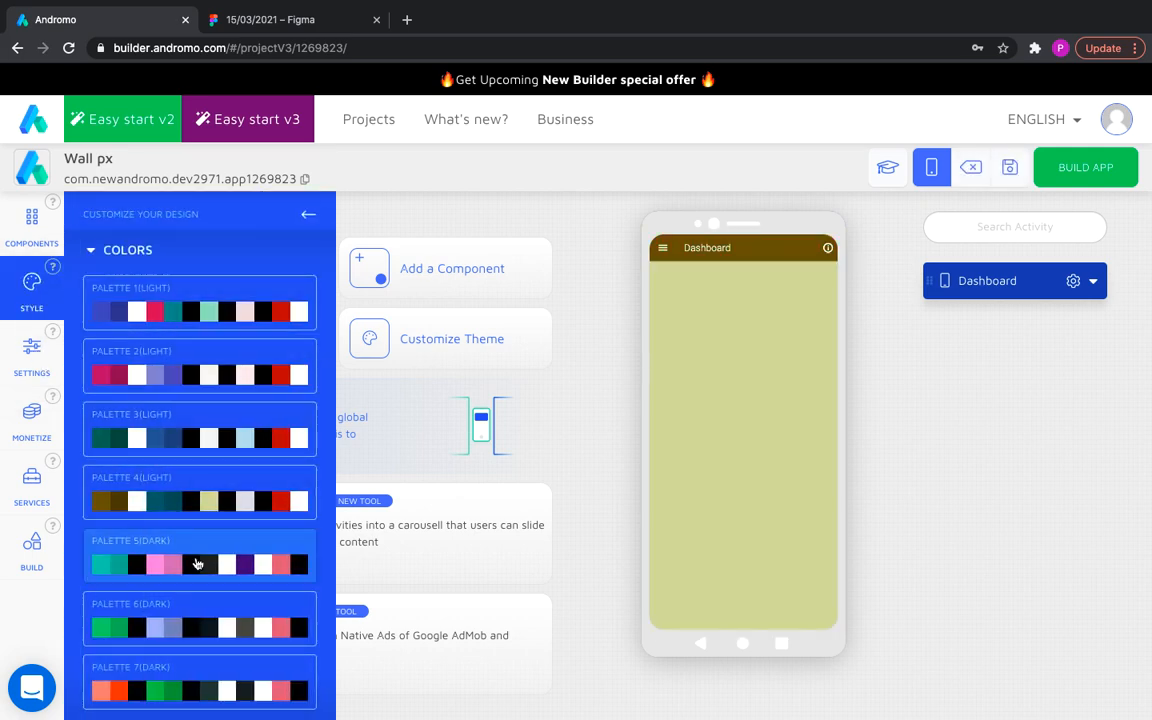
click(199, 375)
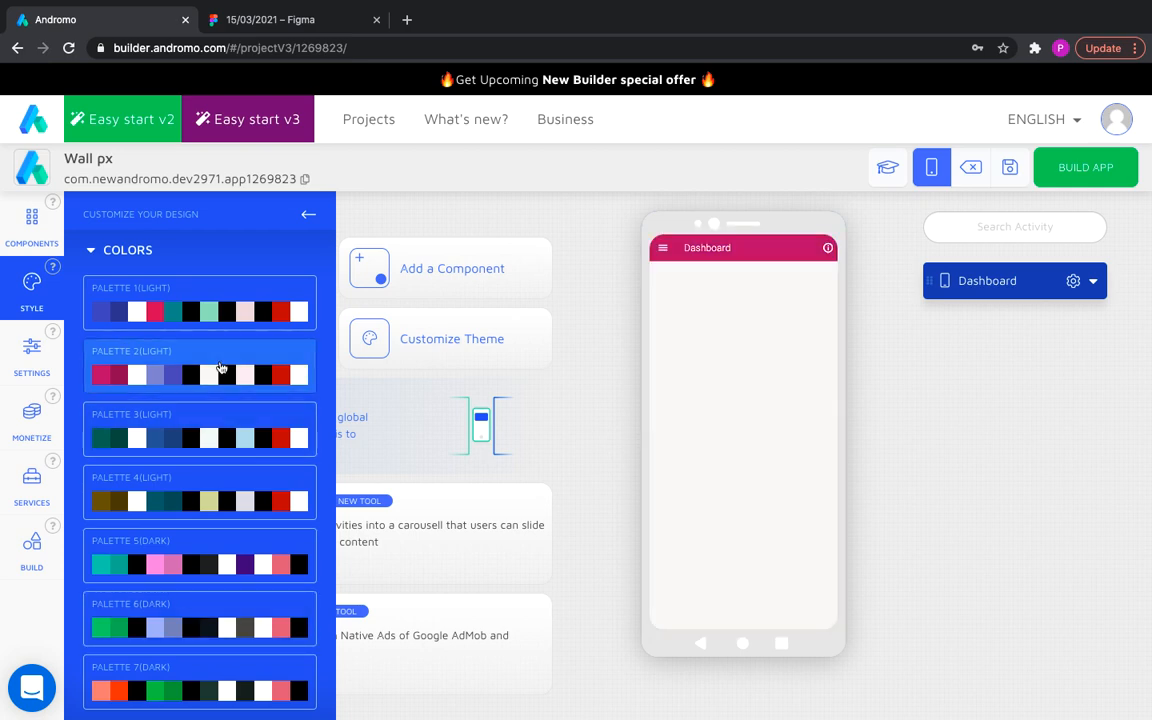
click(308, 214)
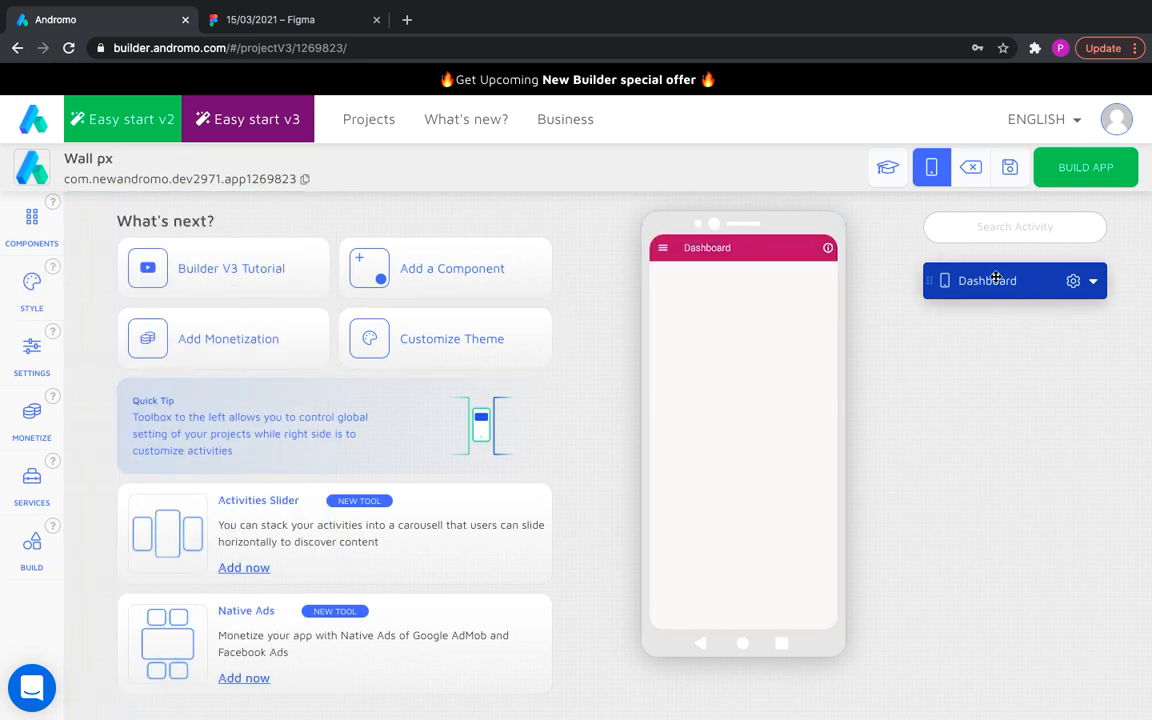
Step: Retitle the dashboard 'Wall px' and enable a custom app bar theme with red background
click(985, 280)
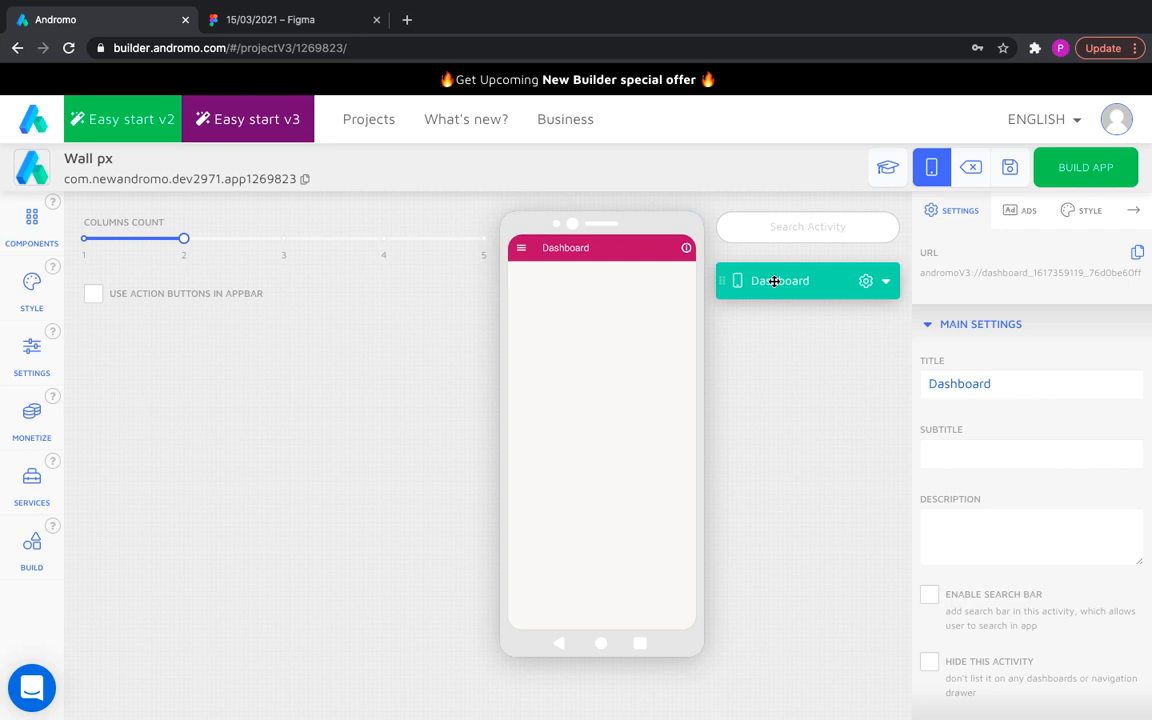
text(Wall px)
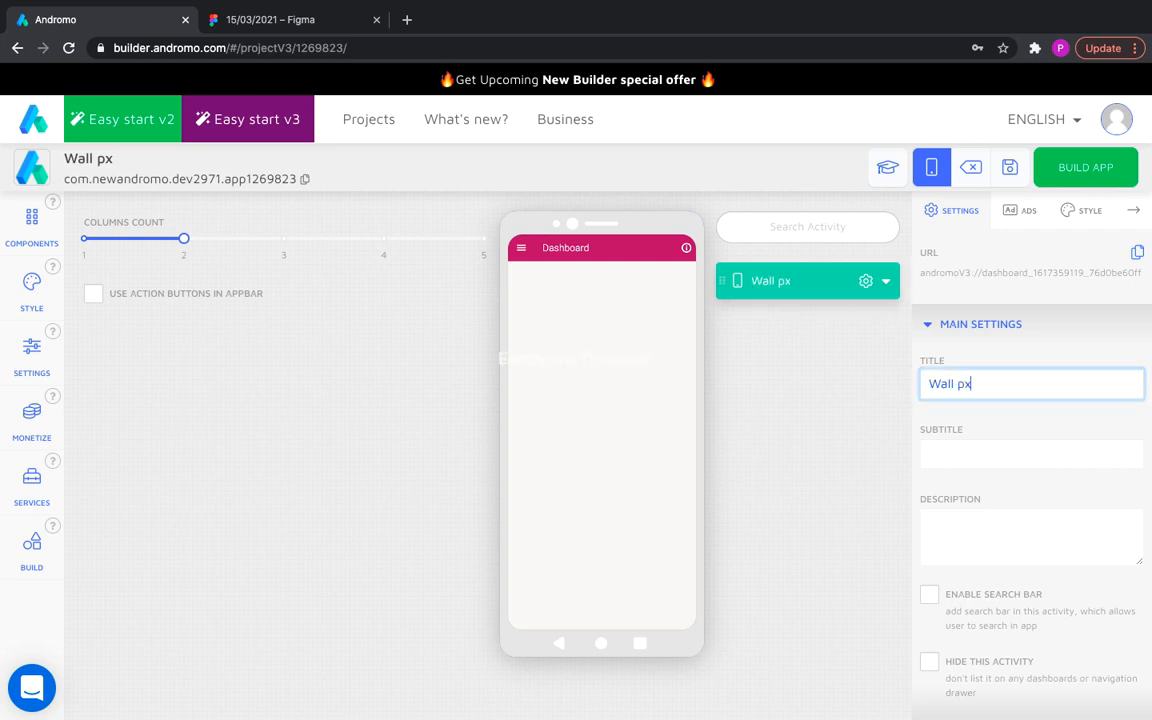
click(1089, 210)
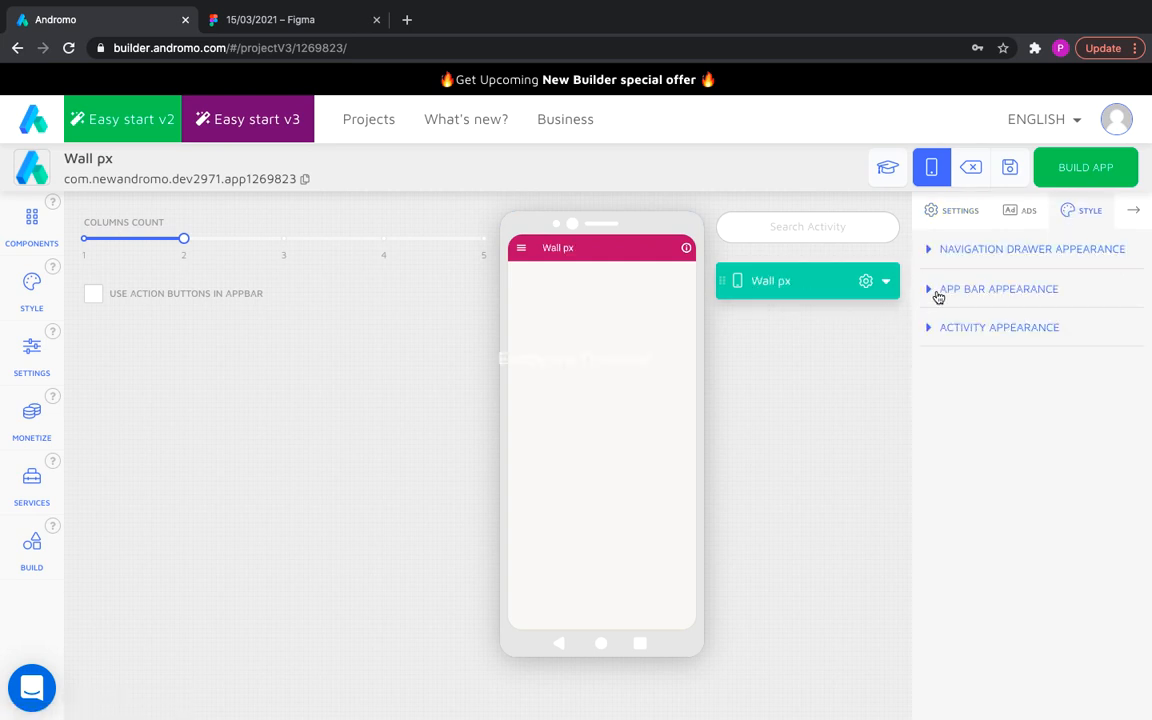
click(997, 289)
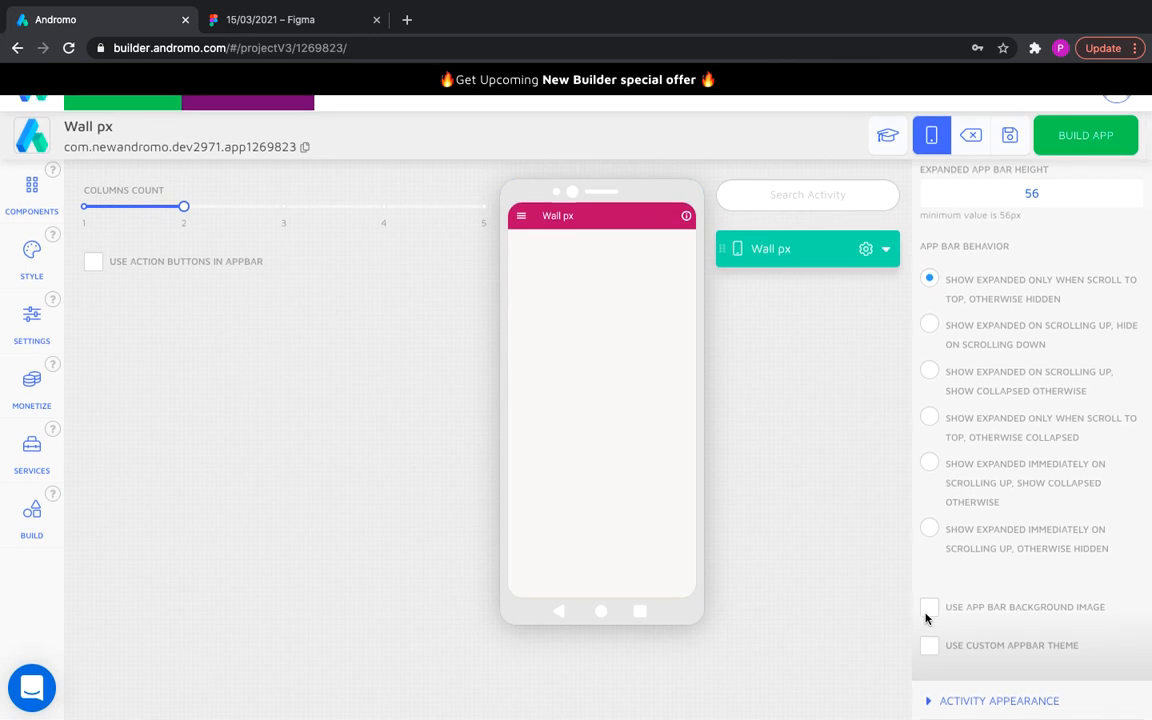
click(929, 645)
text(2)
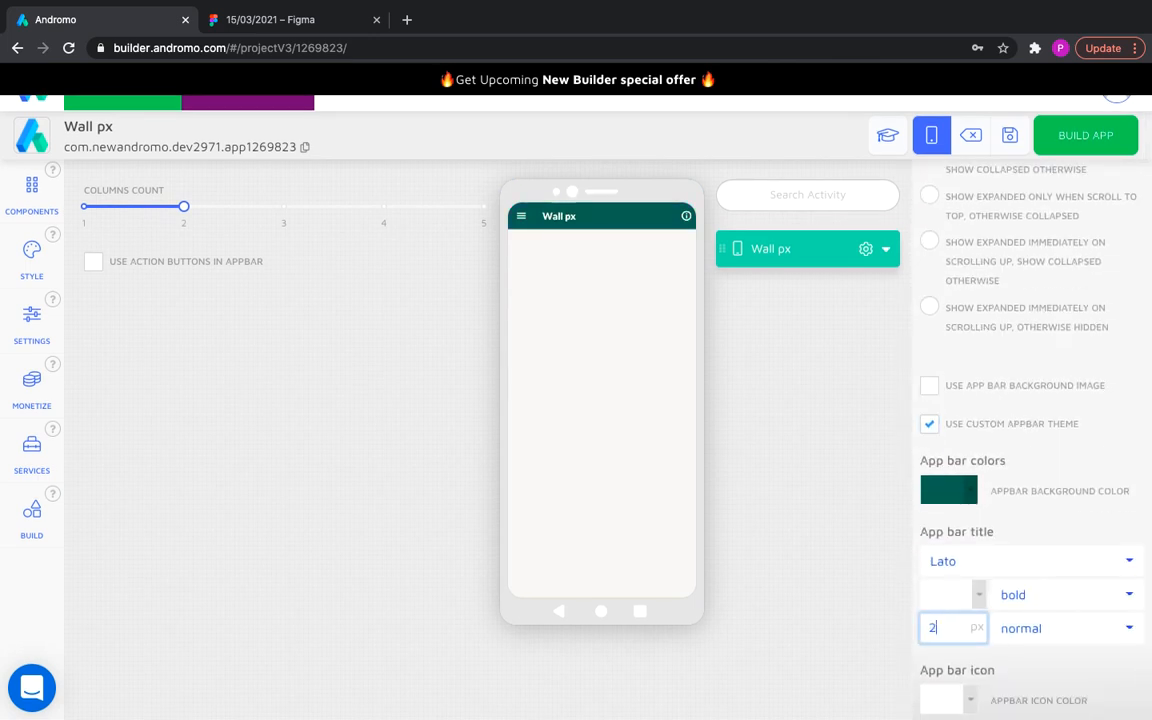
click(947, 490)
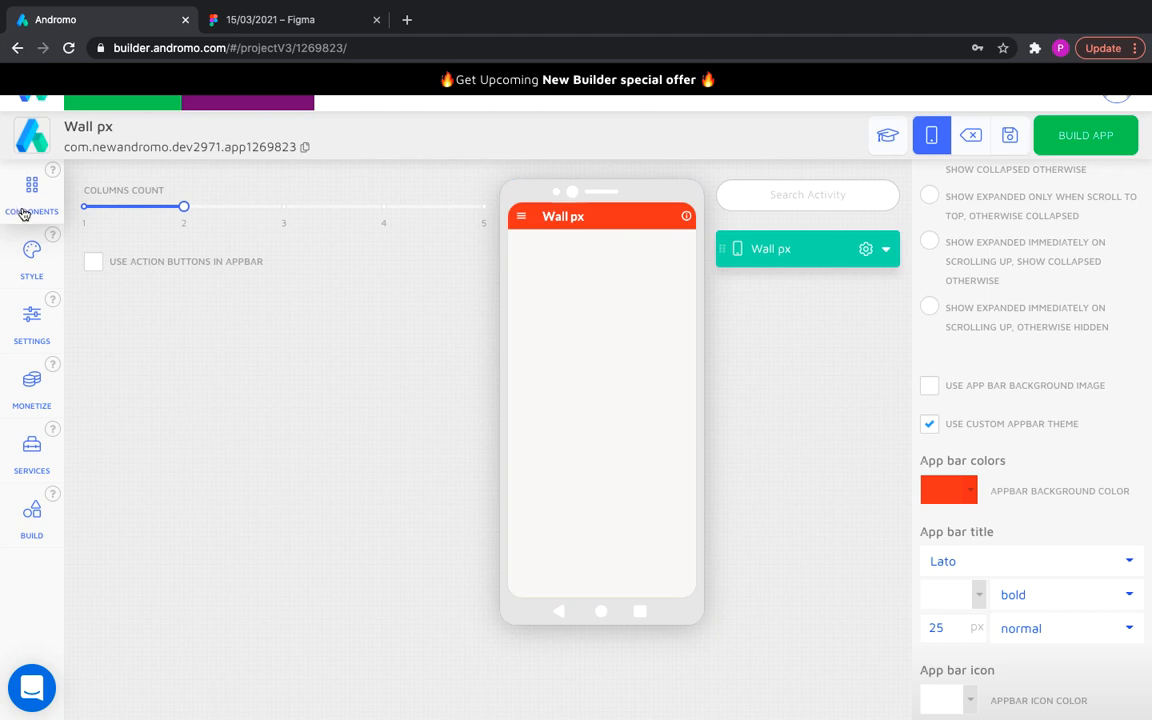
Step: Add a List Group section titled 'Collections' and show its title on the dashboard
click(31, 195)
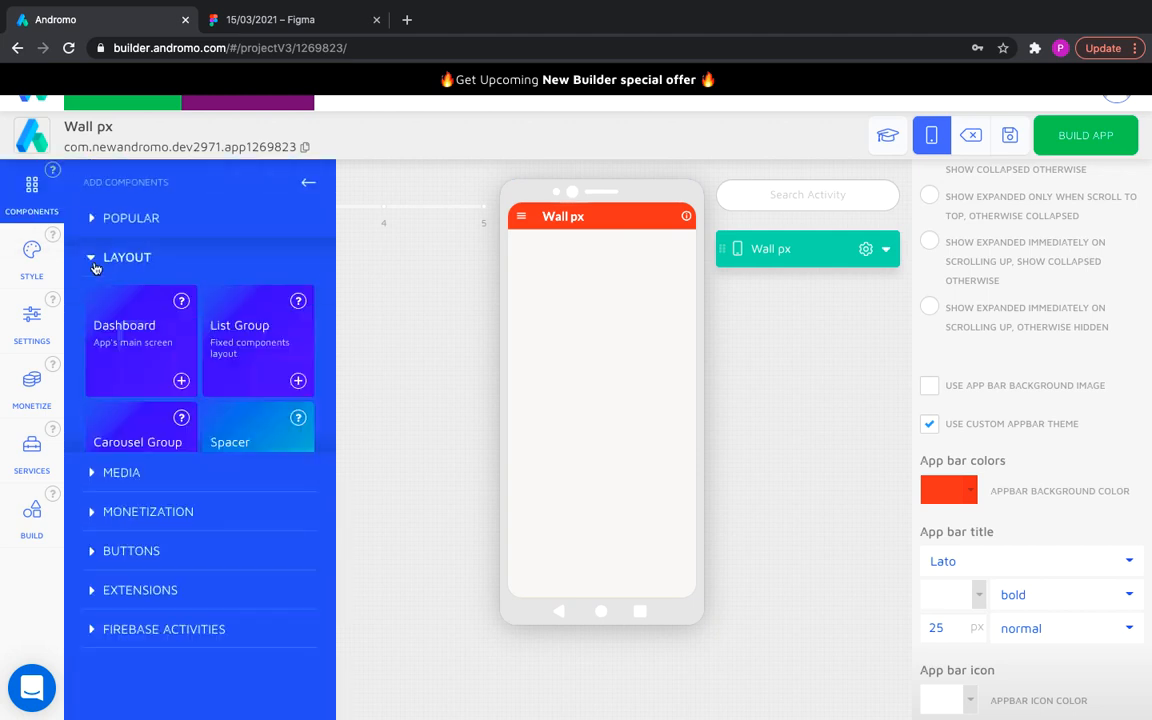
click(298, 381)
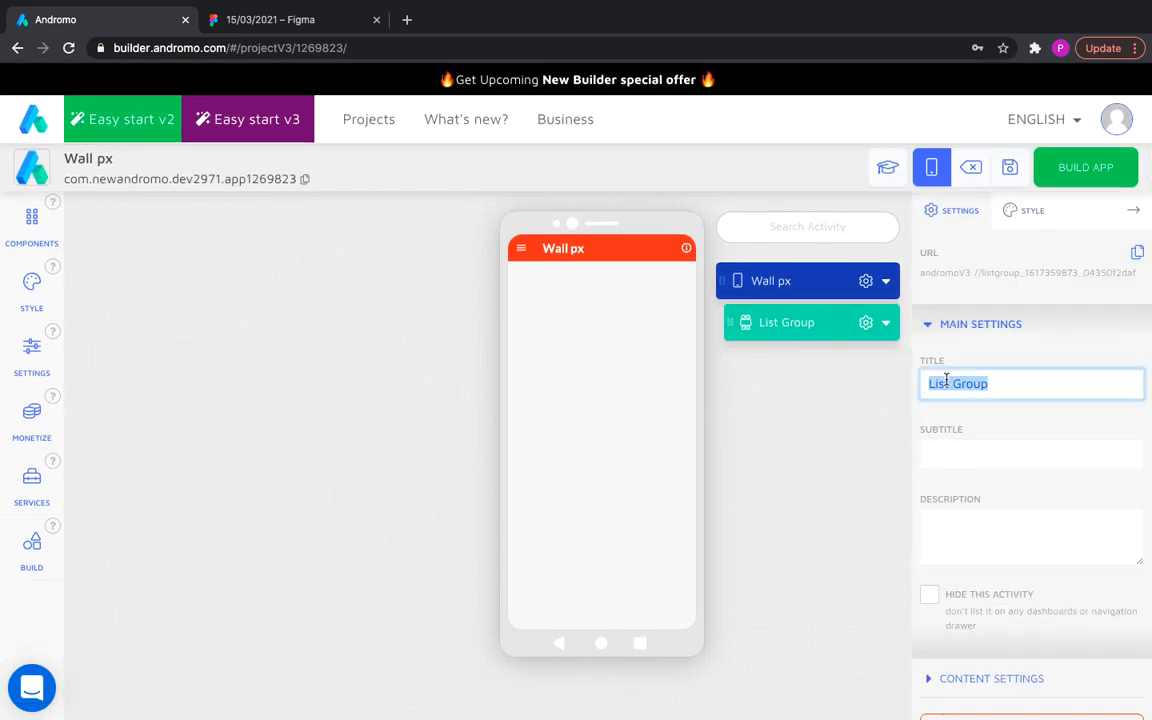
text(Collections)
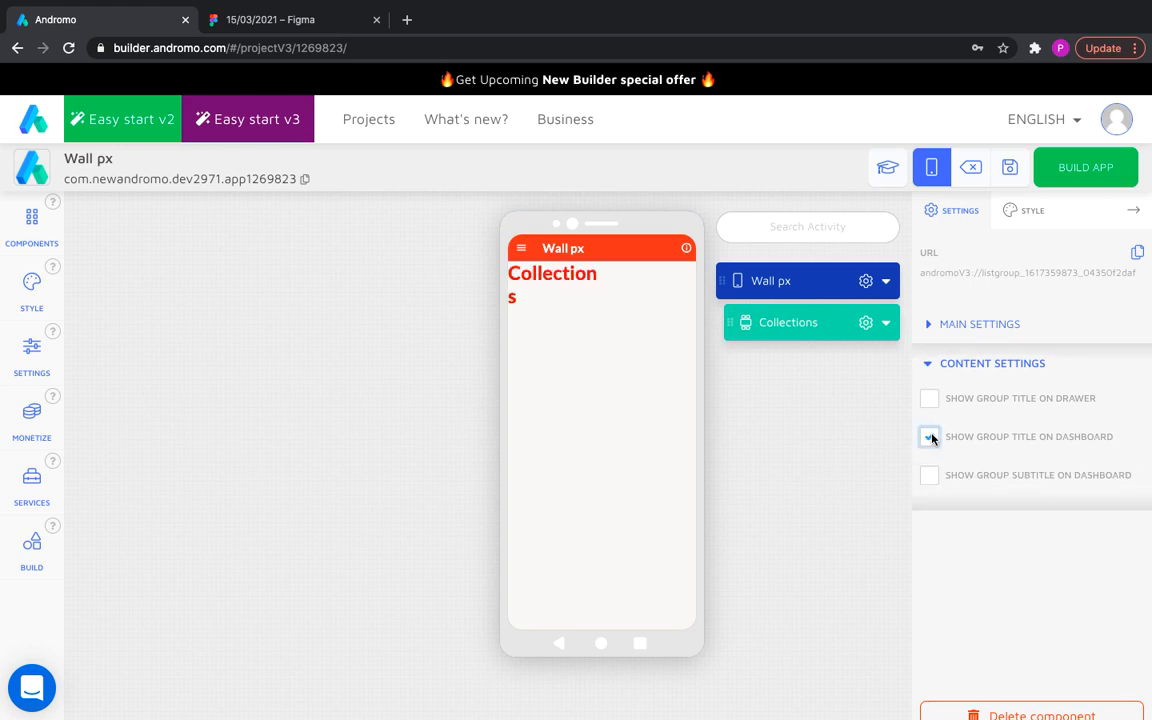
click(1032, 210)
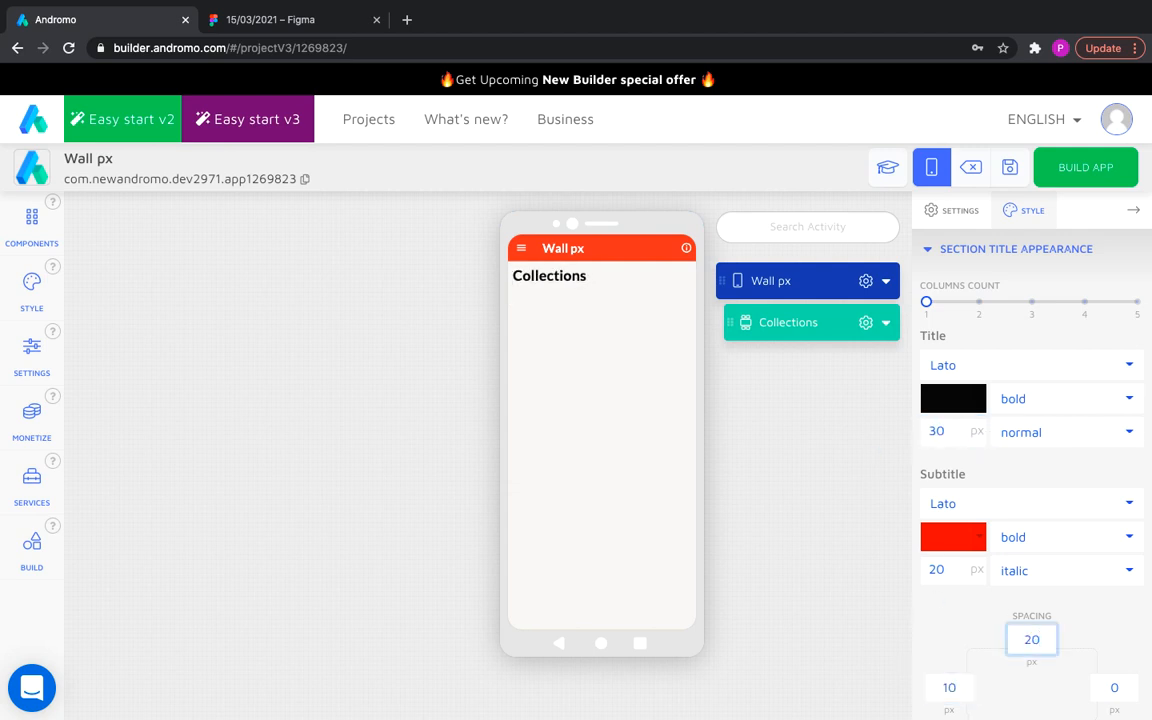
Step: Set the Collections section's column count to 3
scroll(down, 3)
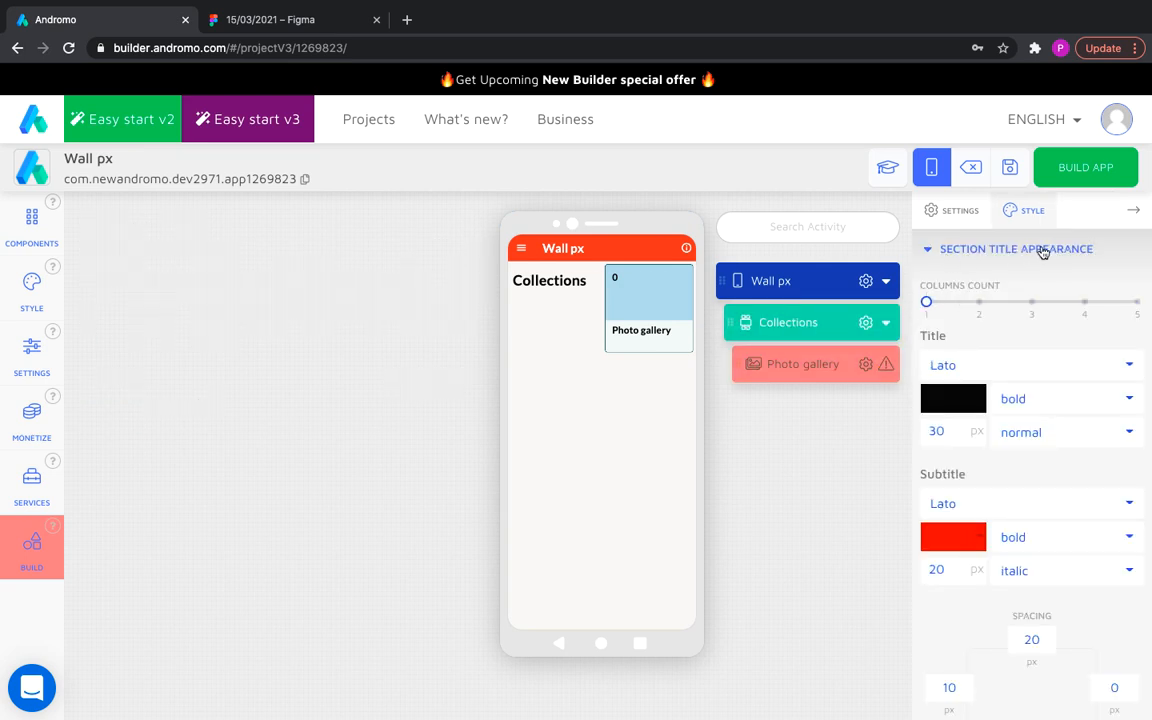
drag(926, 302, 1031, 302)
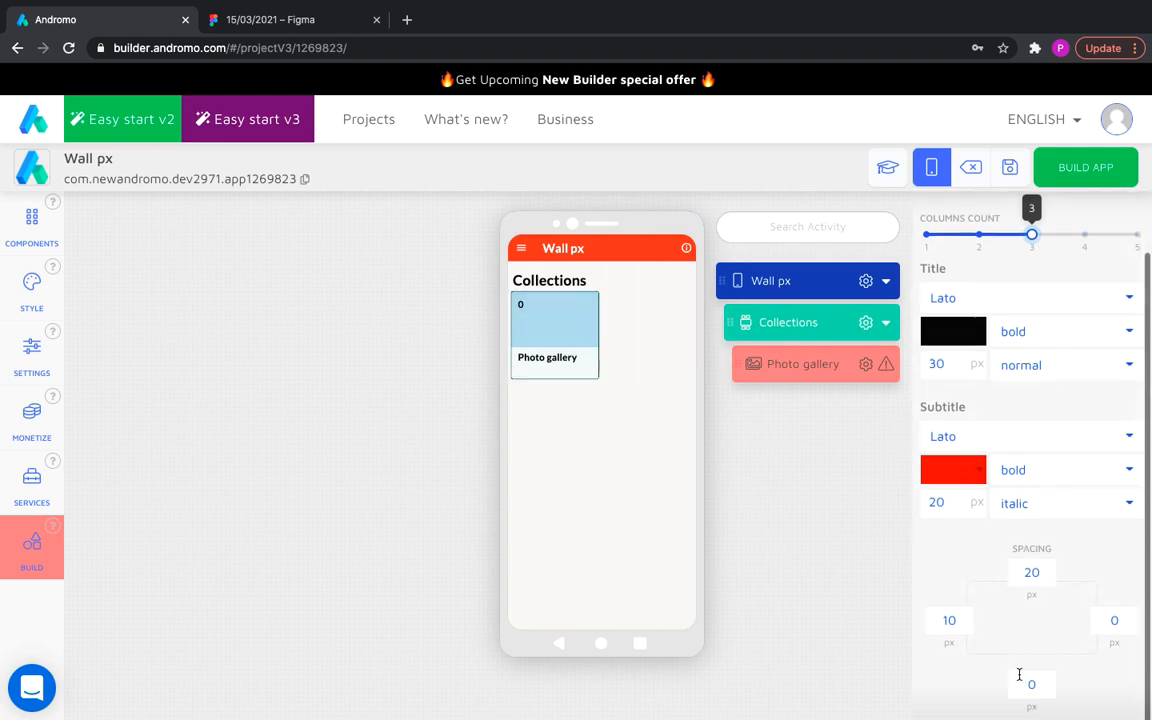
click(802, 363)
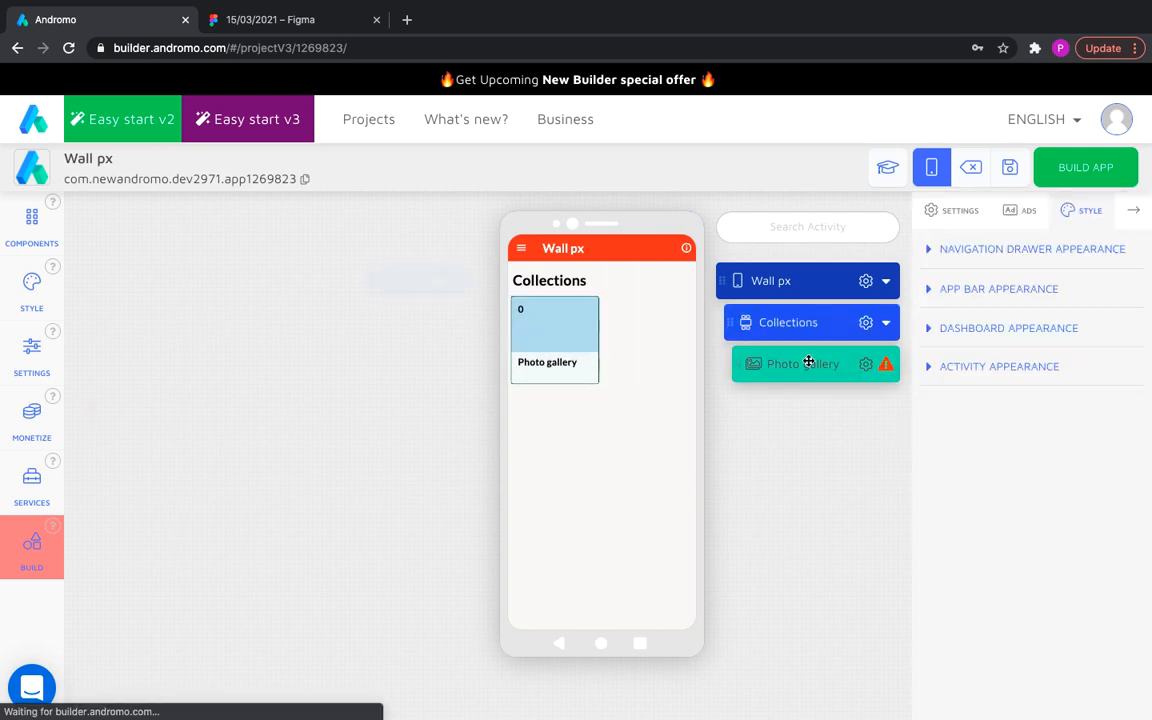
Step: Upload black-and-white photos, rename the gallery 'Black&White', and add a blurred background image
click(802, 363)
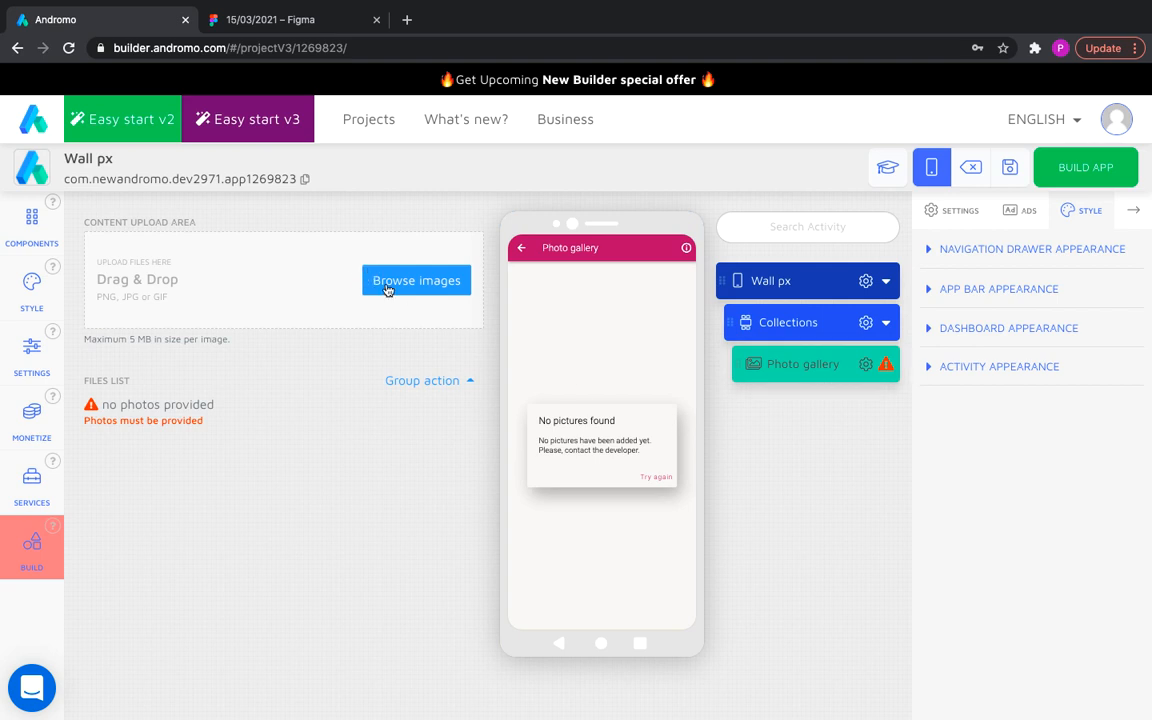
click(416, 280)
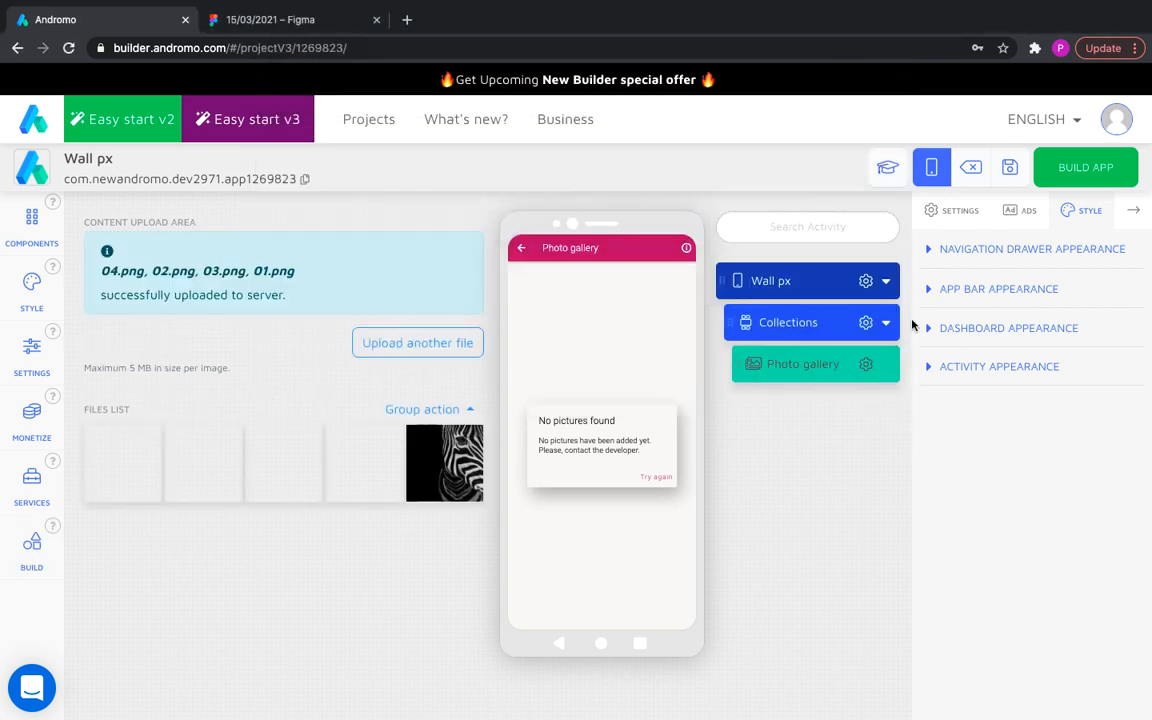
click(803, 363)
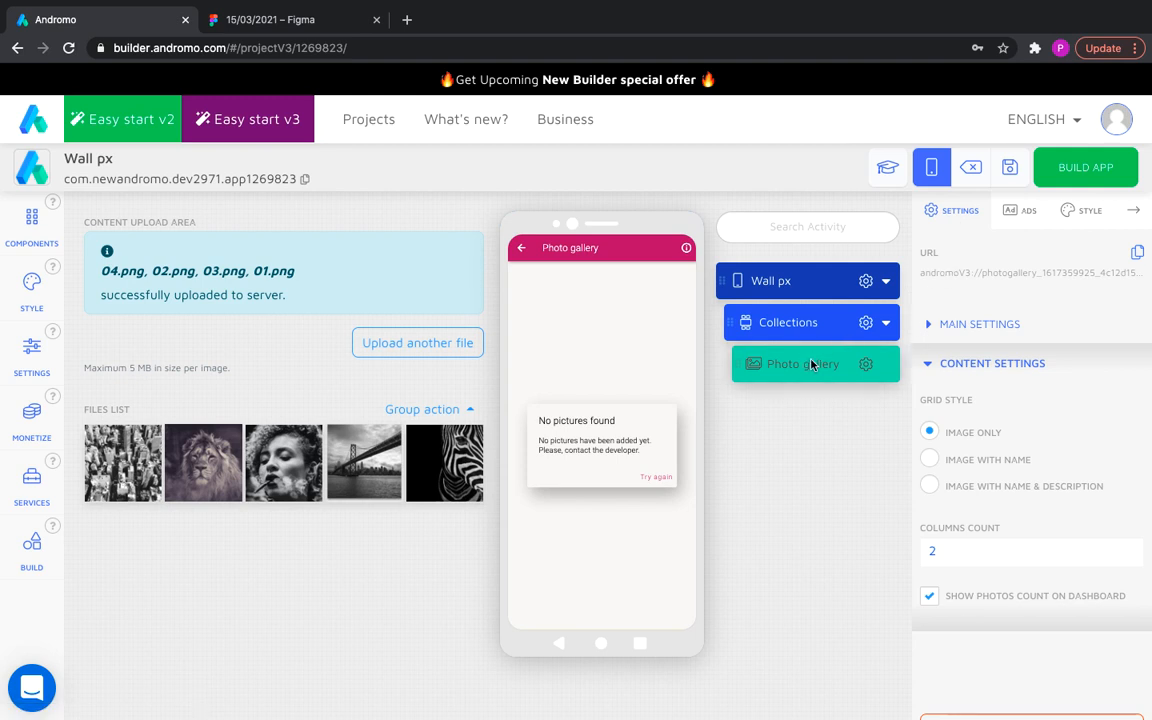
click(979, 323)
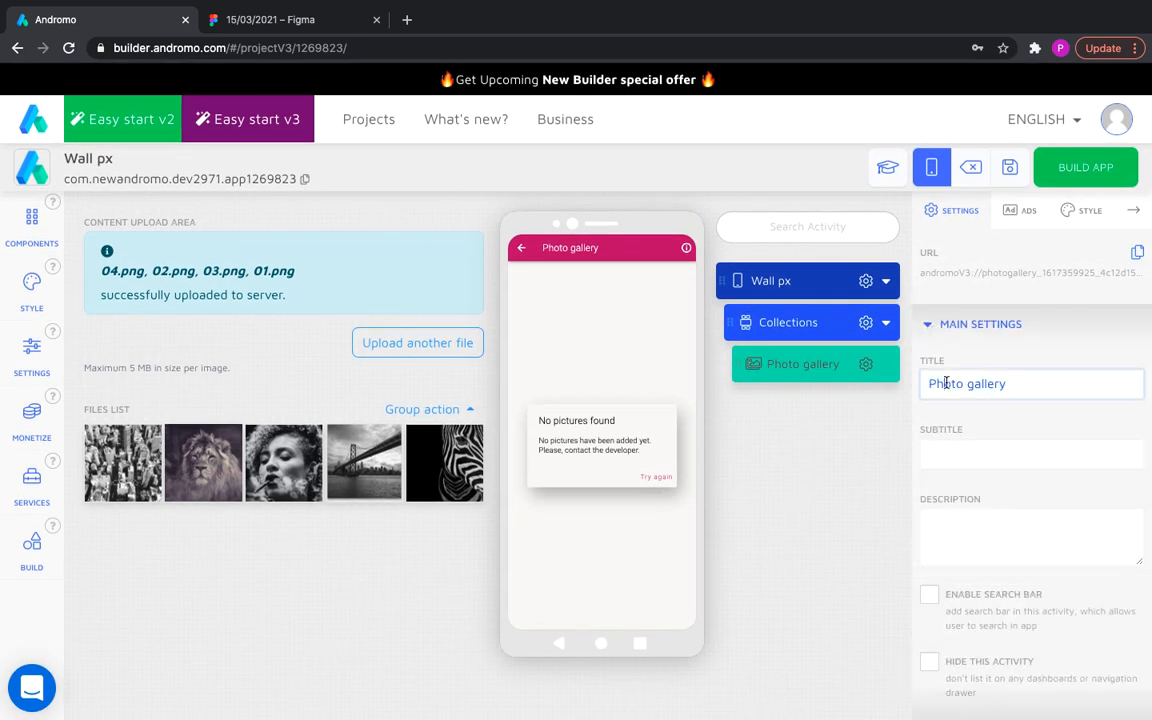
text(Black$)
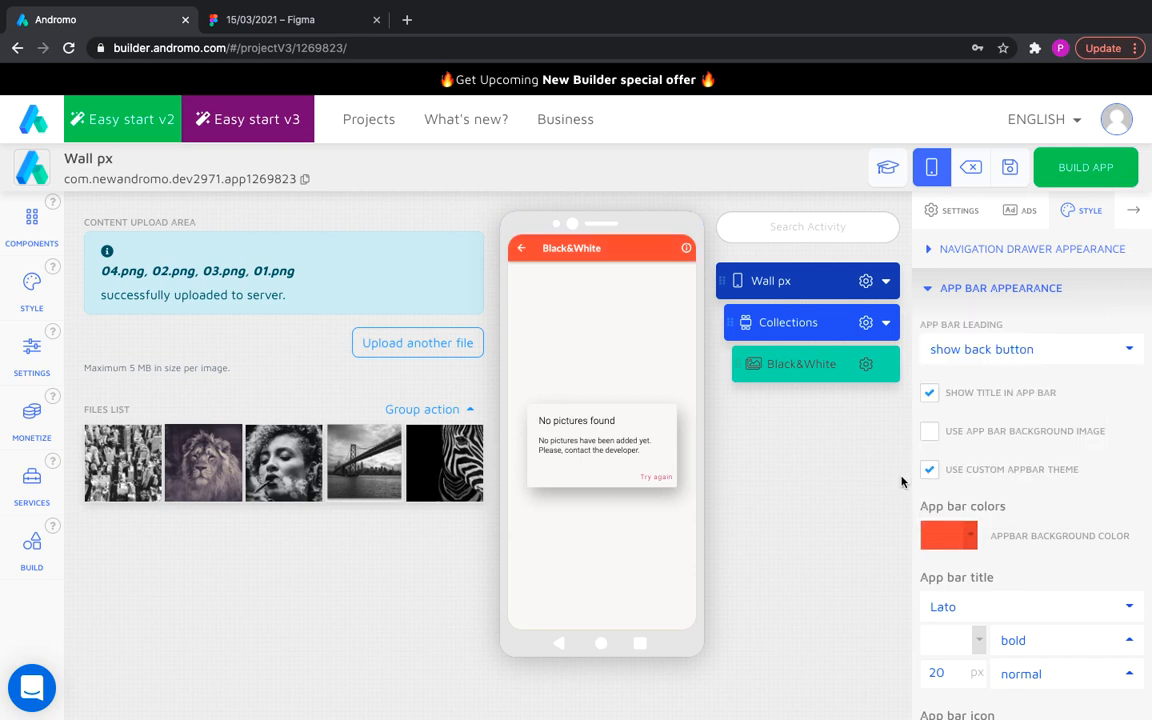
click(929, 288)
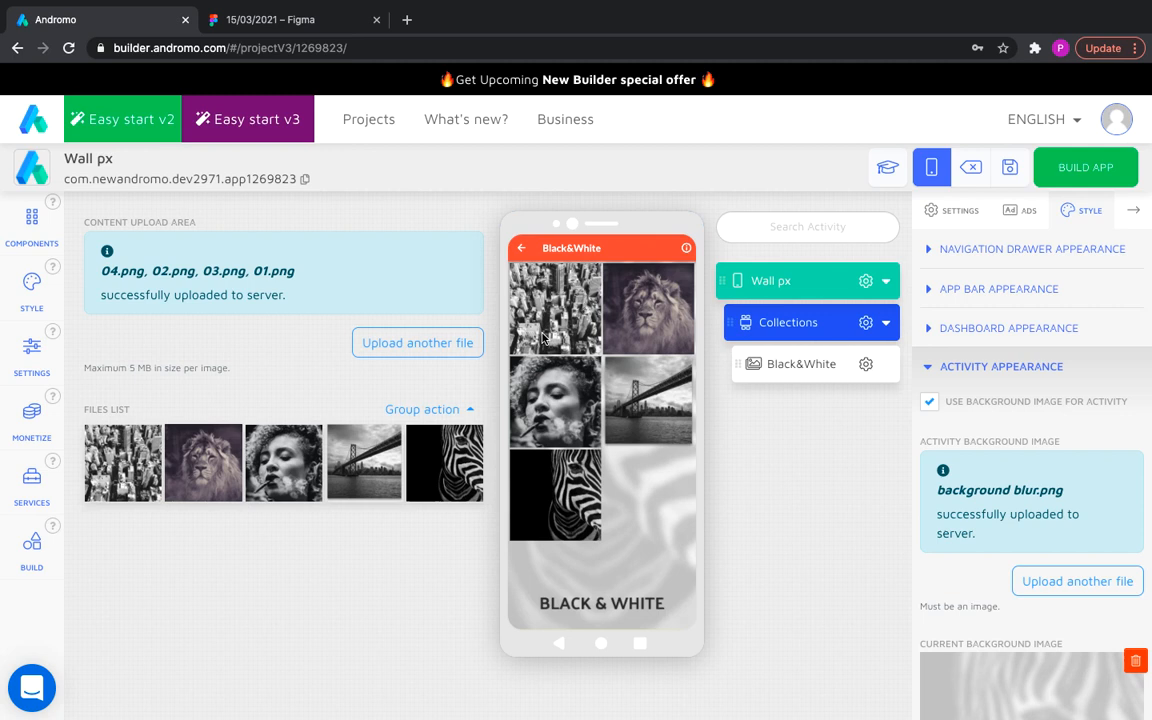
mouse_move(572, 295)
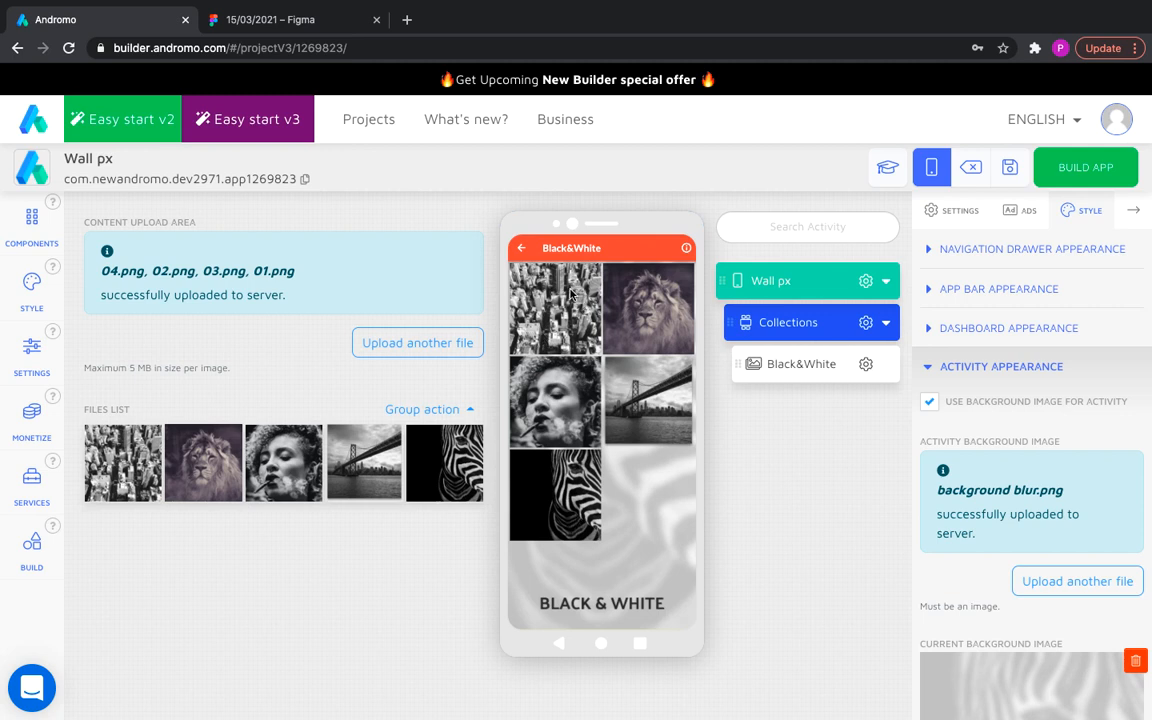
Step: Select the Black&White card and hide its photo count on the dashboard
click(521, 248)
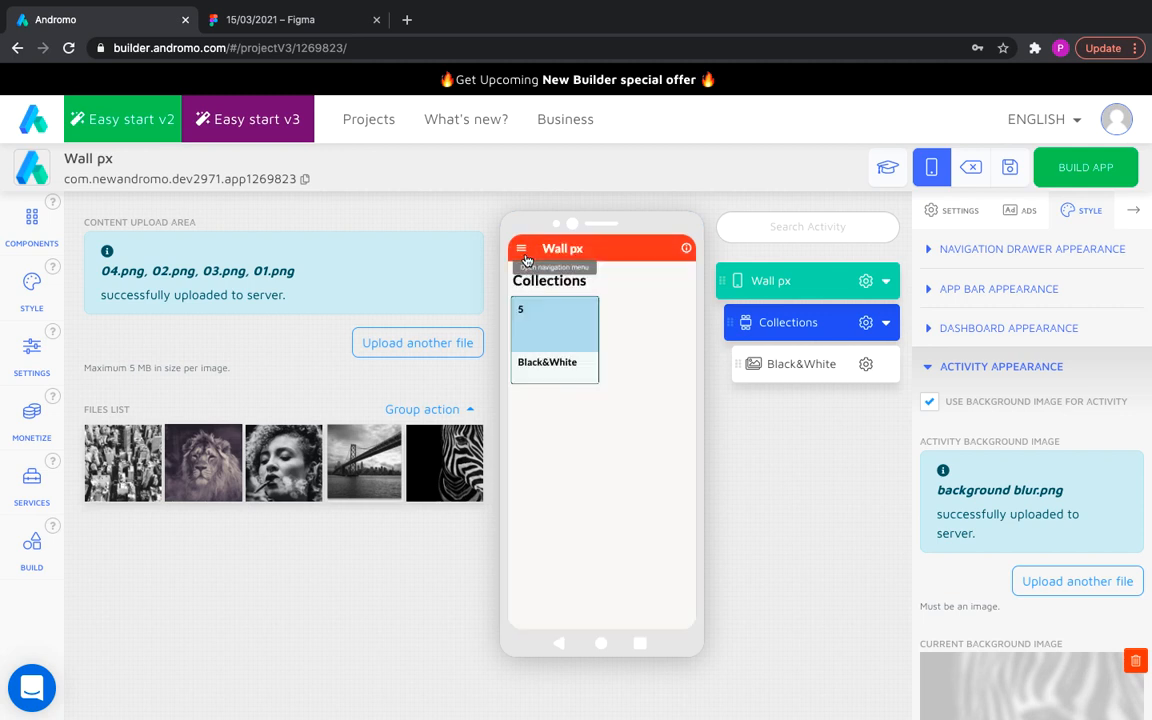
mouse_move(608, 370)
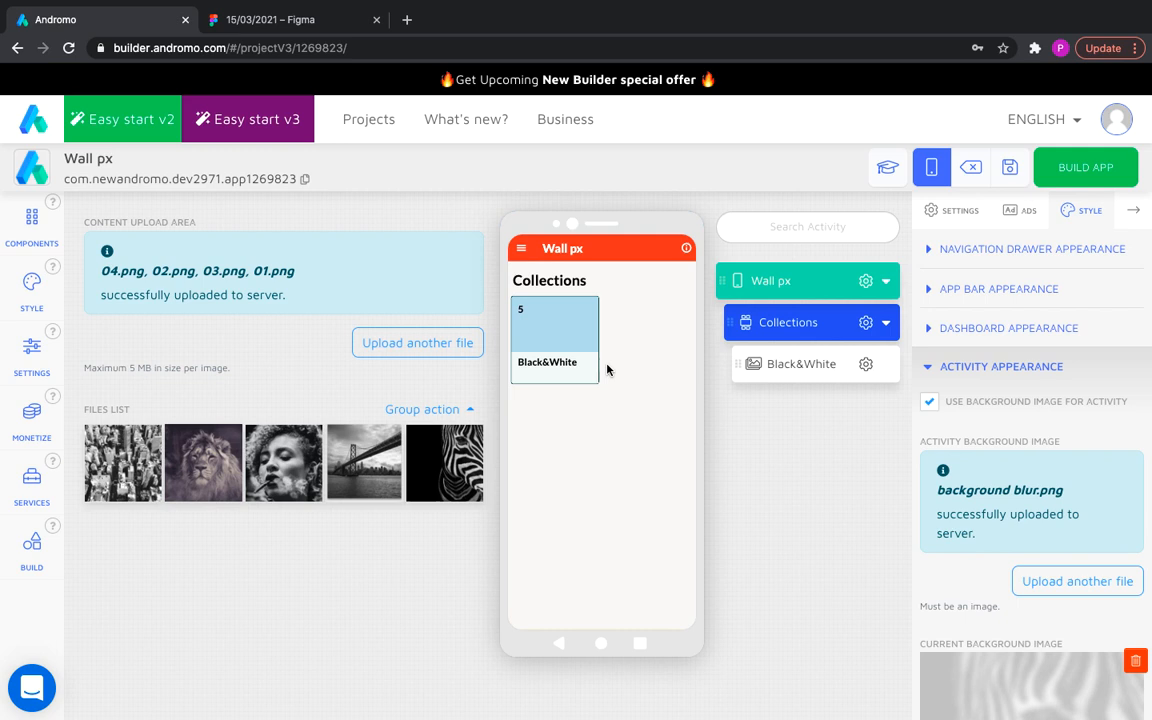
click(800, 363)
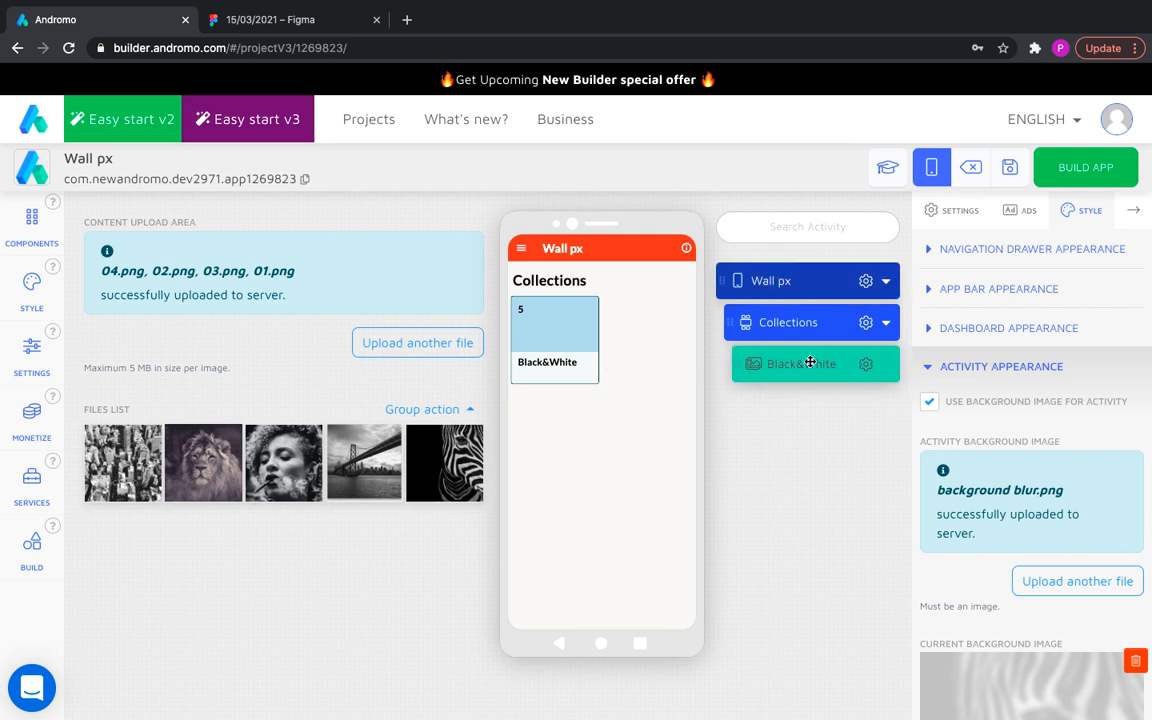
click(959, 210)
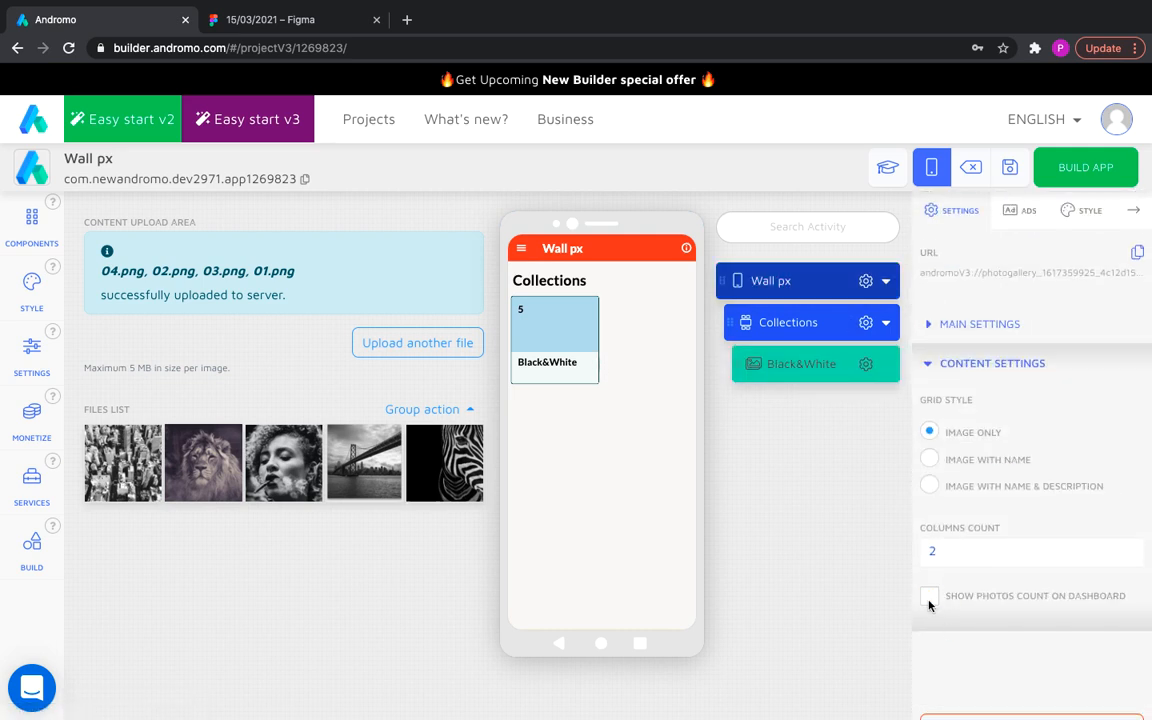
click(1087, 210)
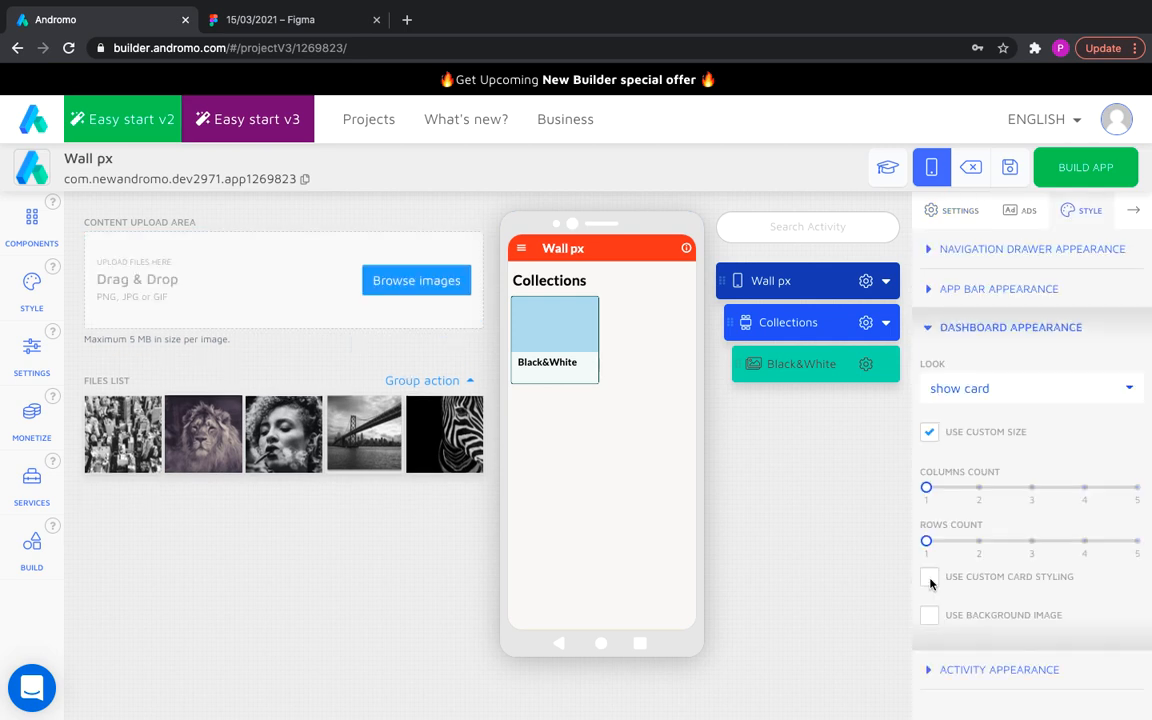
Step: Enable custom card styling for Black&White and upload a zebra background image
click(929, 576)
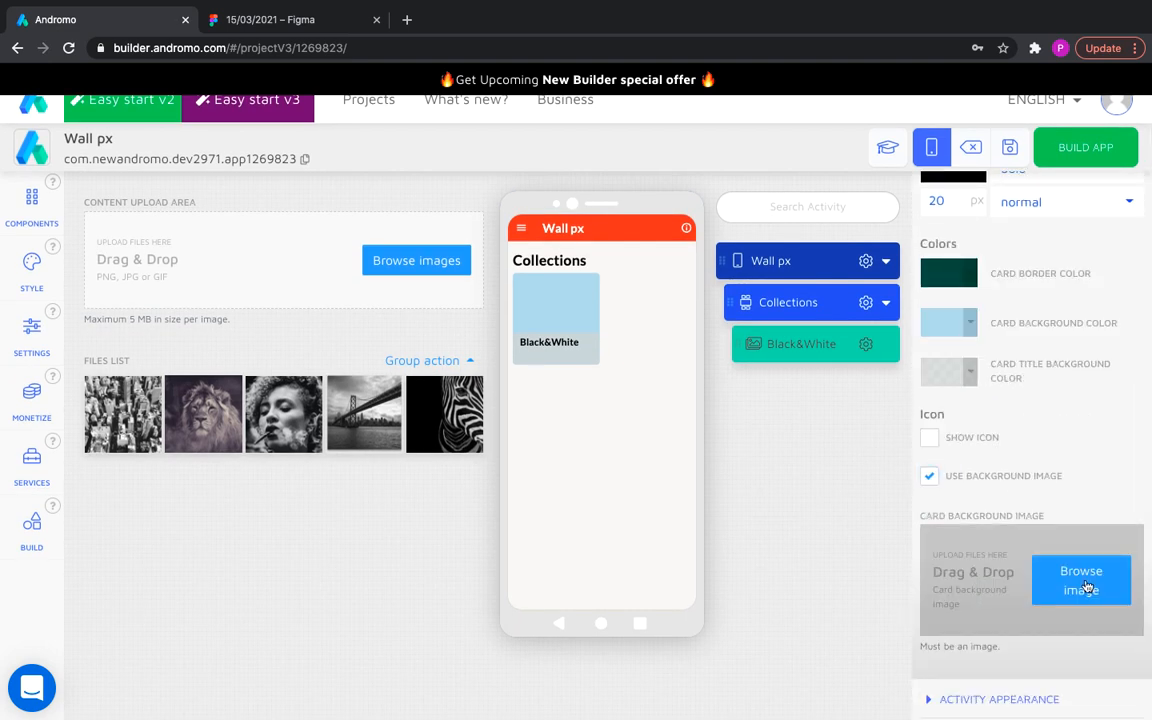
click(1081, 580)
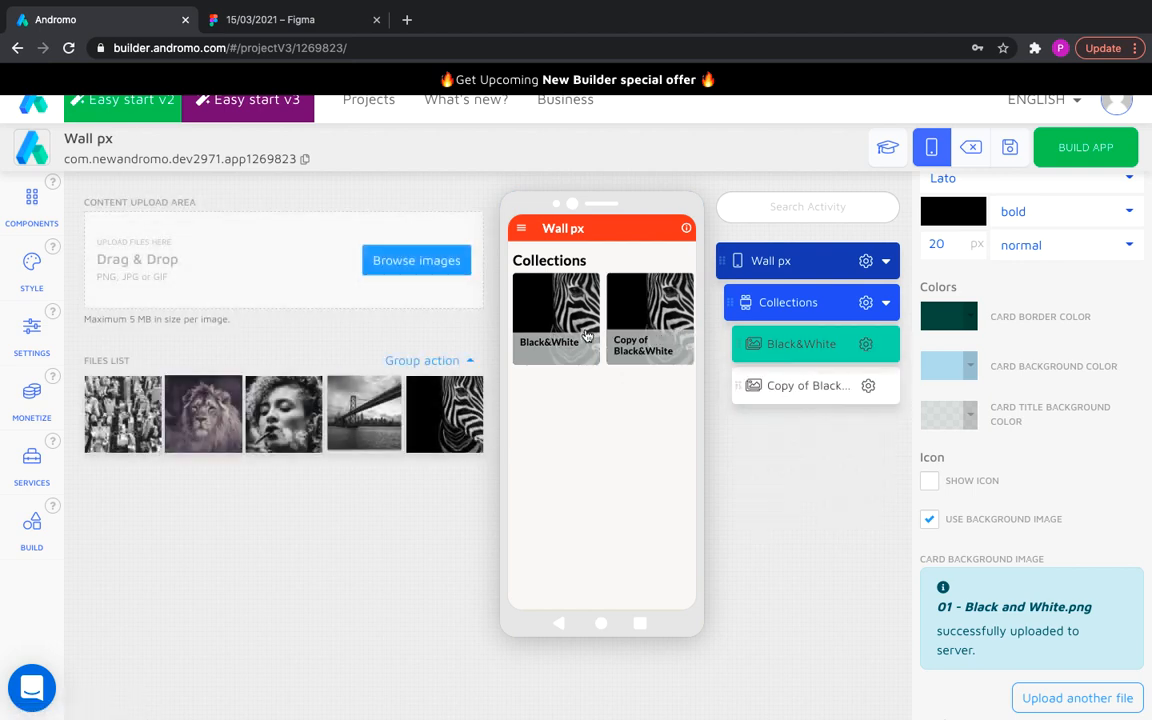
Step: Rename the copied gallery to 'Neon Lights'
click(808, 385)
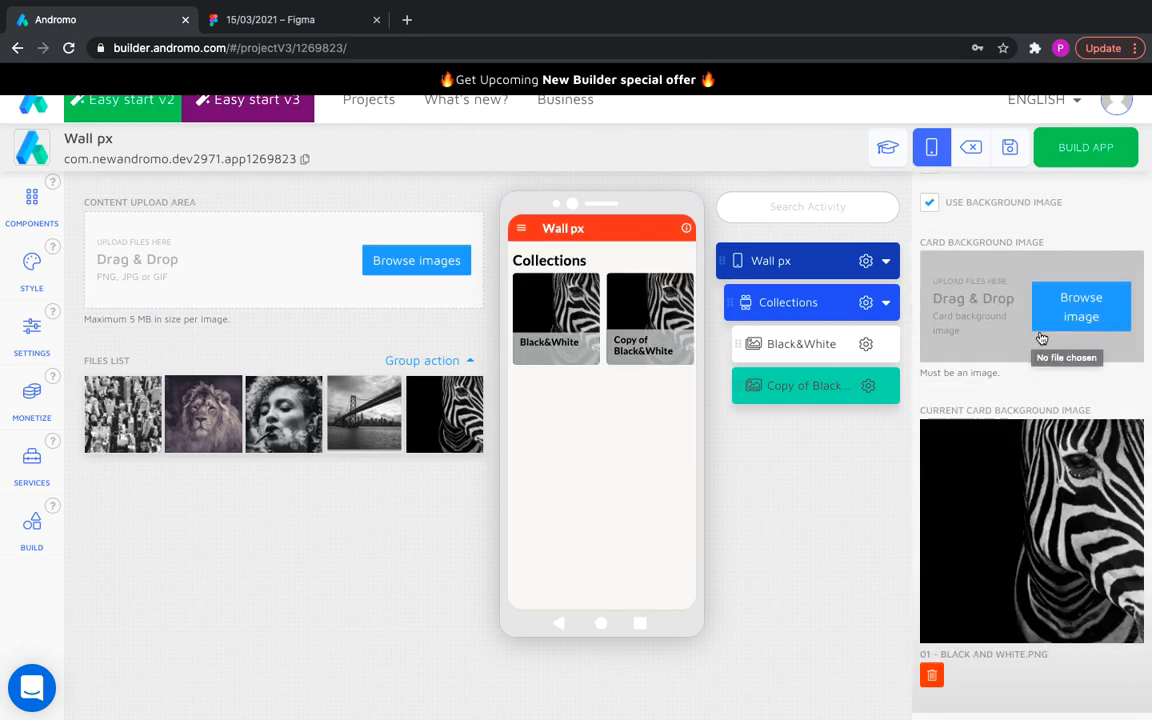
click(1081, 307)
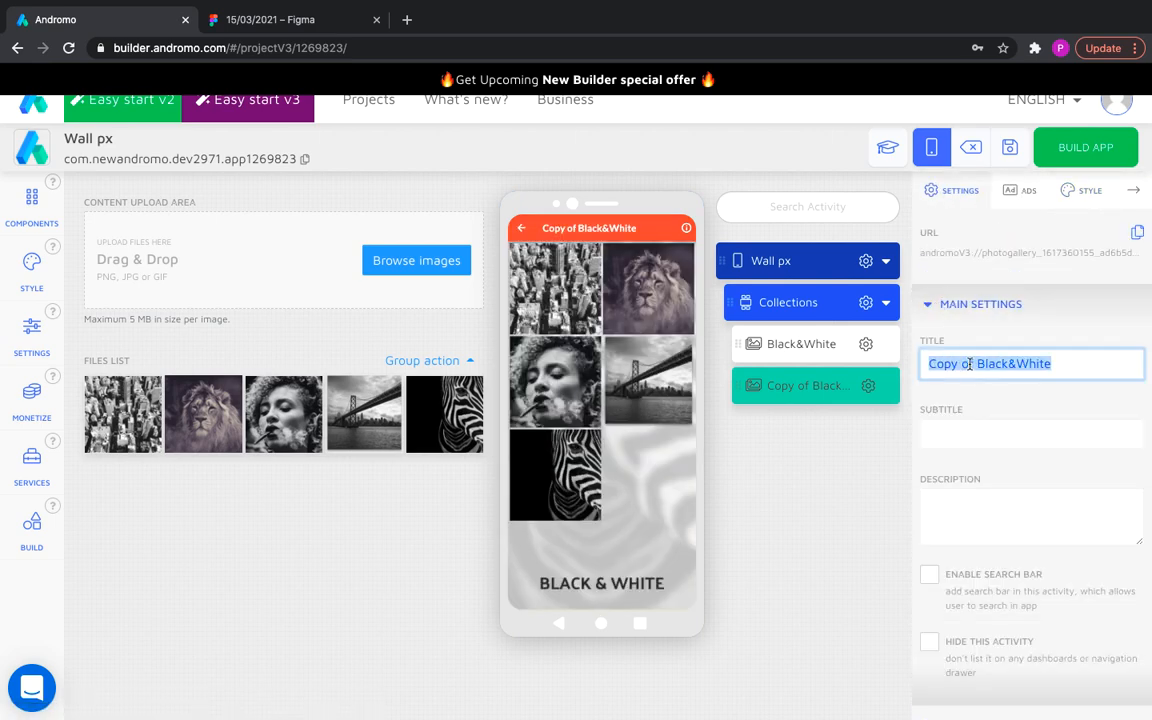
text(Neon Lights)
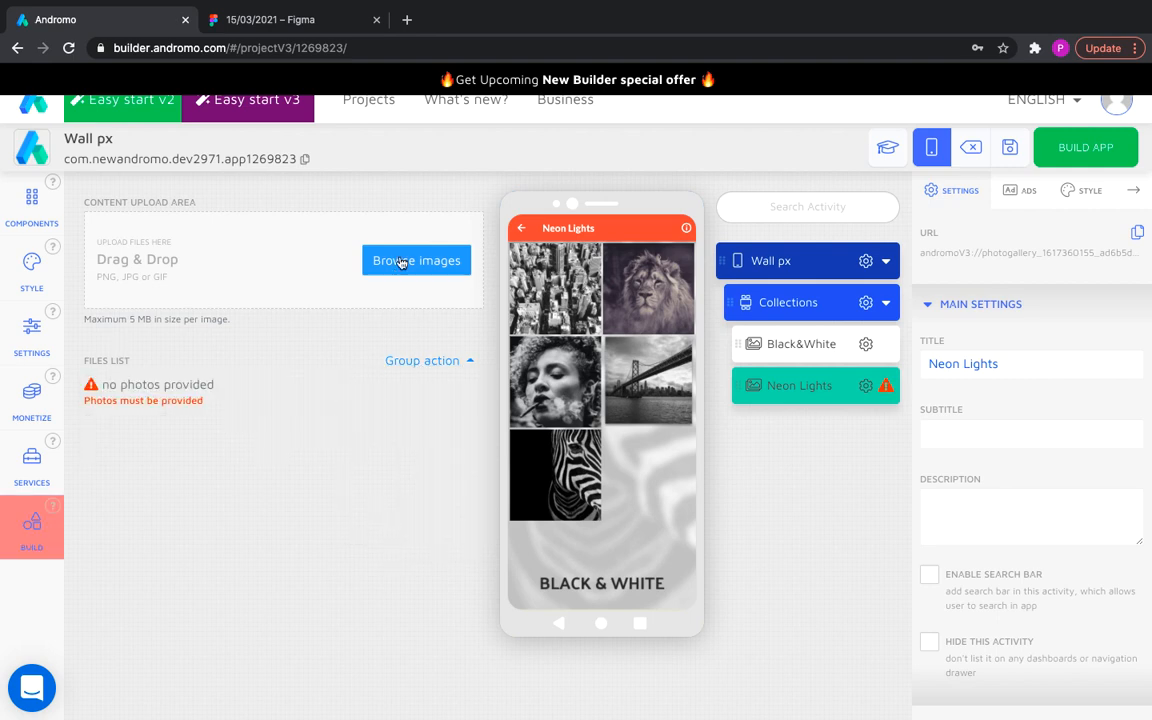
Step: Upload neon photos and a neon background image, then duplicate the gallery
click(416, 260)
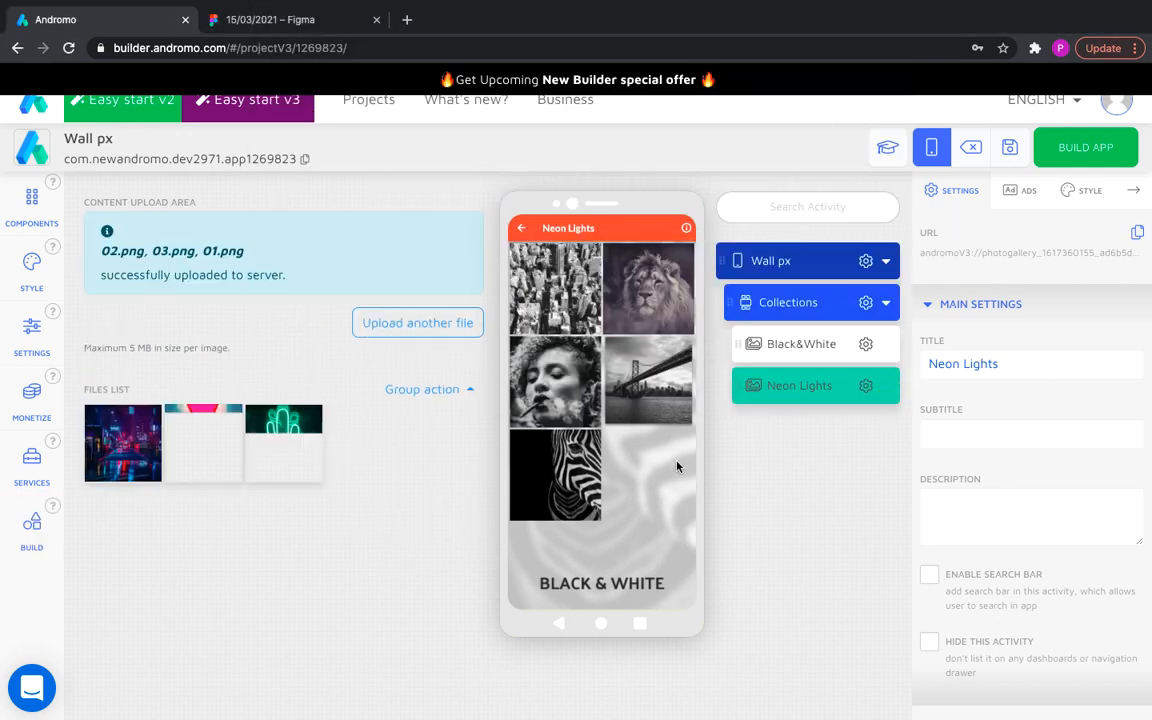
click(1088, 190)
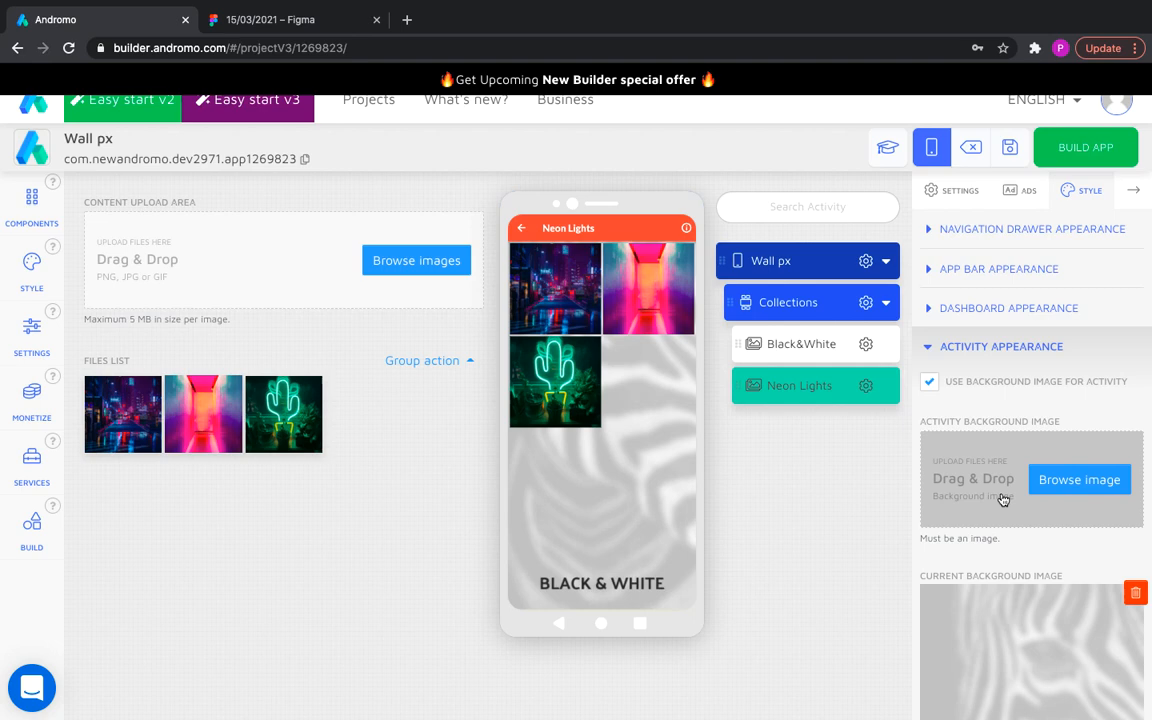
click(1079, 479)
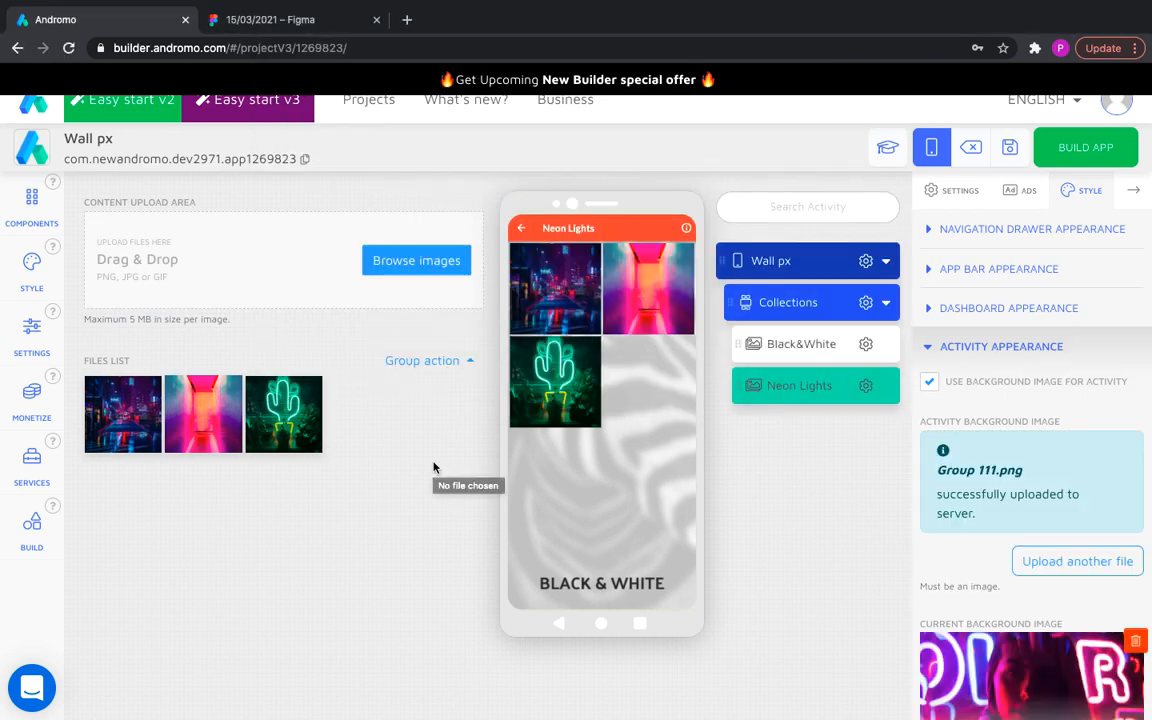
click(770, 261)
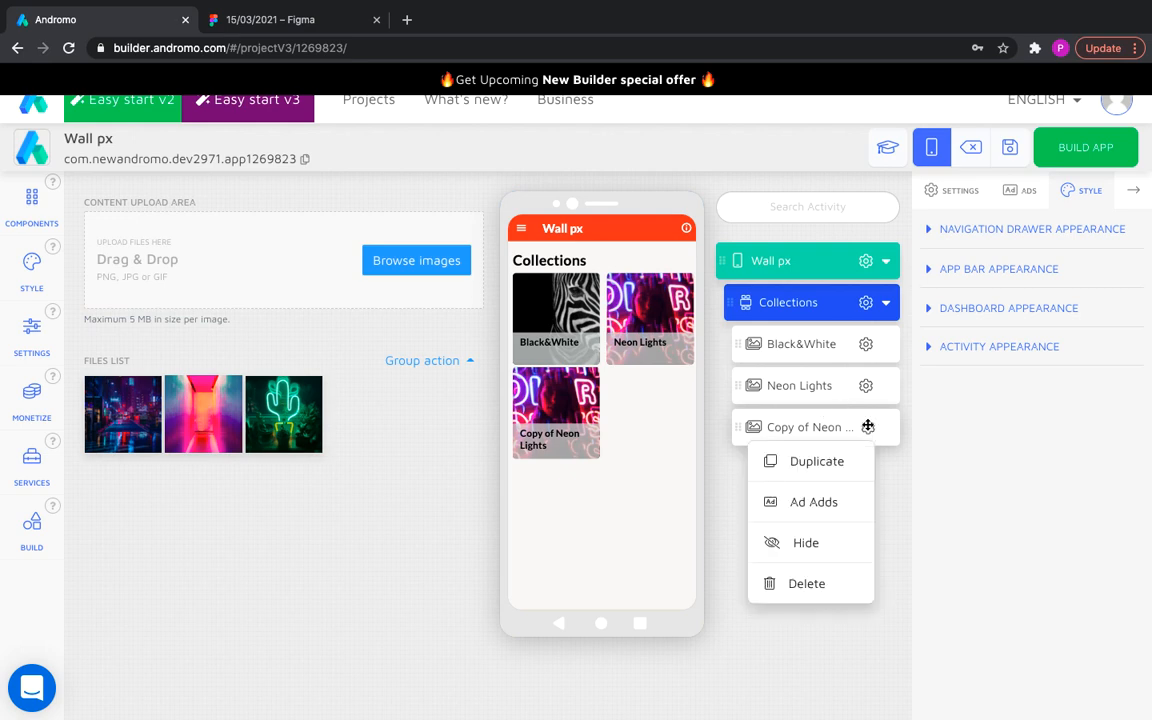
Step: Duplicate Neon Lights, finish the Space gallery settings, and collapse Collections in the activity tree
click(816, 461)
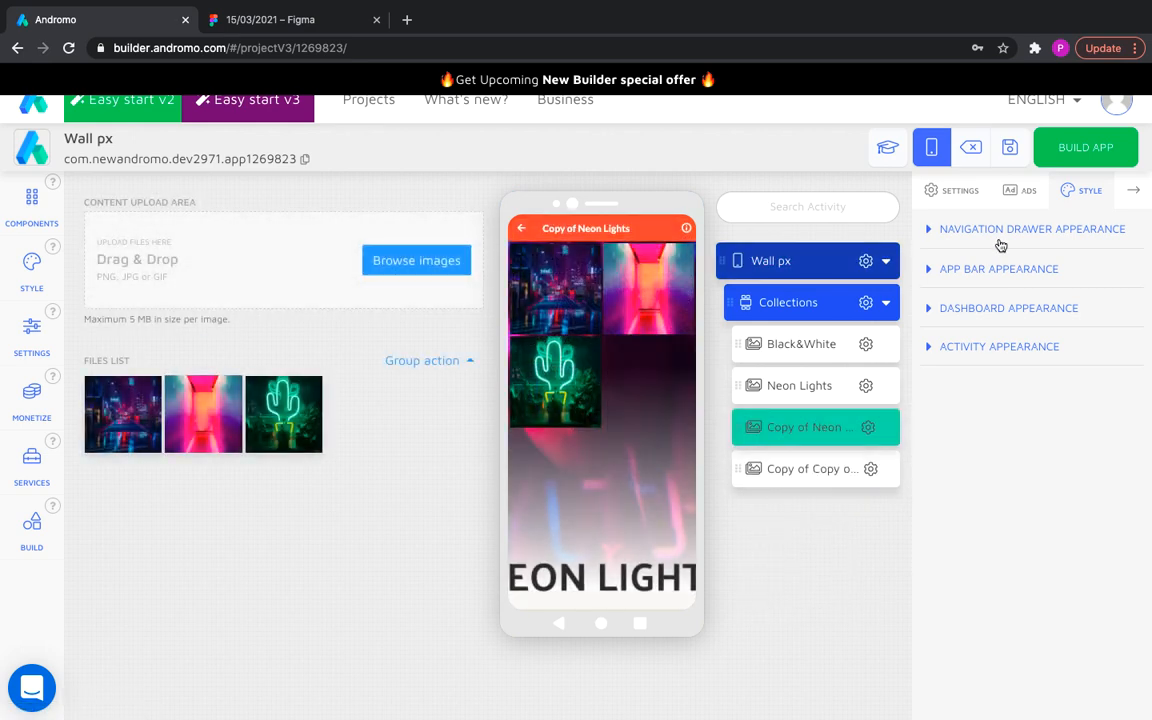
click(1009, 307)
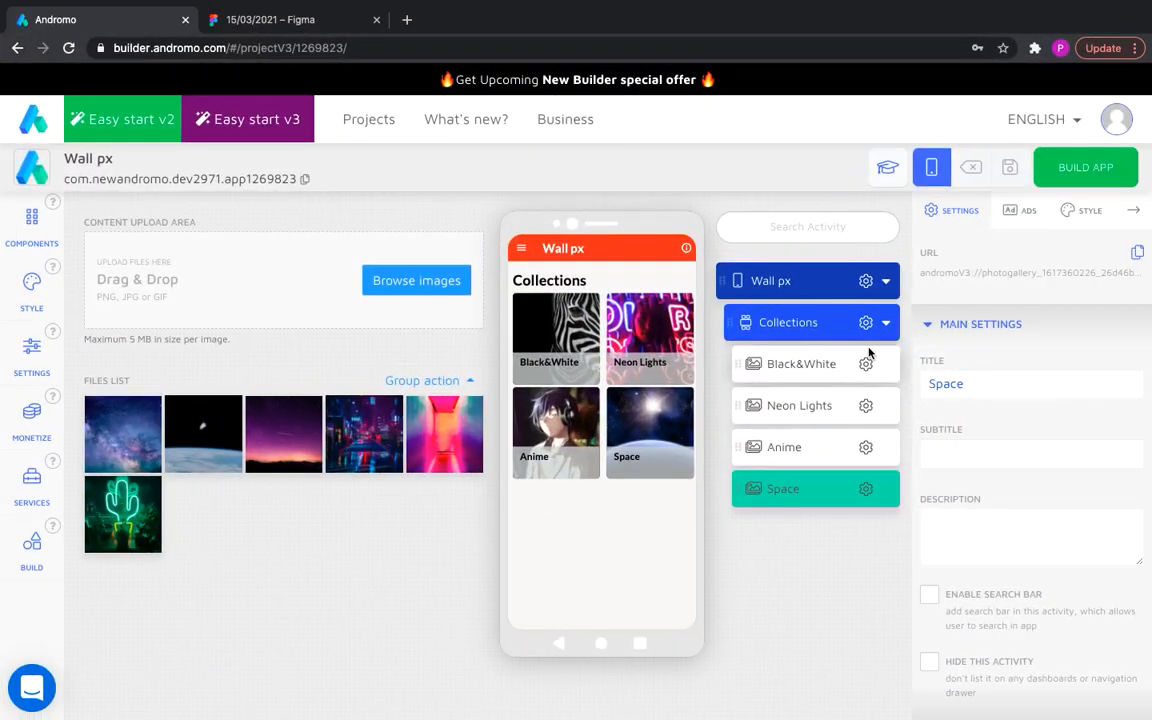
click(885, 322)
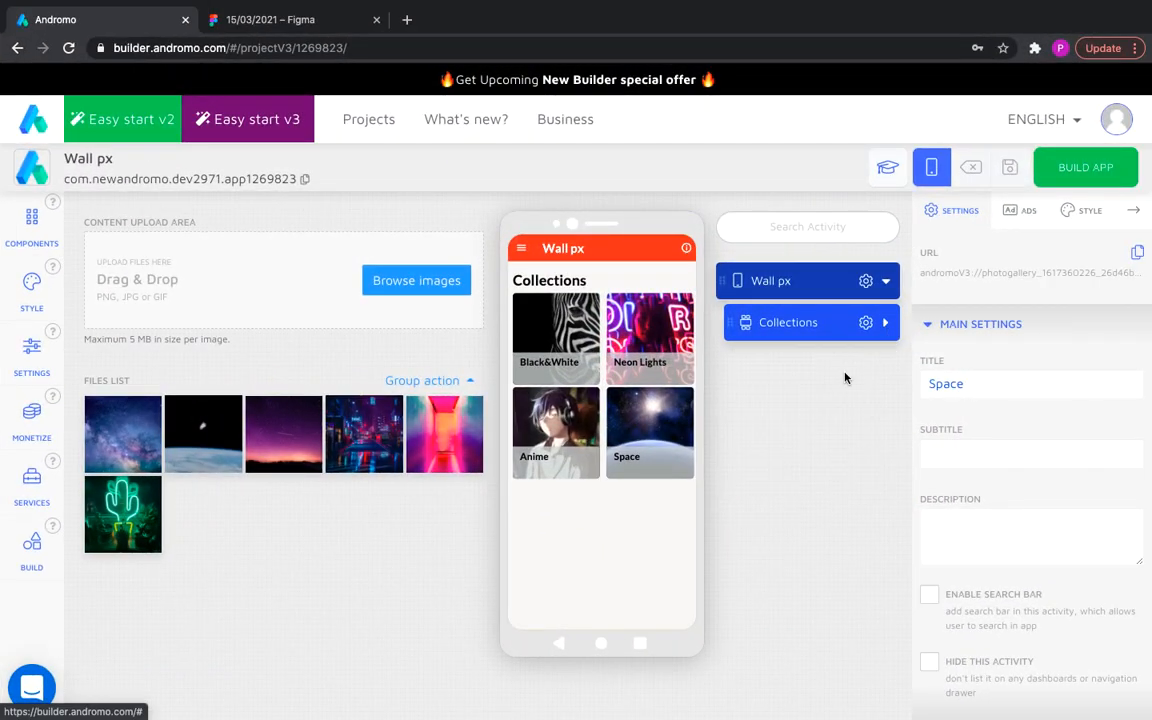
Step: Add a List Group holding a native ad below the Collections grid
click(31, 216)
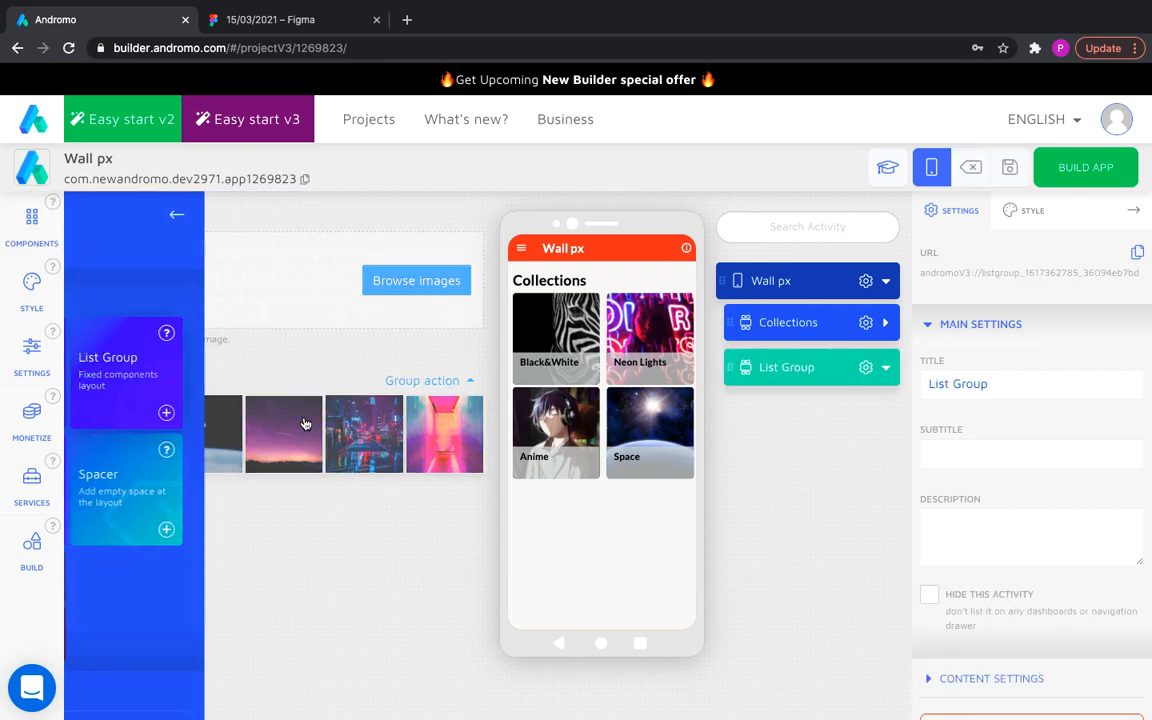
click(31, 220)
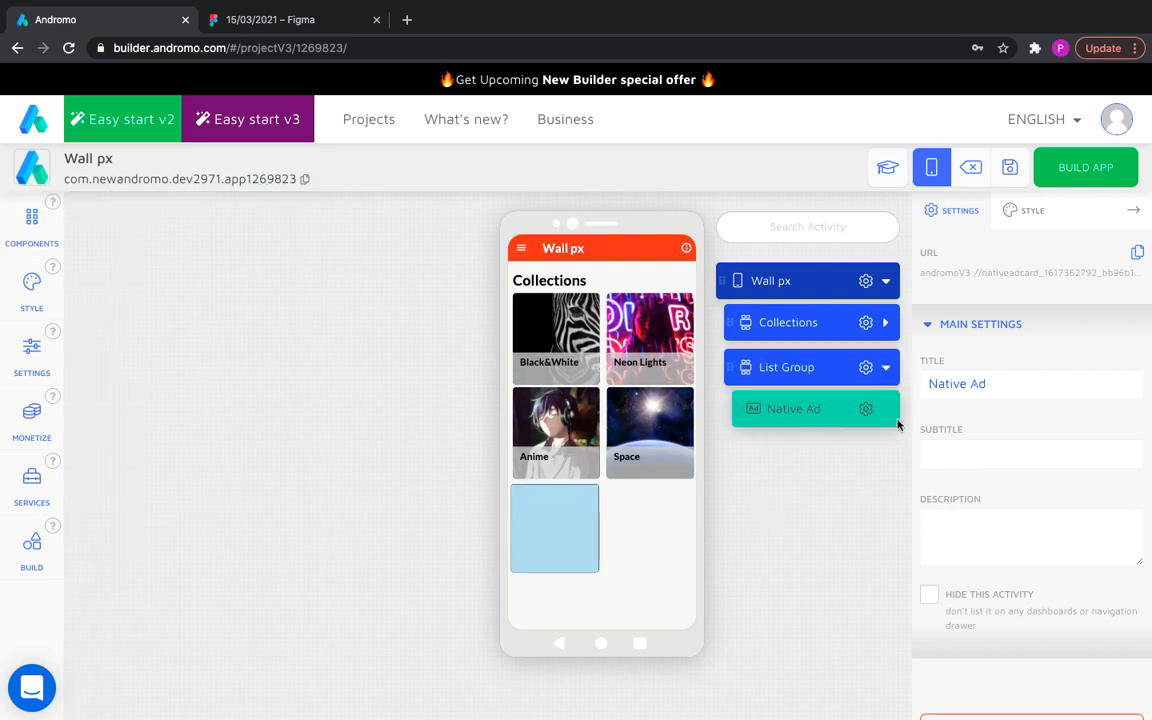
click(1031, 210)
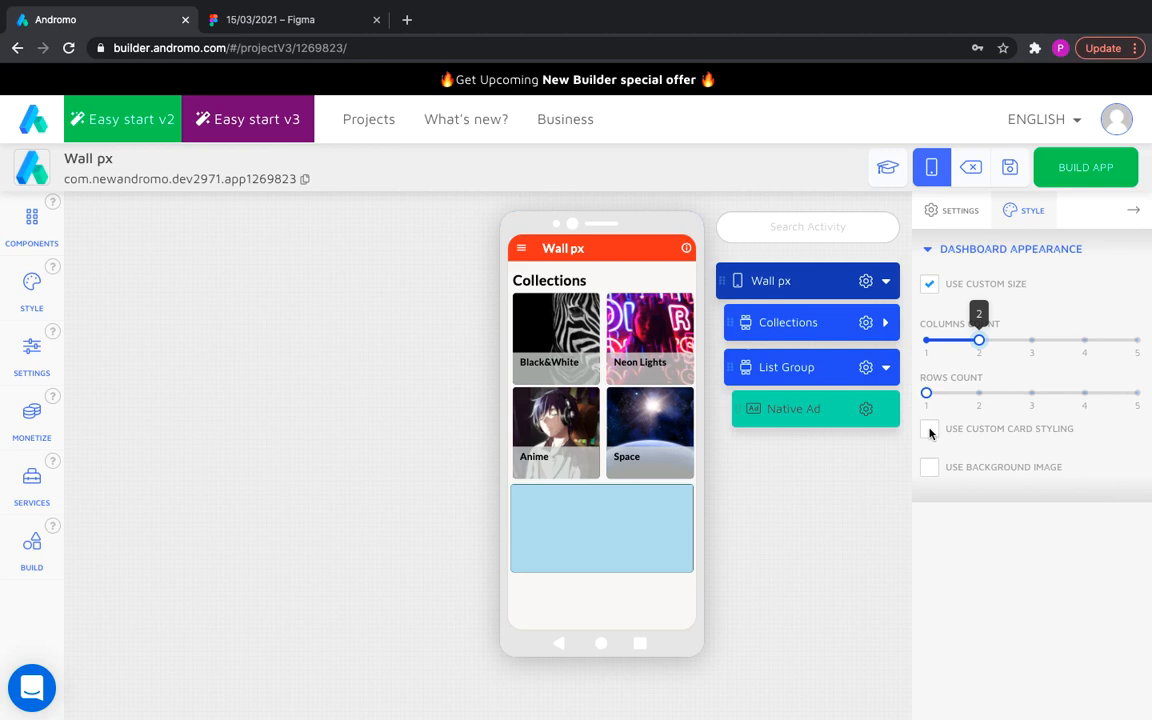
Step: Enable custom card styling with spacing 10 and a background image for the ad card
click(929, 428)
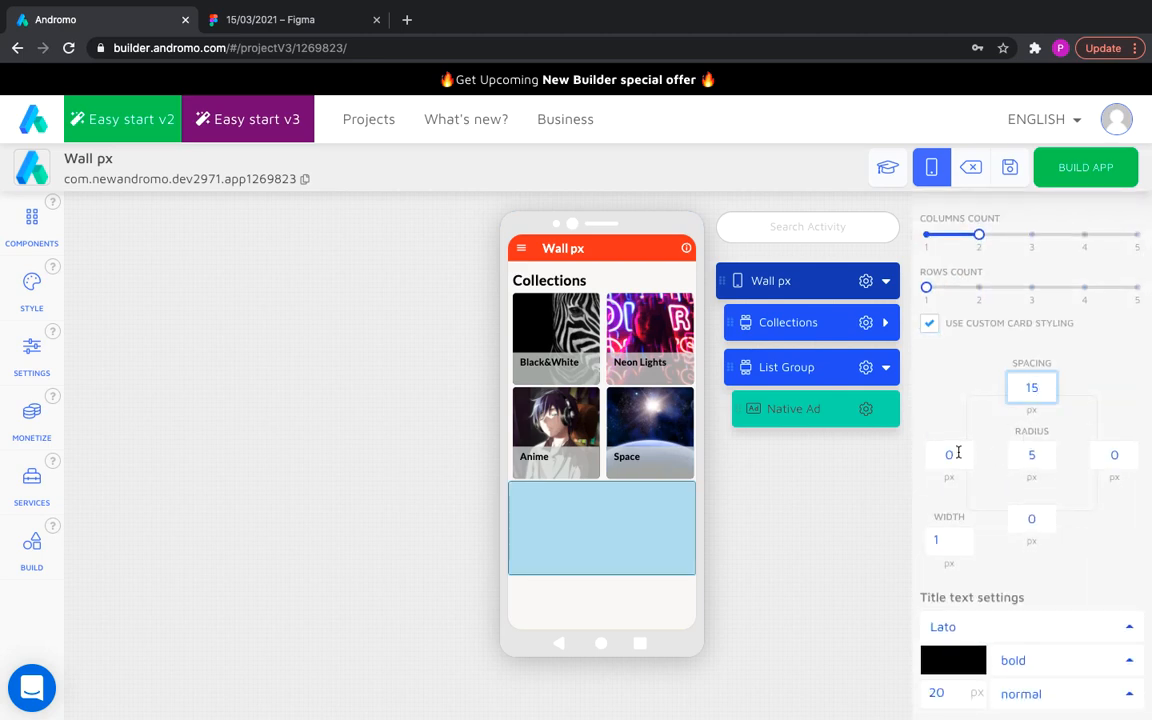
text(10)
click(950, 540)
text(0)
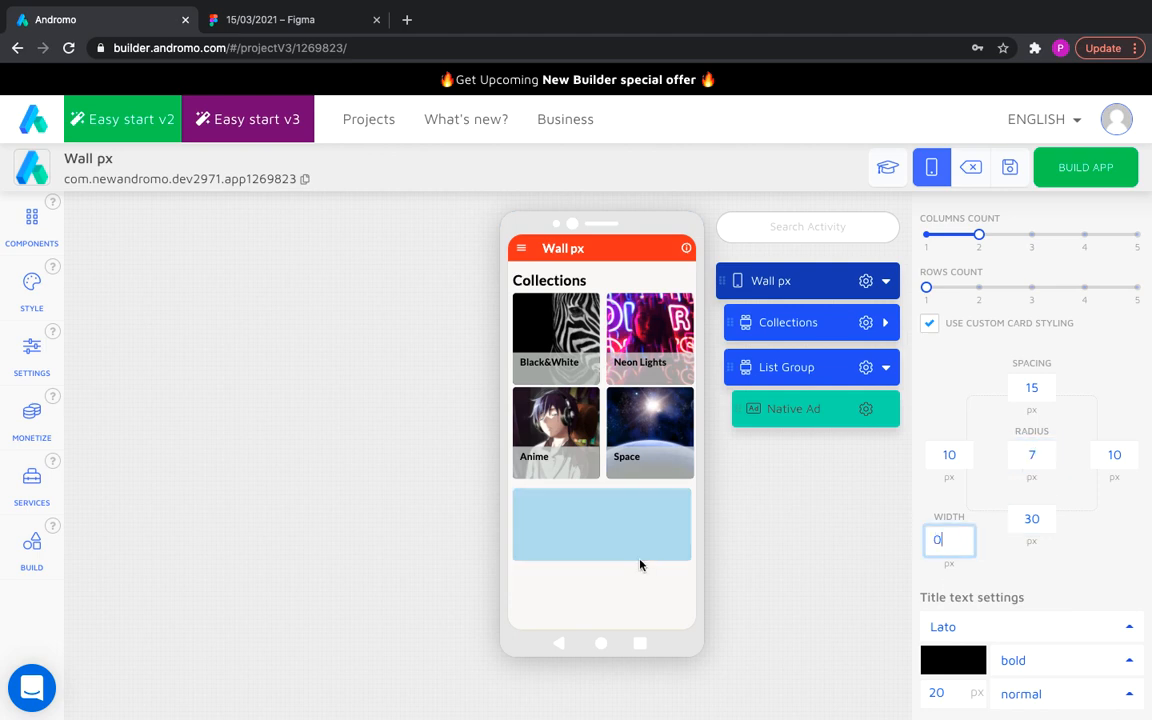
scroll(down, 3)
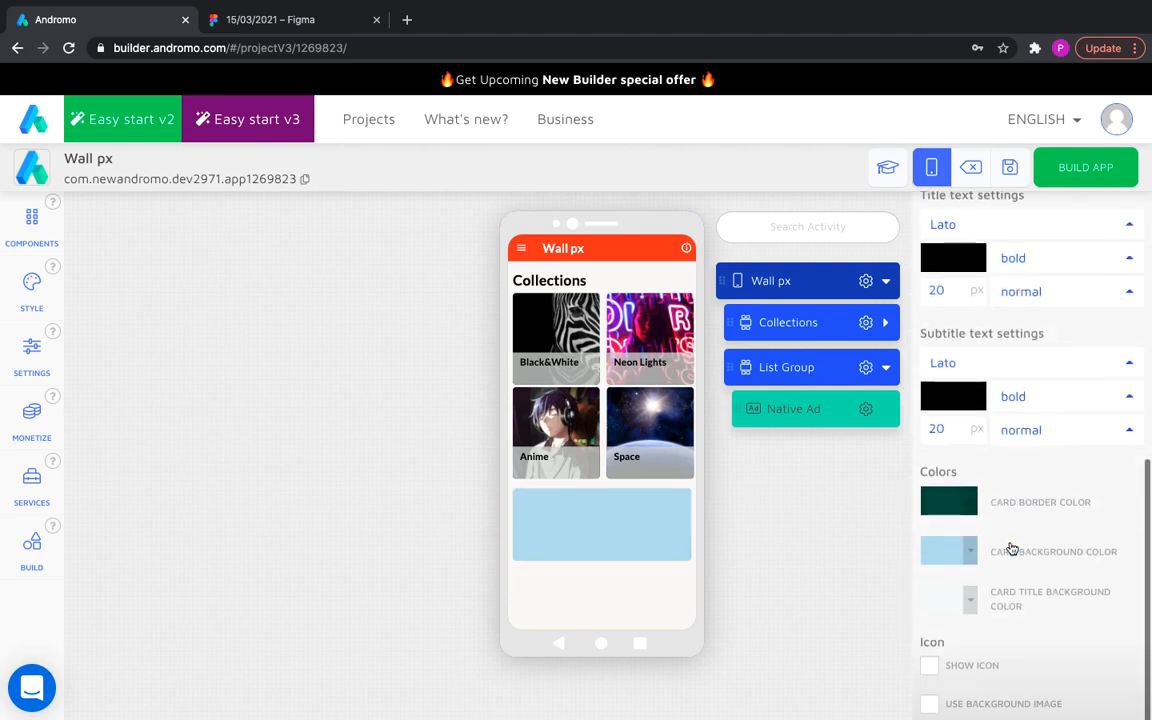
click(929, 535)
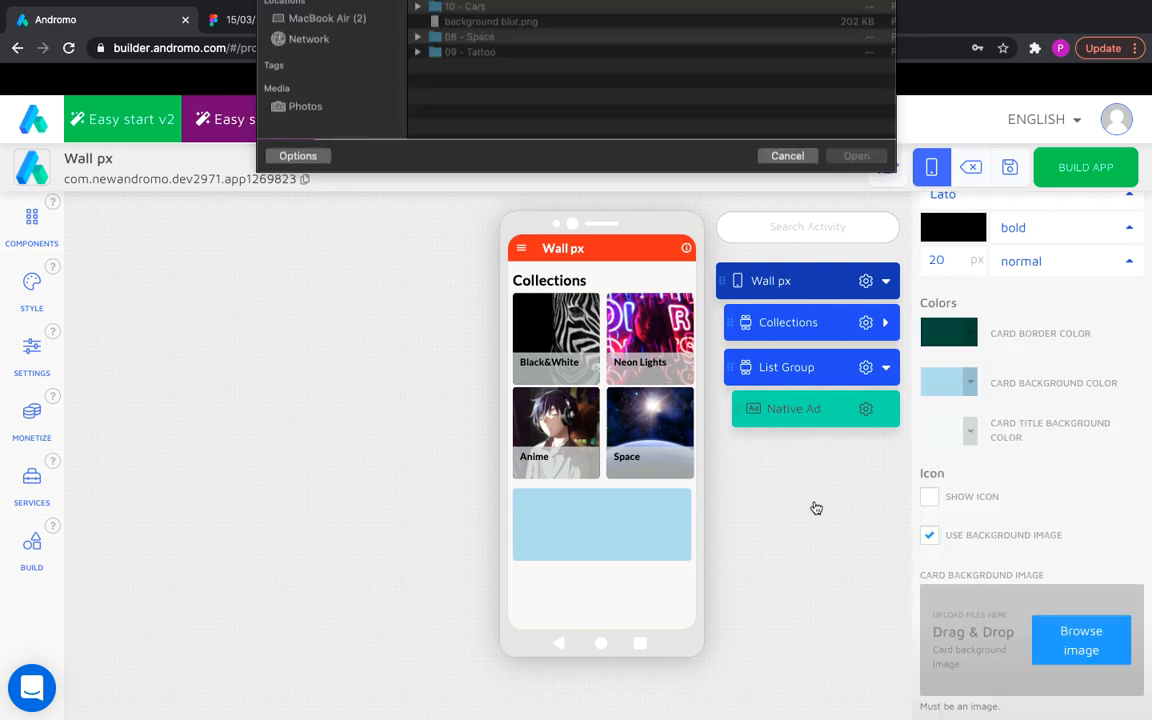
click(855, 155)
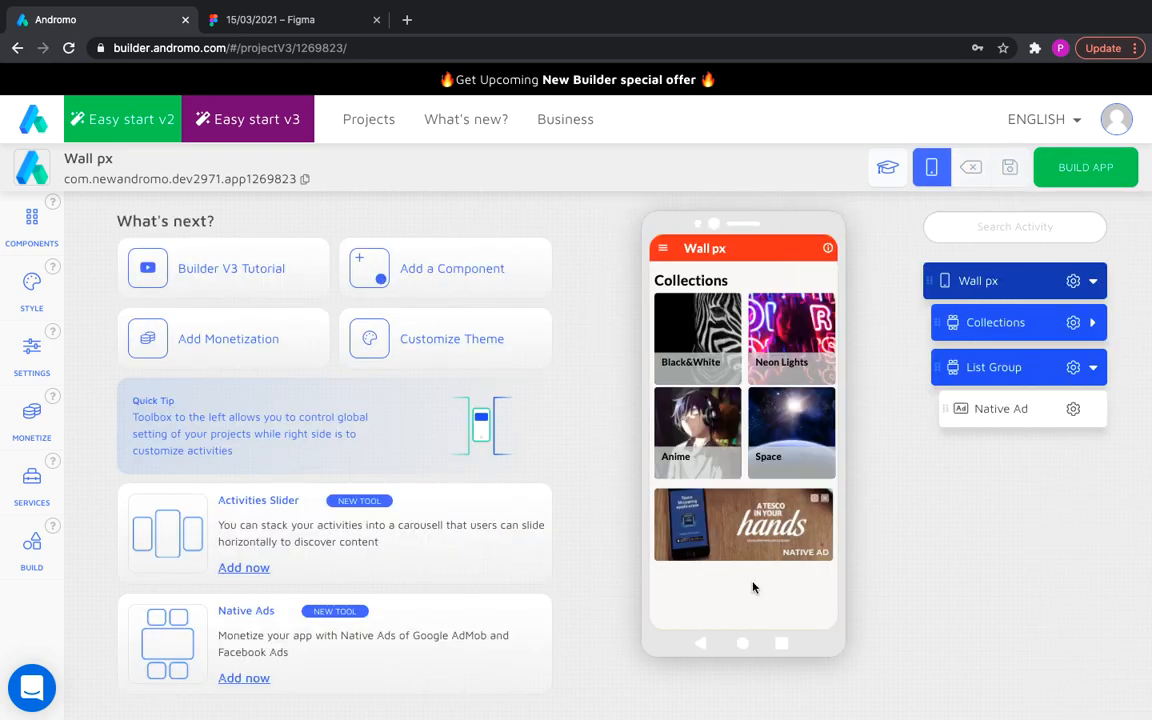
Step: Add a Popular slider with a bold black title, three columns, and a Photo gallery inside
click(31, 223)
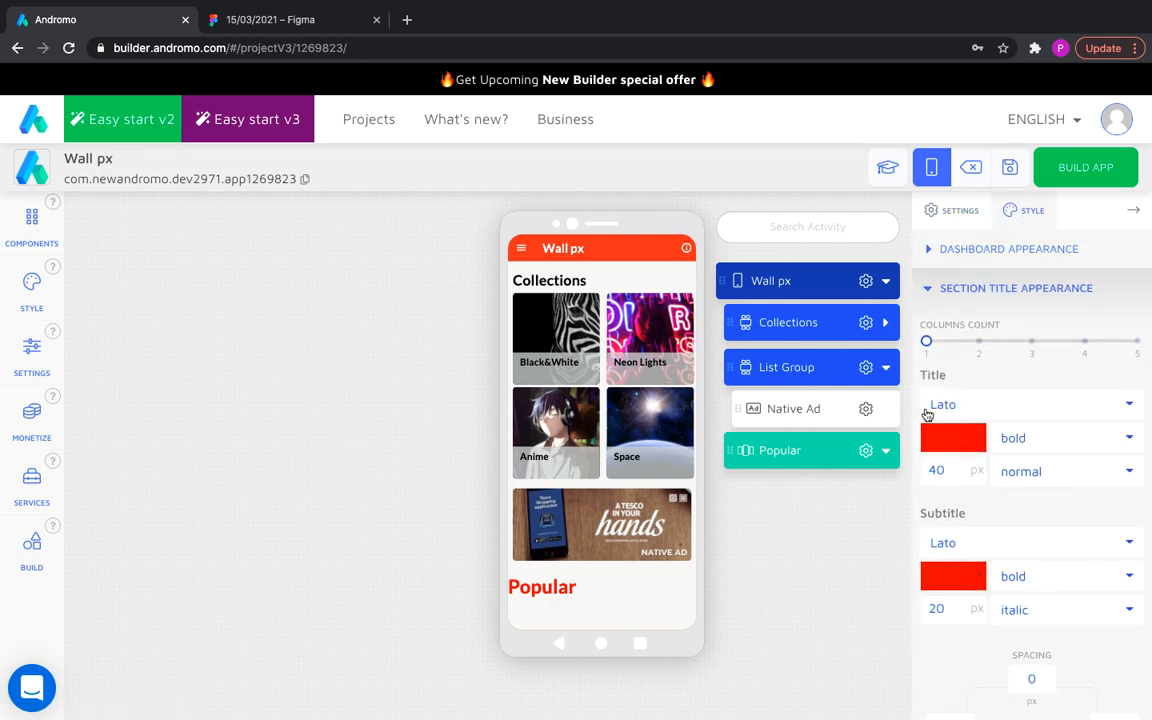
click(951, 437)
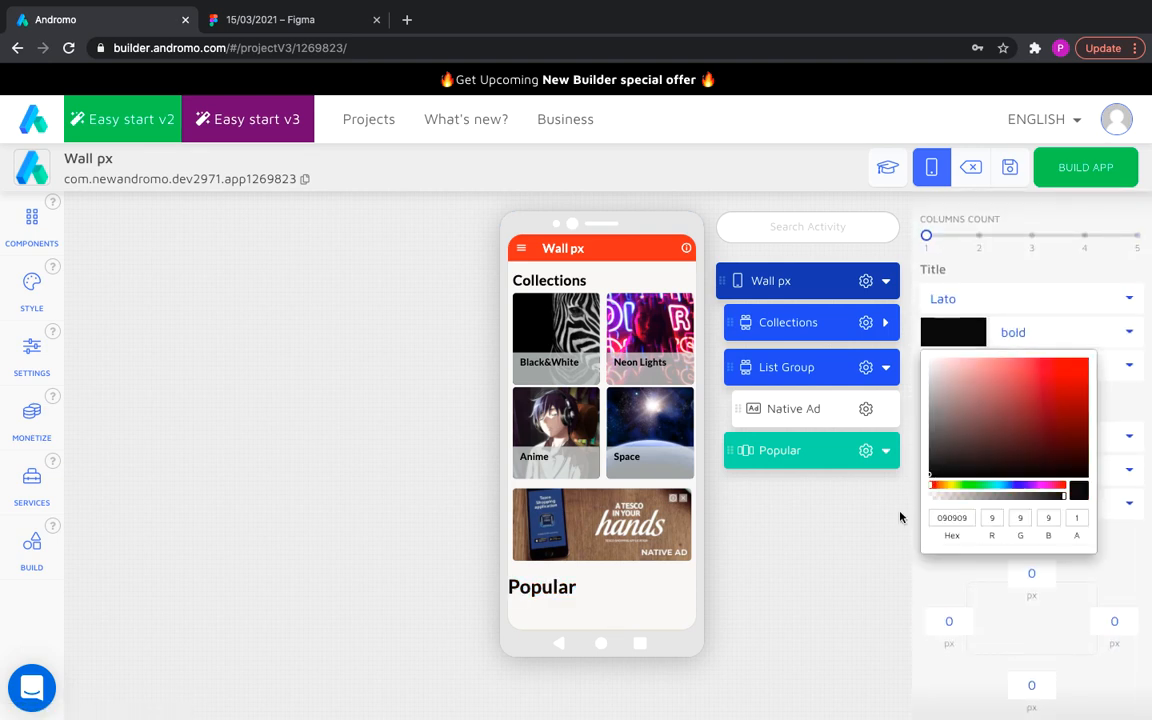
text(10)
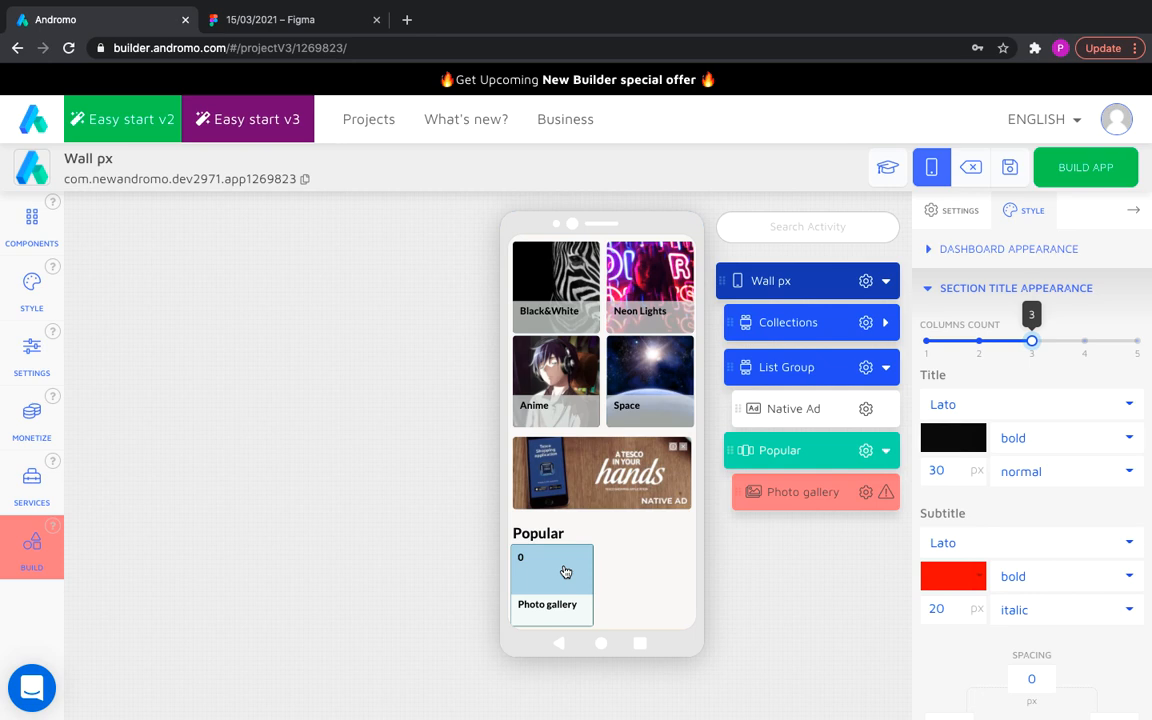
scroll(down, 3)
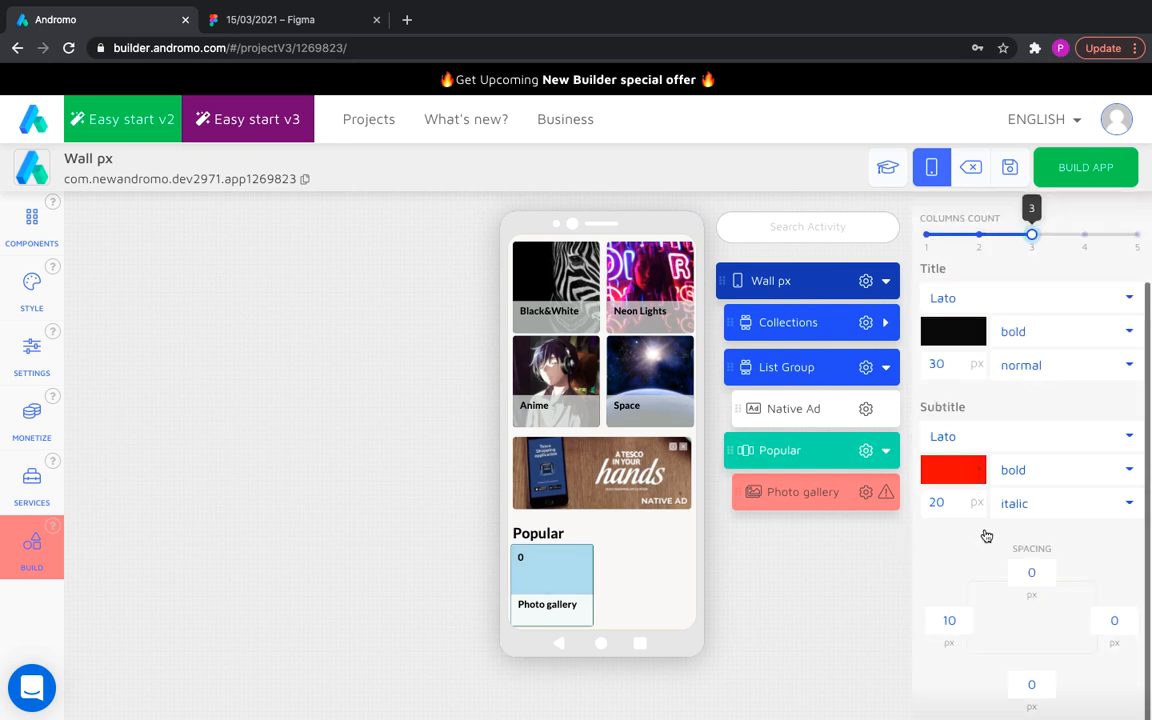
click(802, 491)
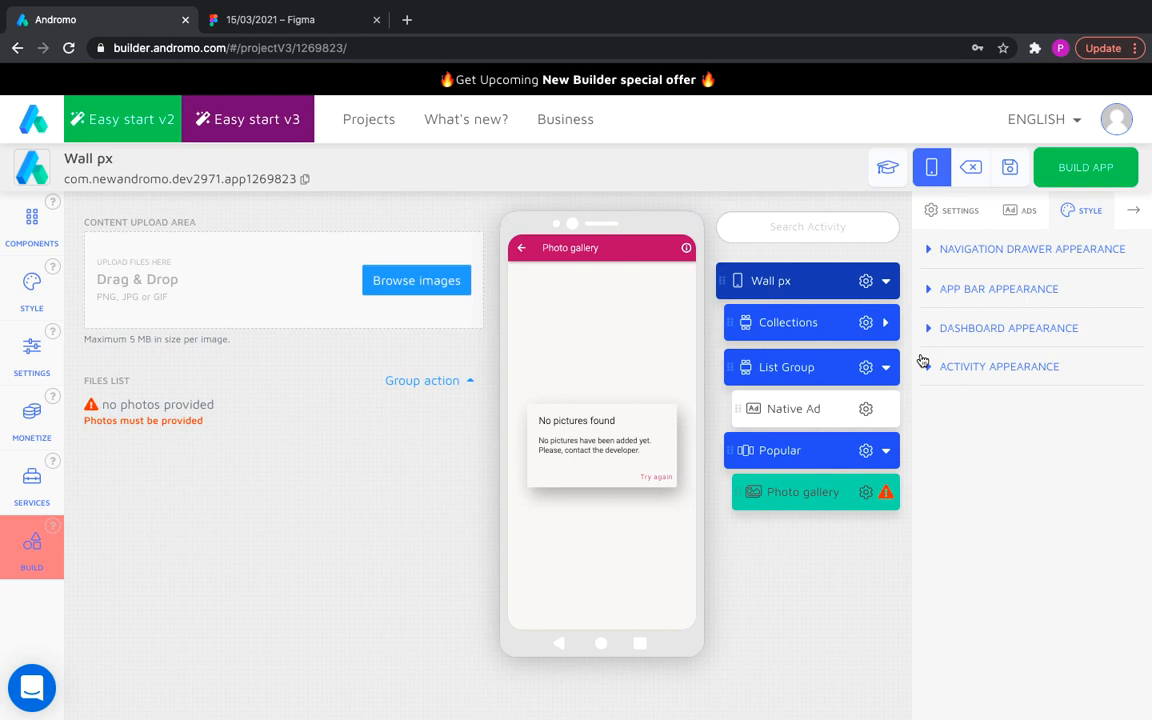
Step: Give the Popular gallery card custom spacing and a transparent title text colour
click(1008, 328)
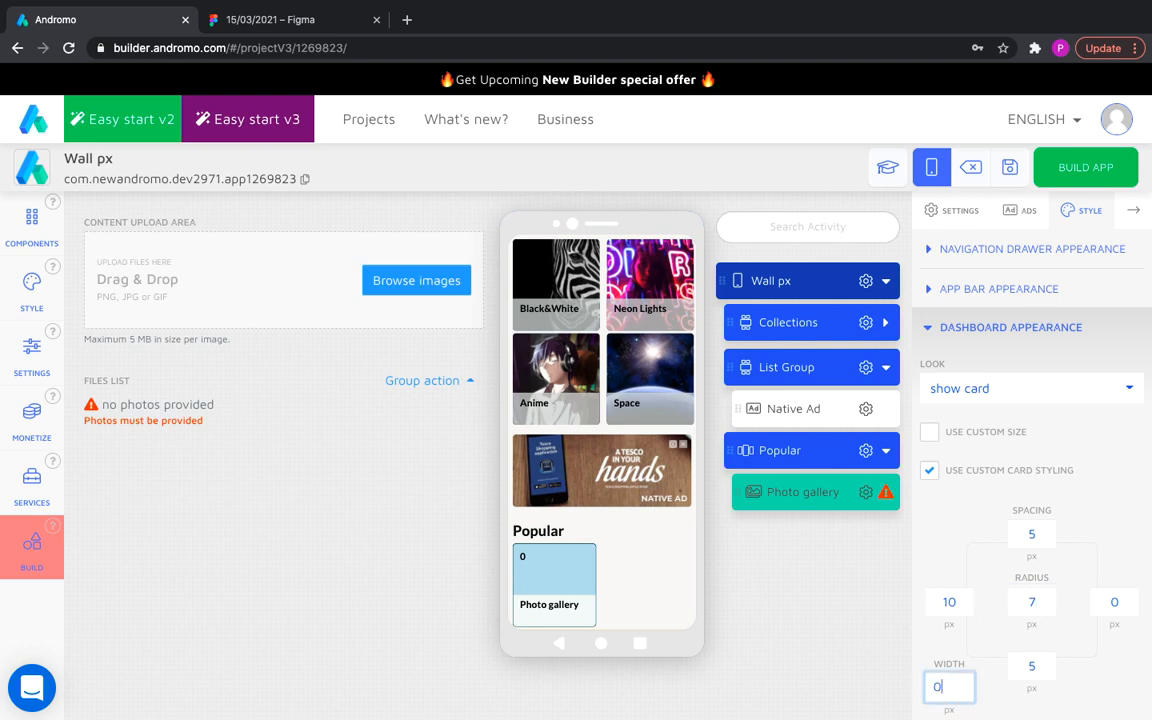
click(802, 492)
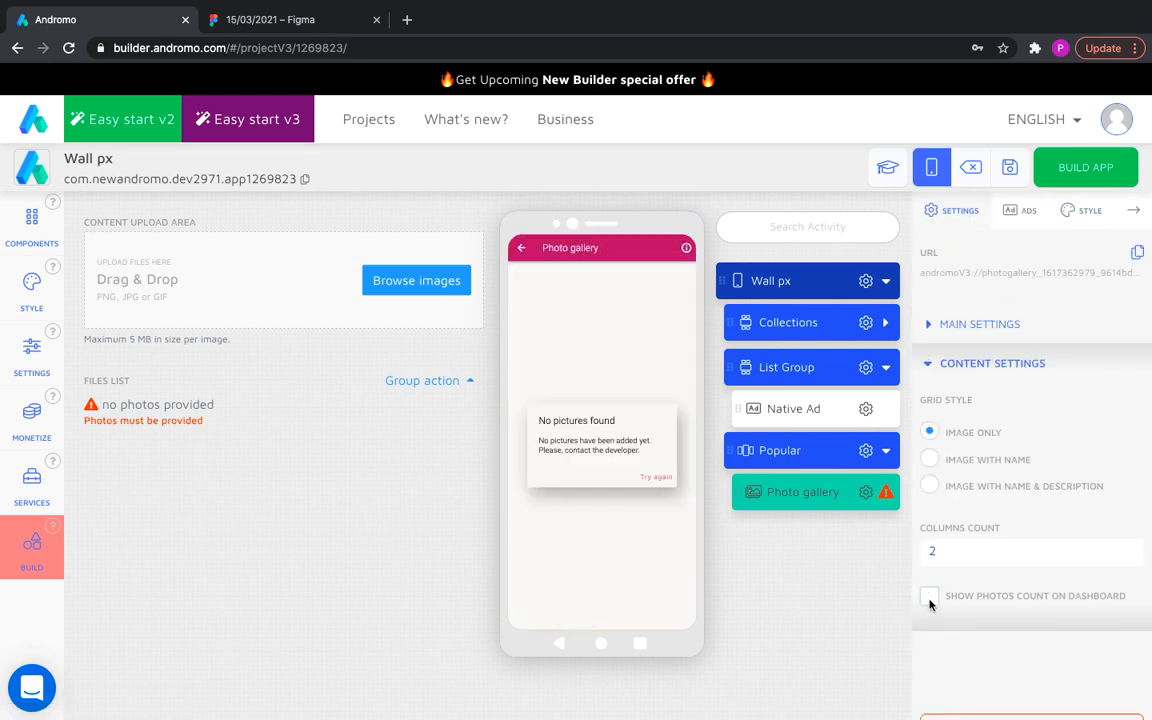
click(1080, 210)
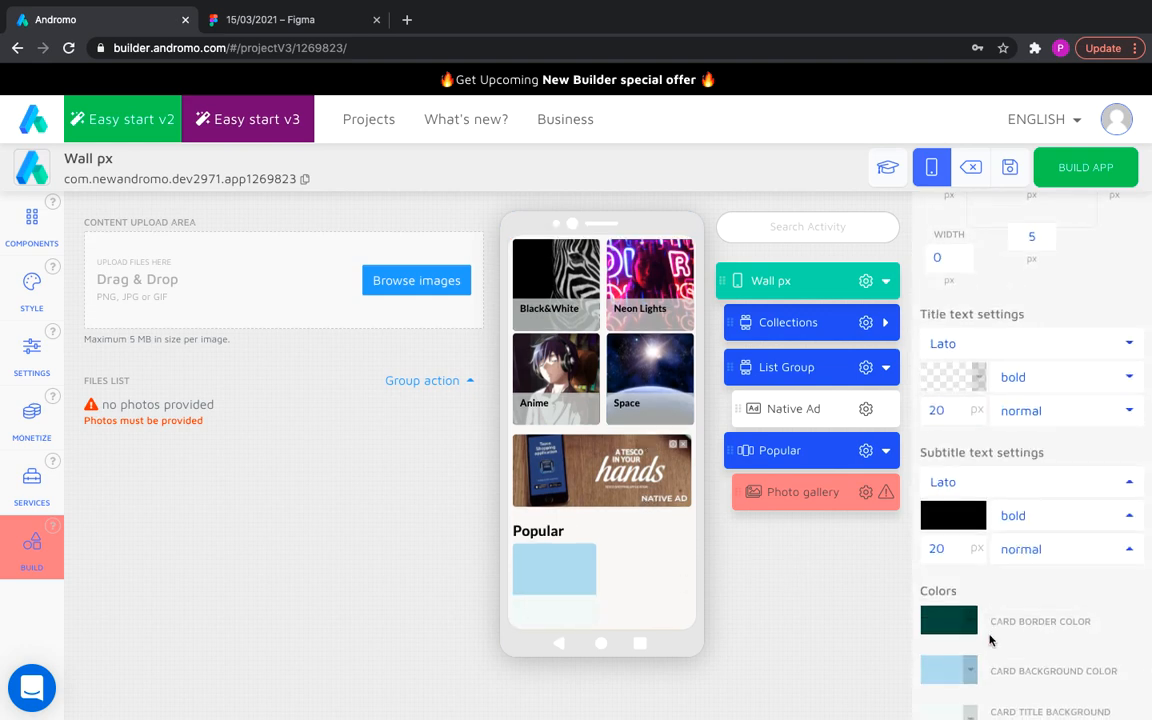
scroll(down, 3)
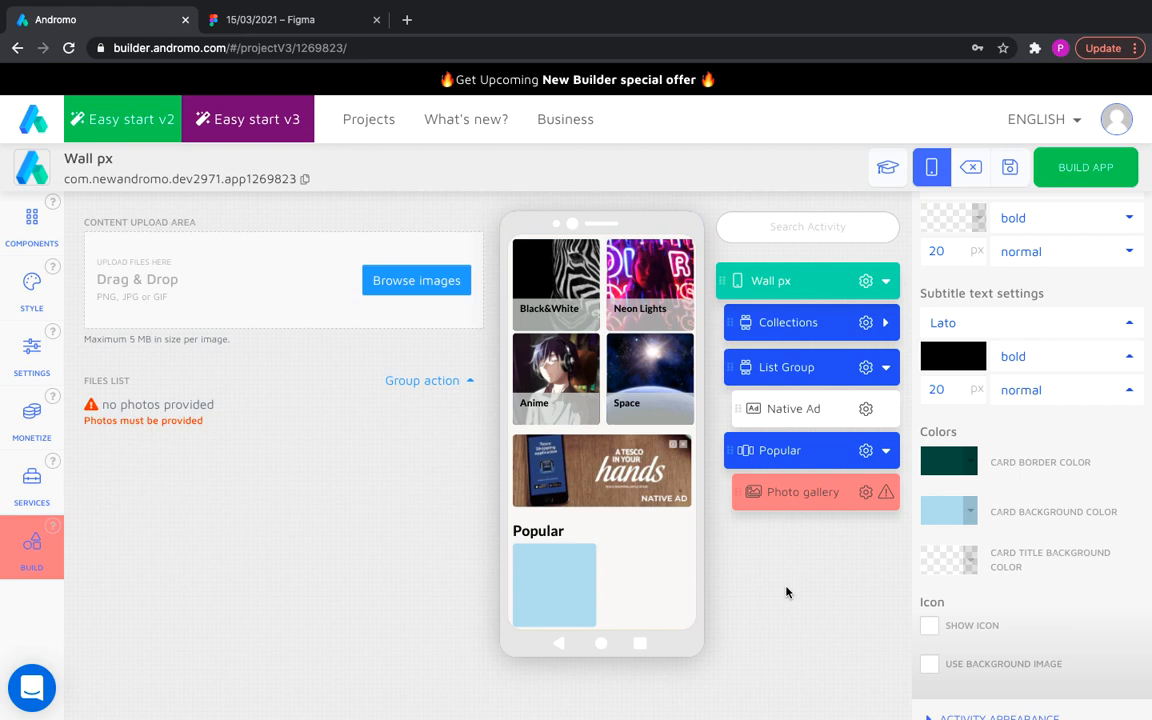
Step: Duplicate the Photo gallery in Popular and set Popular's Columns Count to 3
click(865, 491)
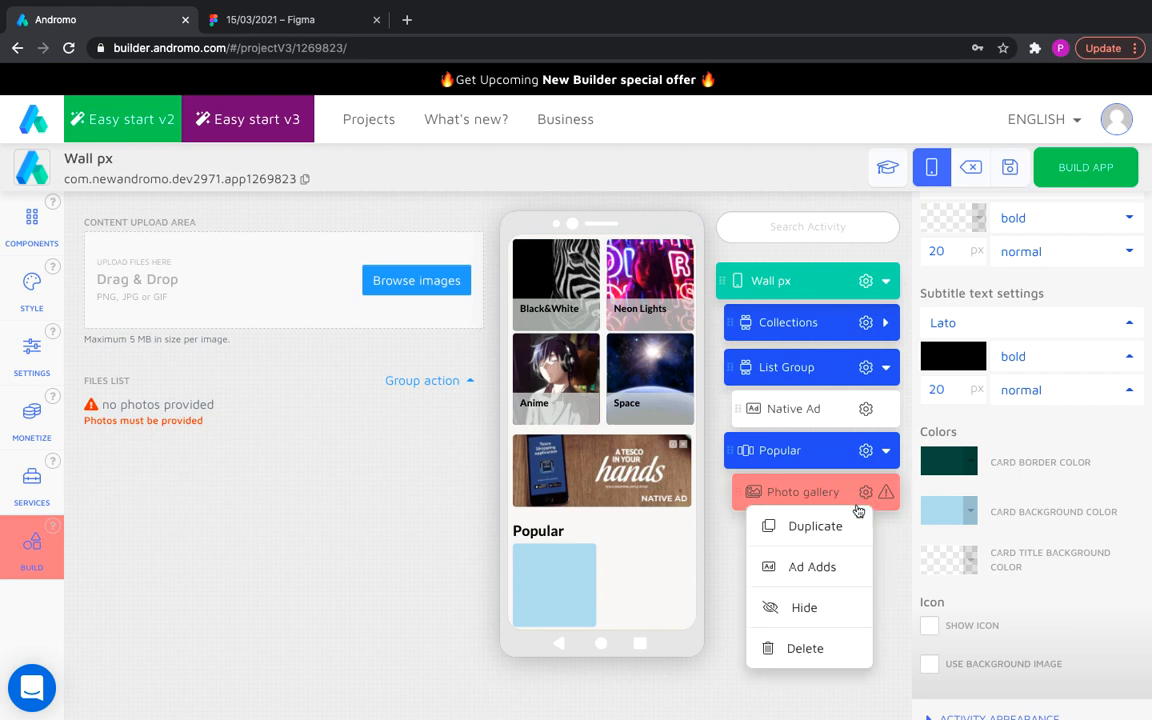
click(815, 525)
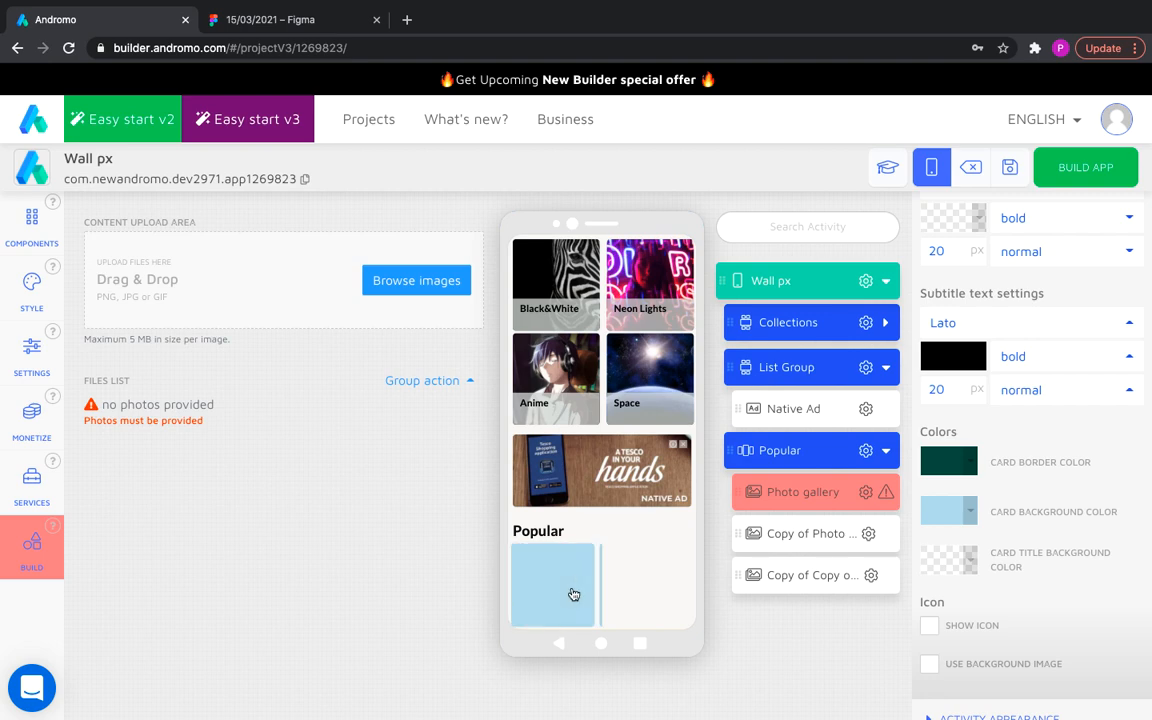
click(770, 280)
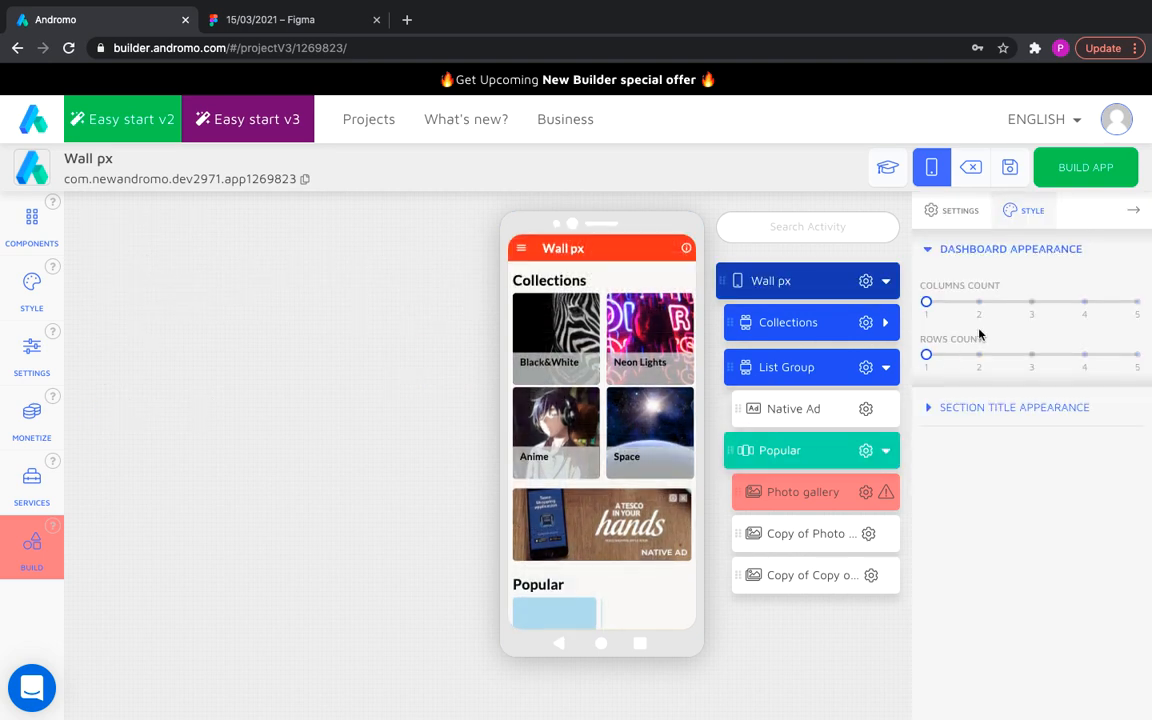
drag(925, 301, 1031, 301)
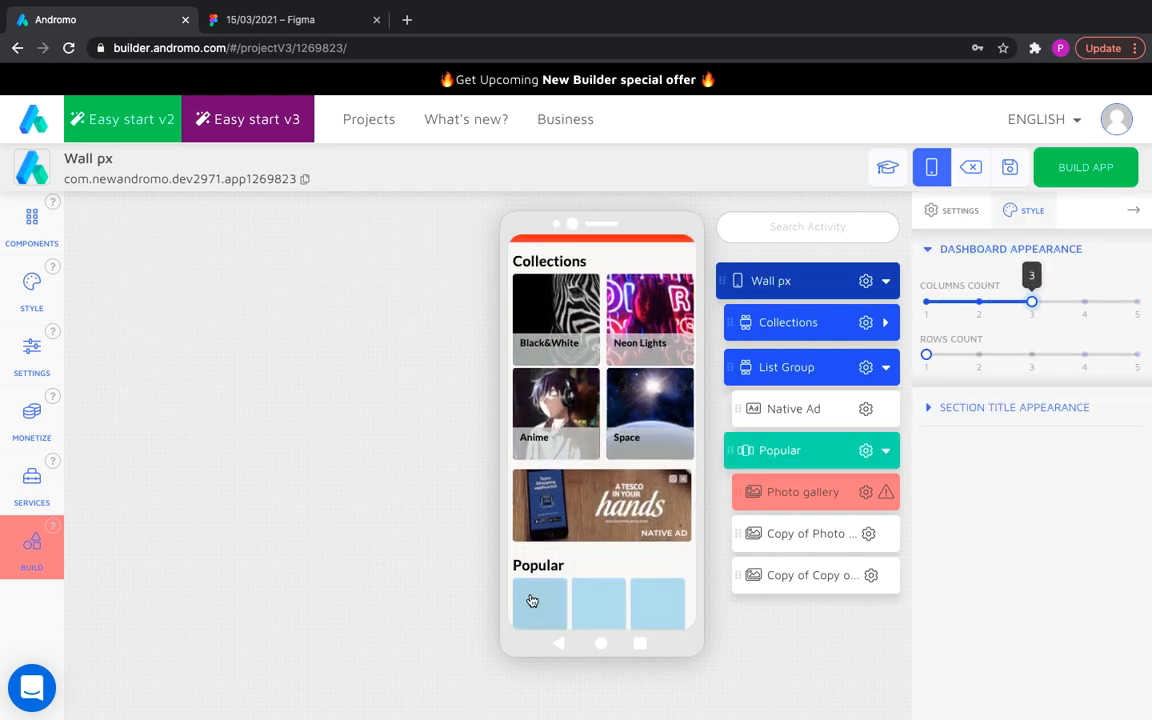
drag(1031, 301, 979, 301)
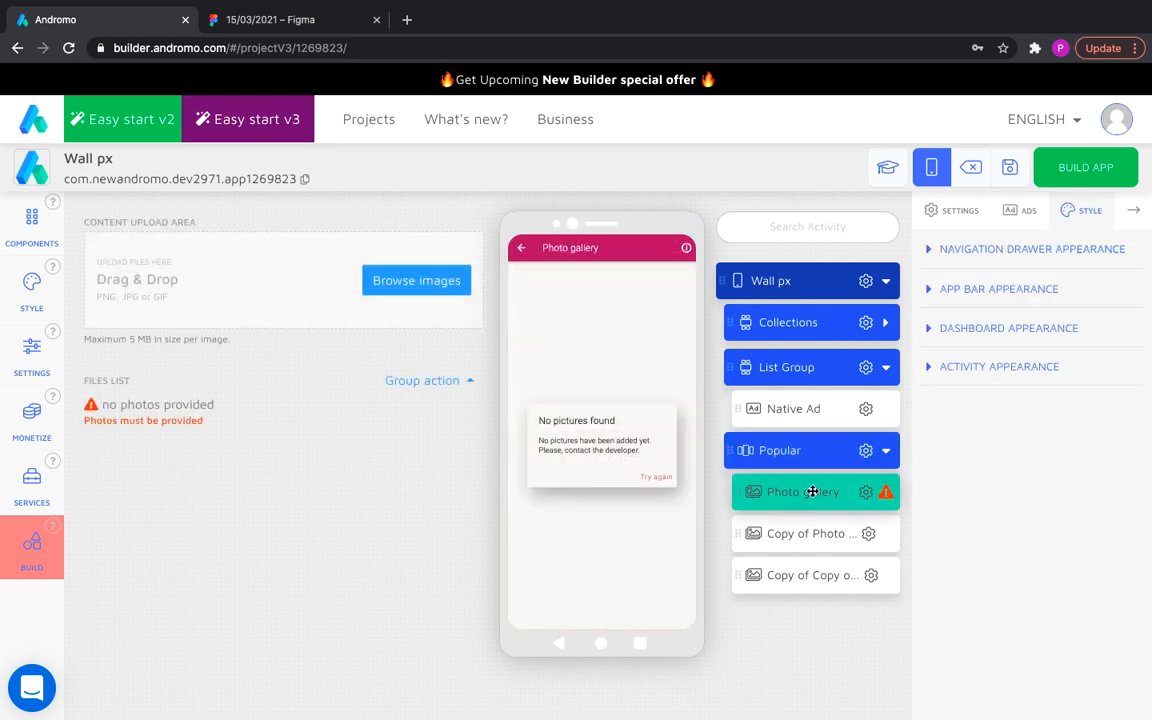
Step: Upload 02.png and 03.png to Photo gallery3 and use 03.png as its background
click(416, 280)
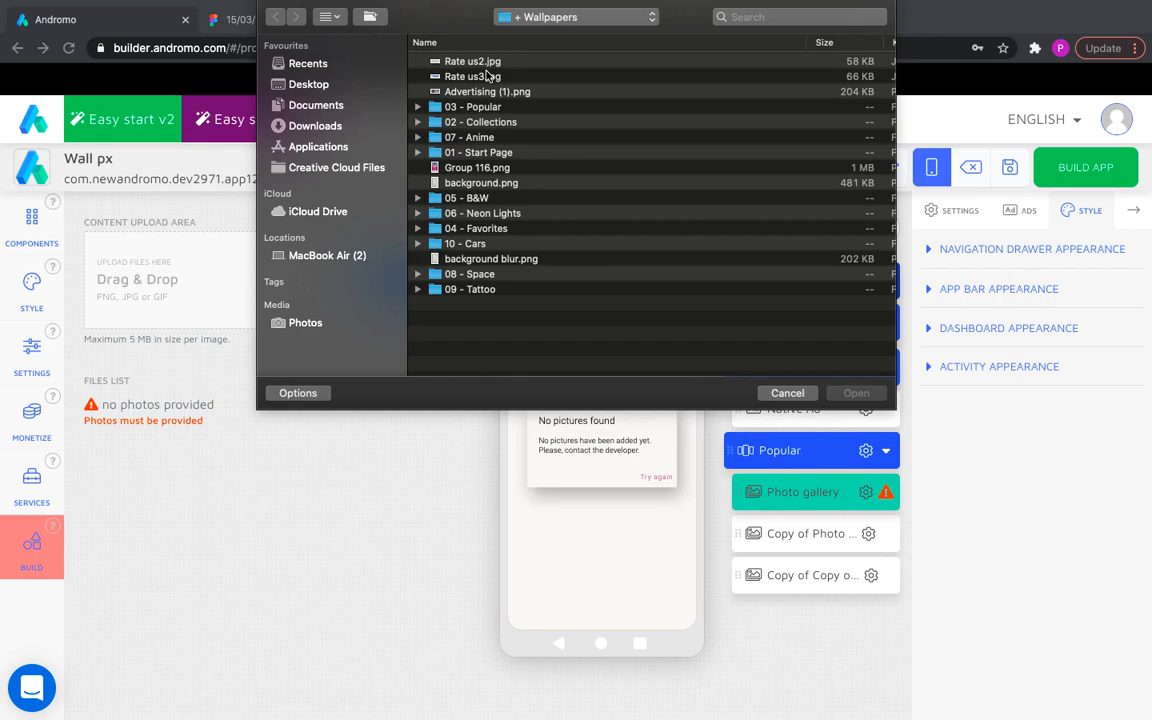
double_click(472, 106)
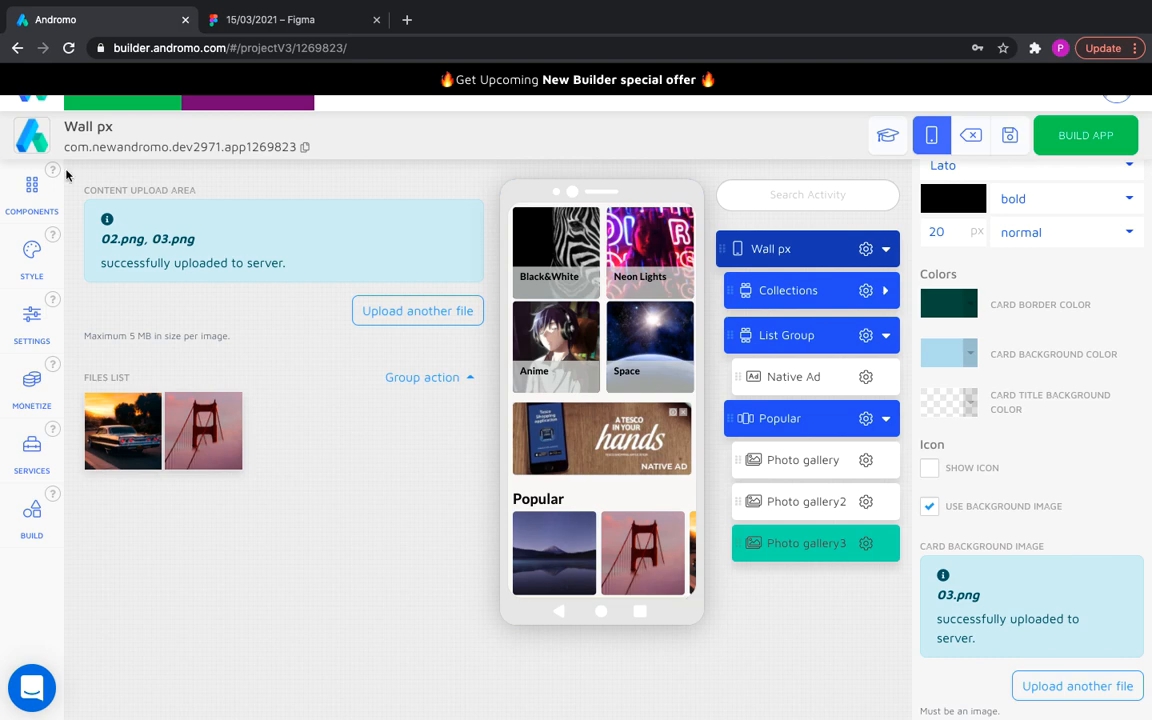
click(31, 190)
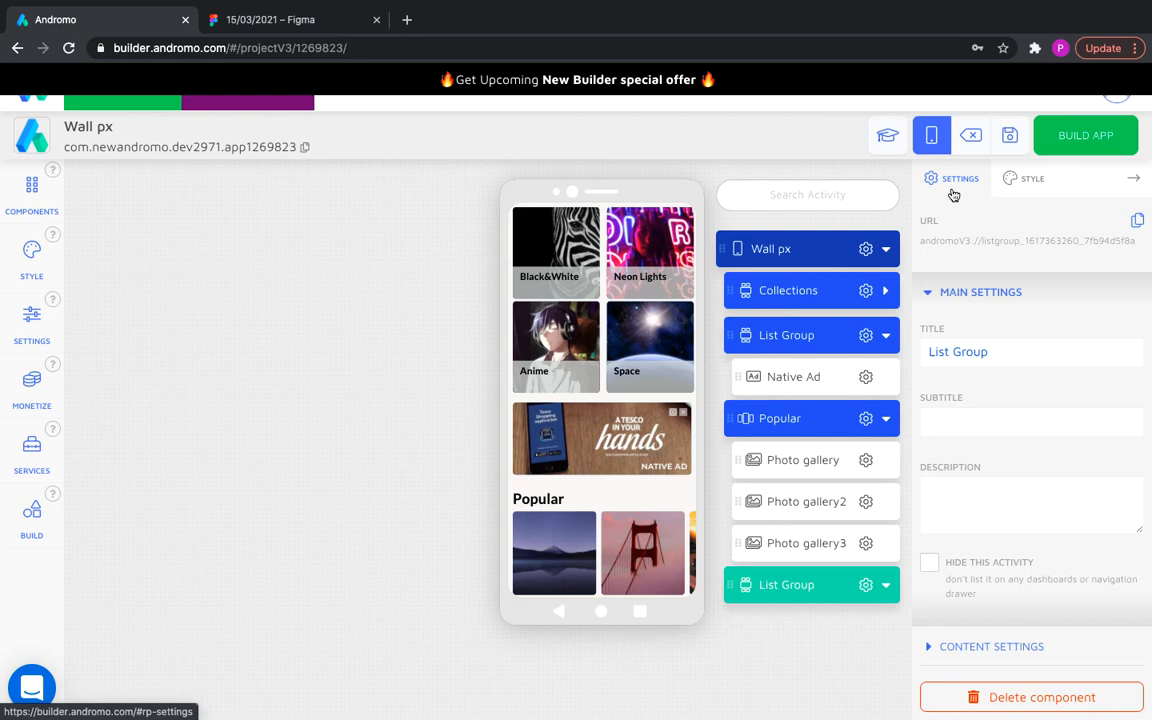
Step: Name the group Favourites with a black 30px title, 15 top and 10 left spacing
text(Fa)
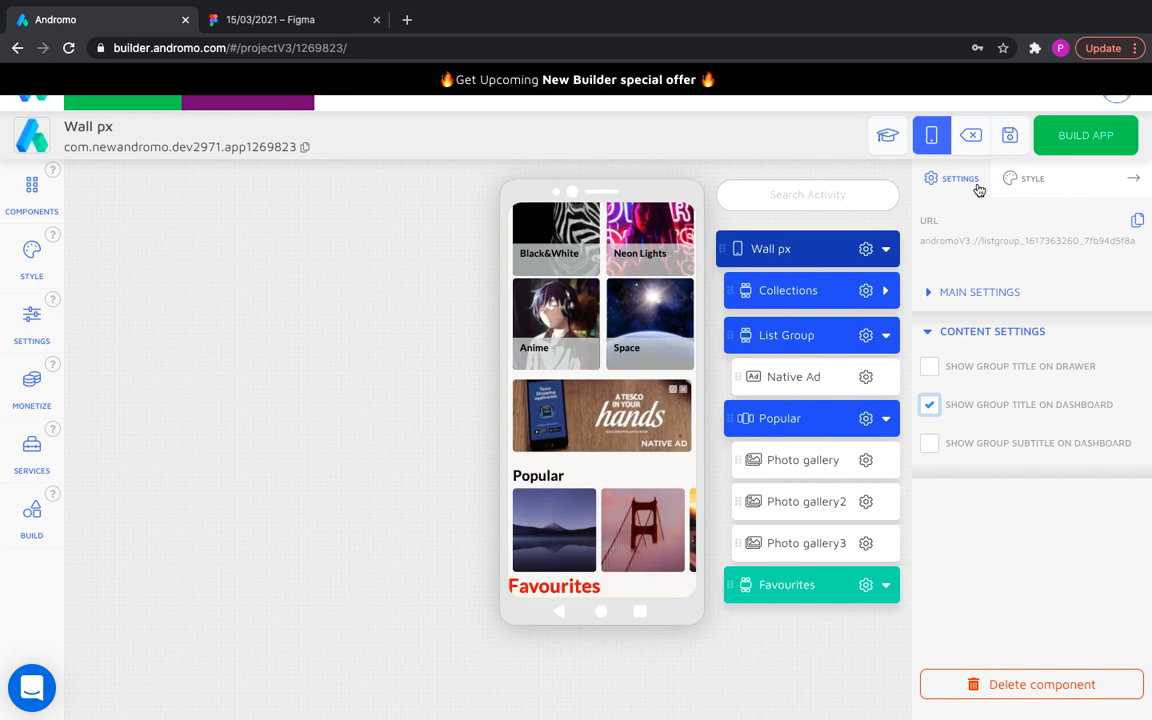
click(1032, 178)
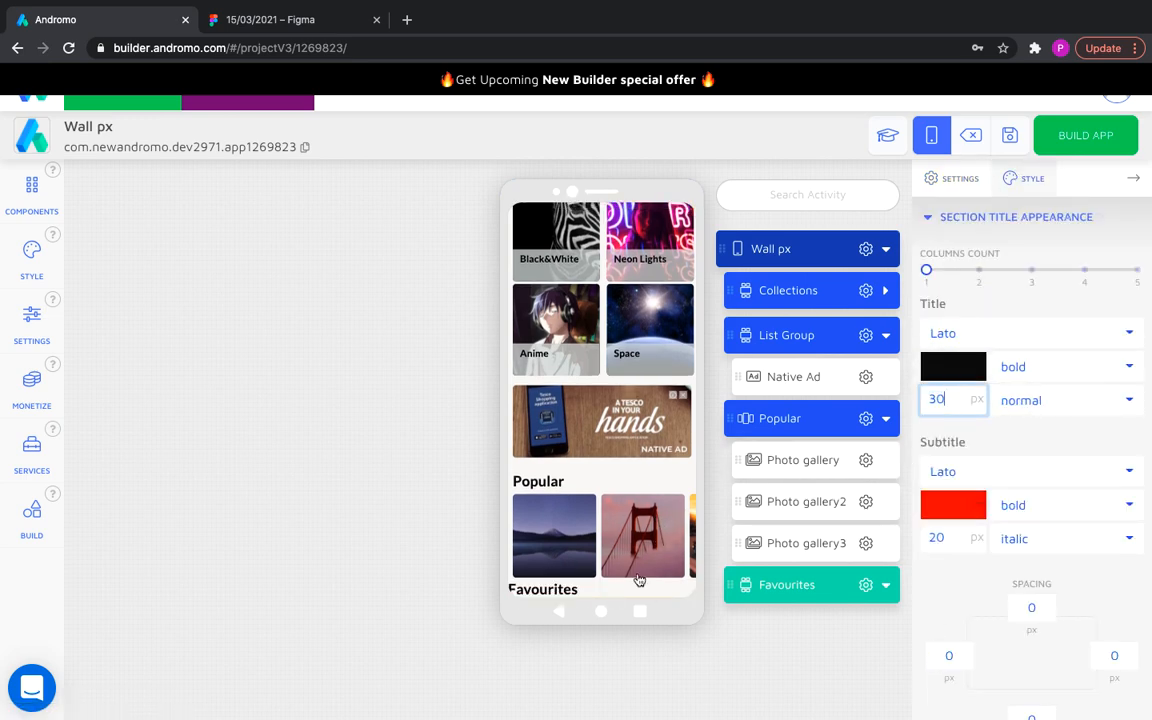
text(15)
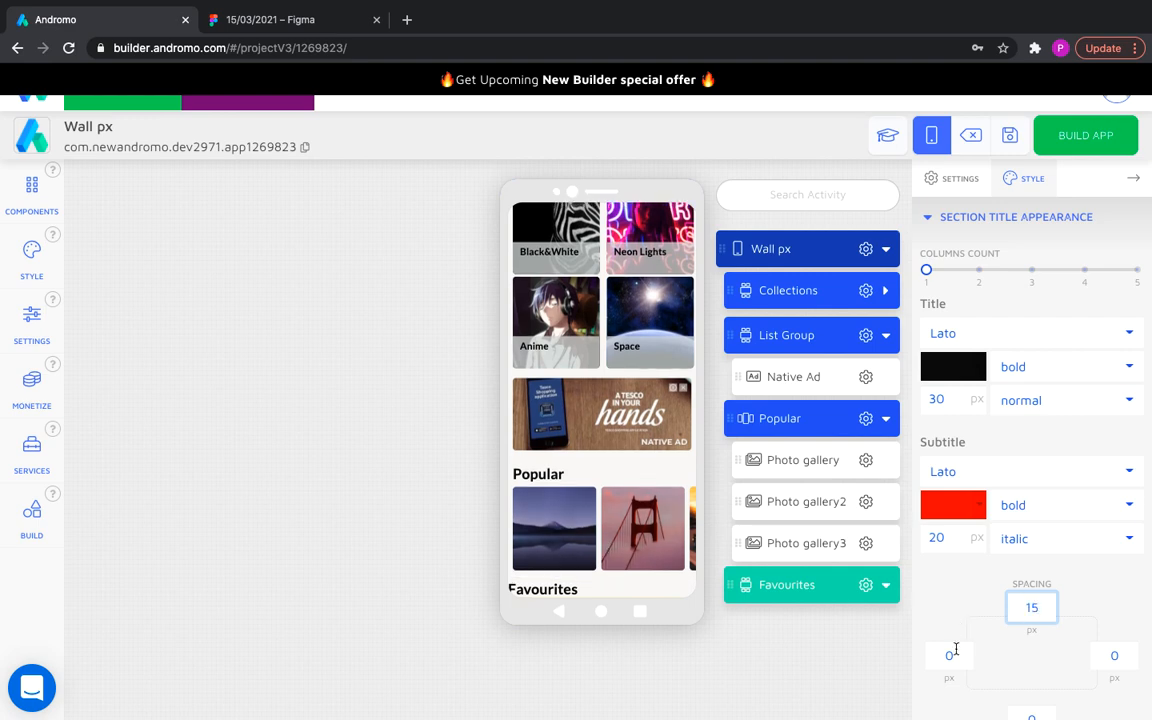
text(10)
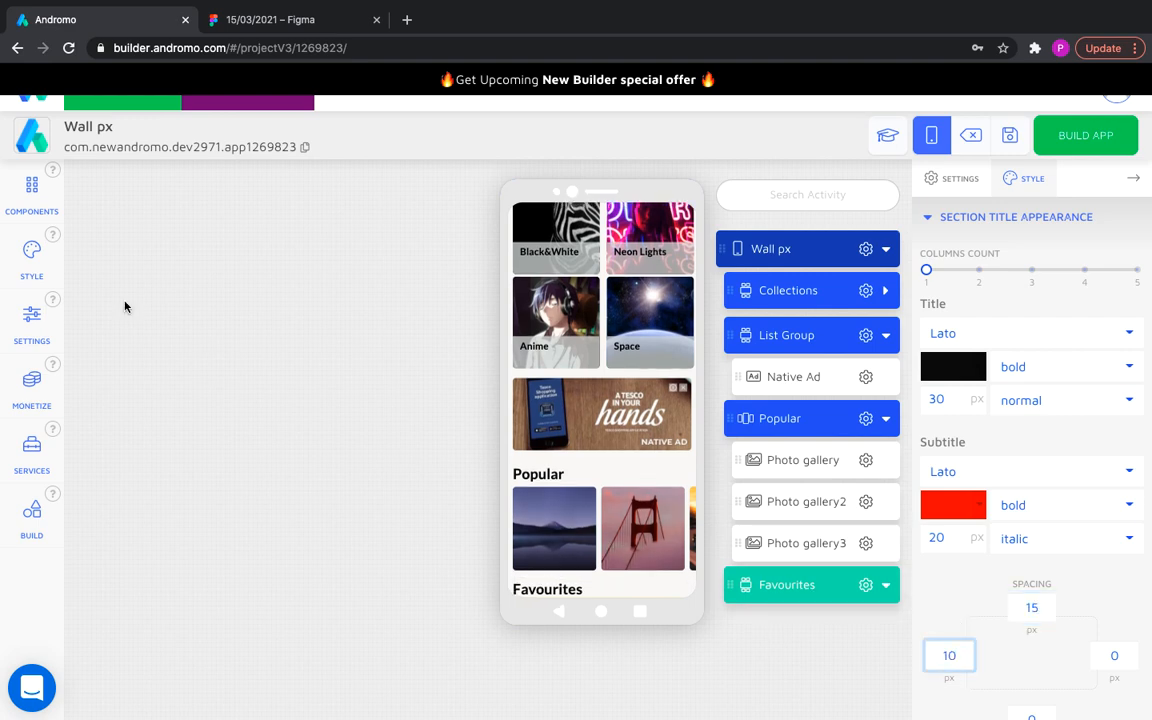
click(31, 190)
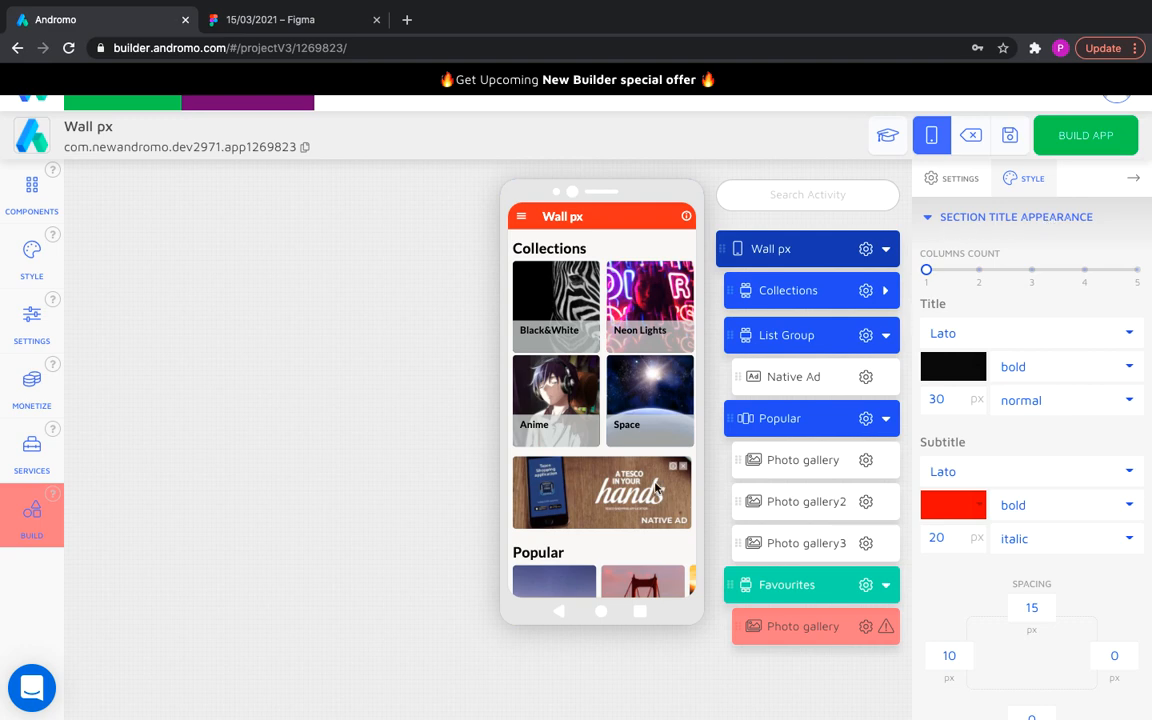
Step: Fill Favourites with Photo gallery to Photo gallery4, circular cards of radius 90 with uploaded photos
drag(926, 269, 1031, 269)
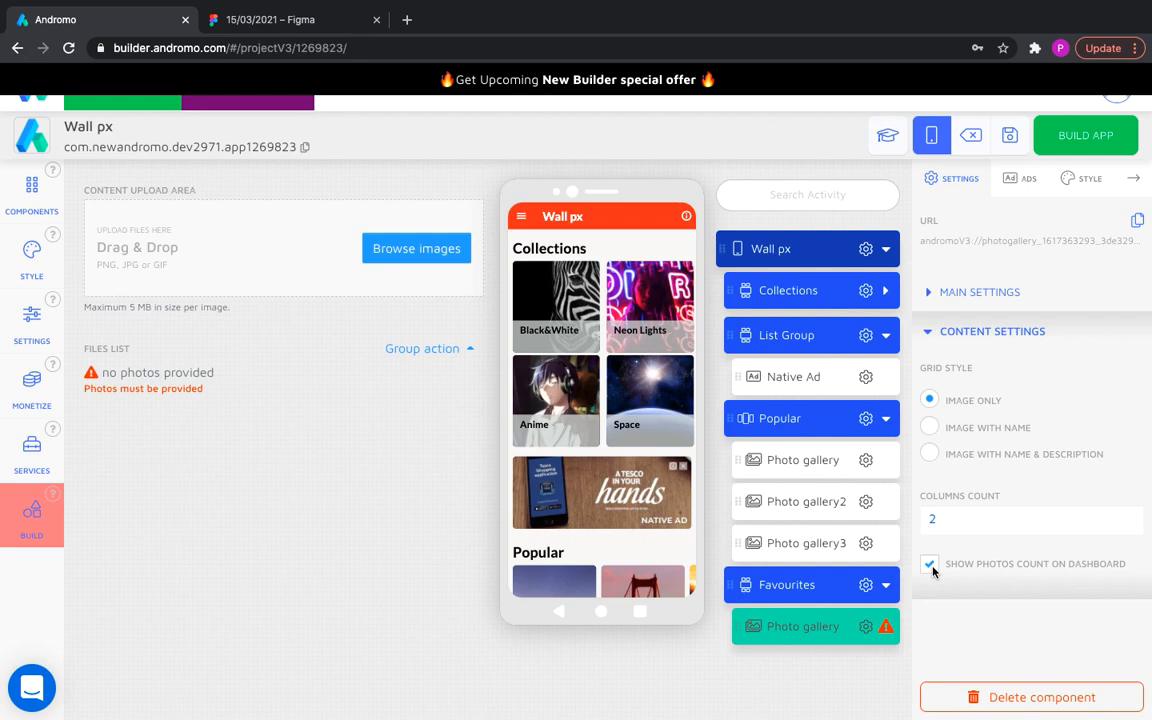
click(929, 564)
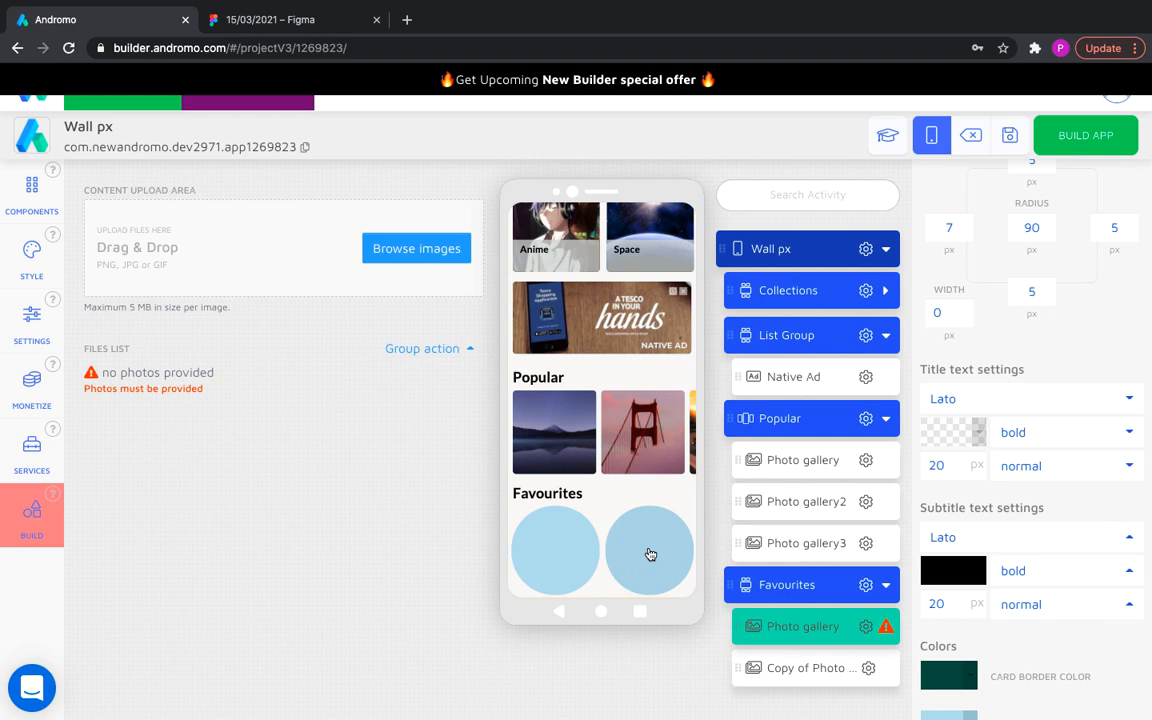
click(416, 248)
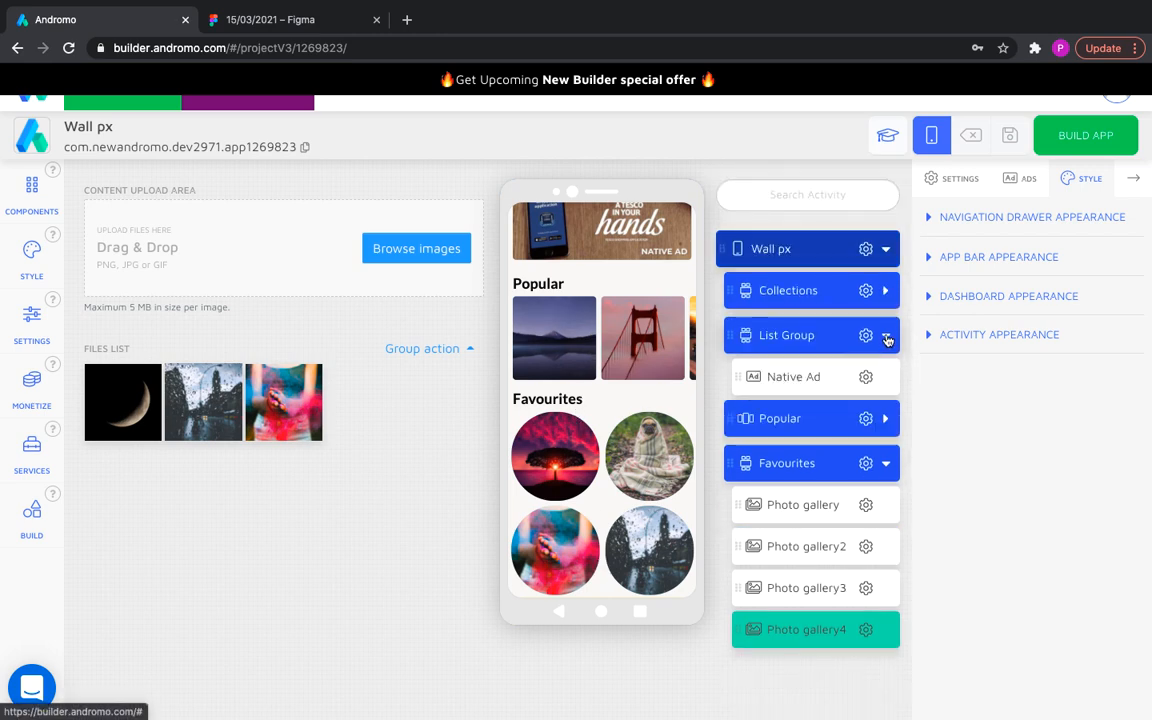
Step: Collapse the outline and add a new List Group named 'Google play'
click(884, 335)
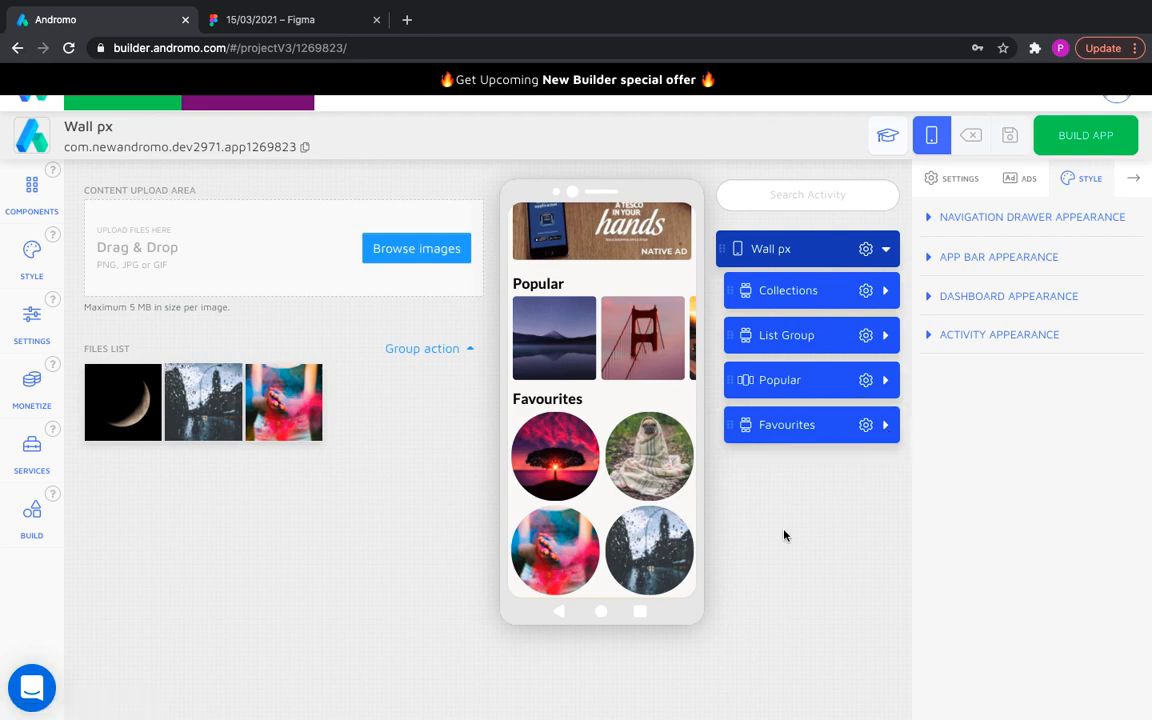
click(31, 190)
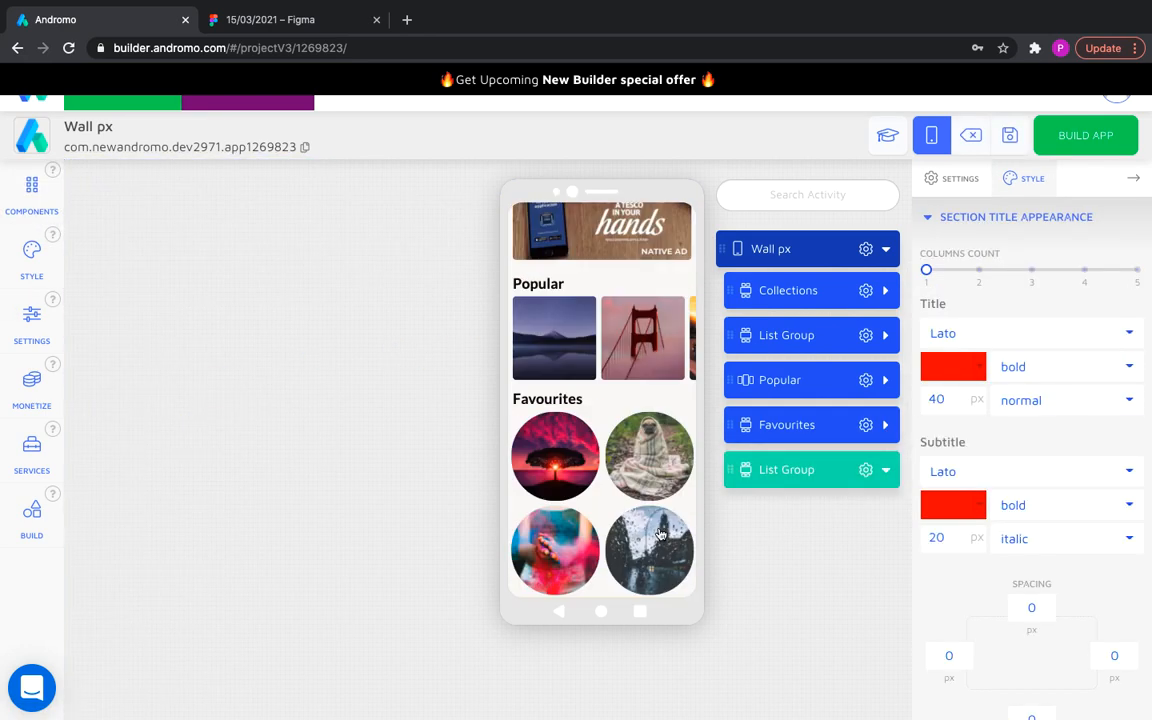
click(951, 178)
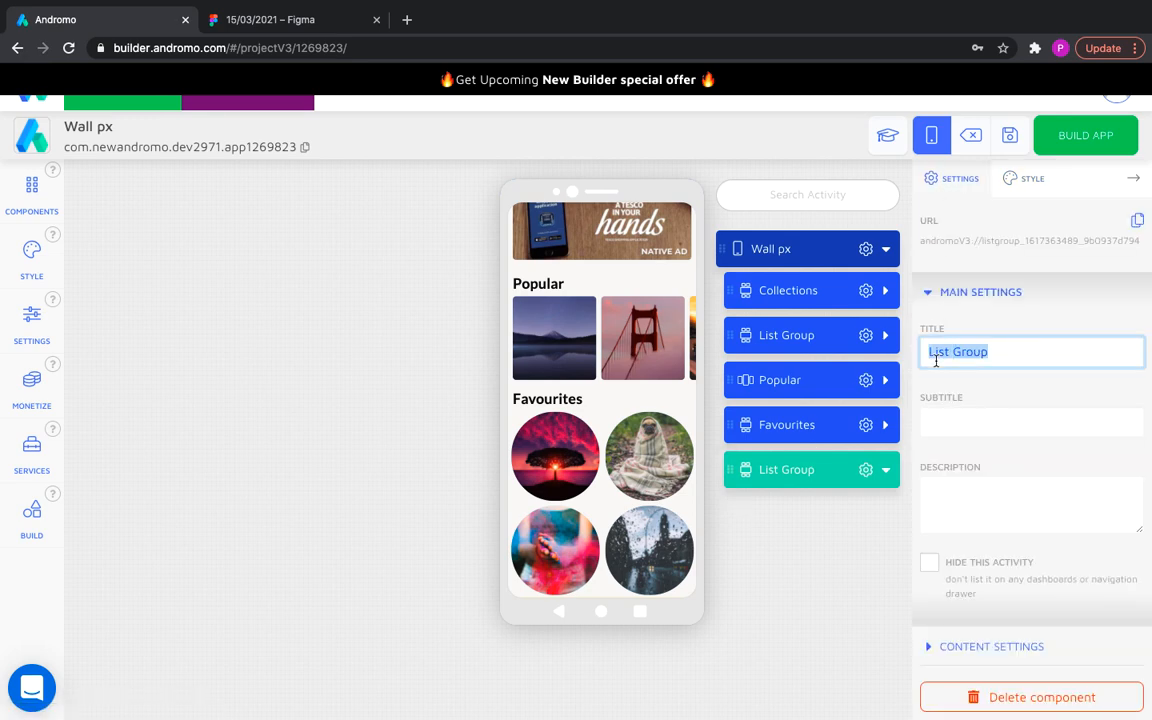
text(Google play)
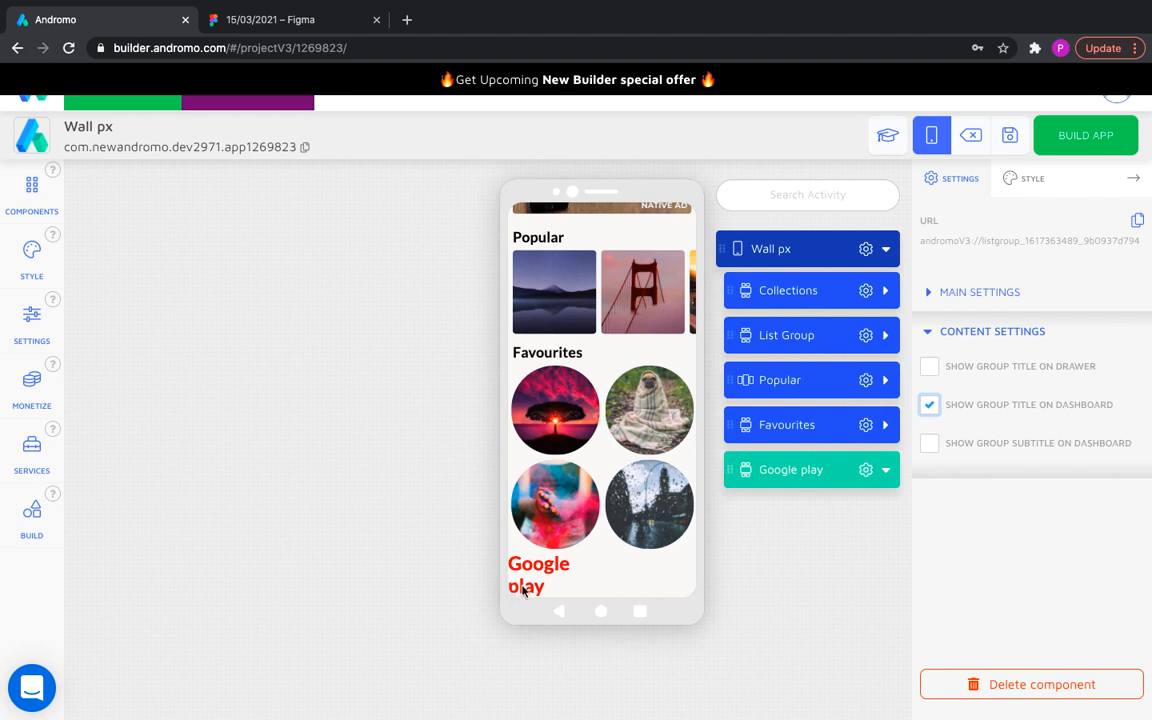
Step: Give the Google play title black 30px styling and add a Link Card inside
click(1032, 178)
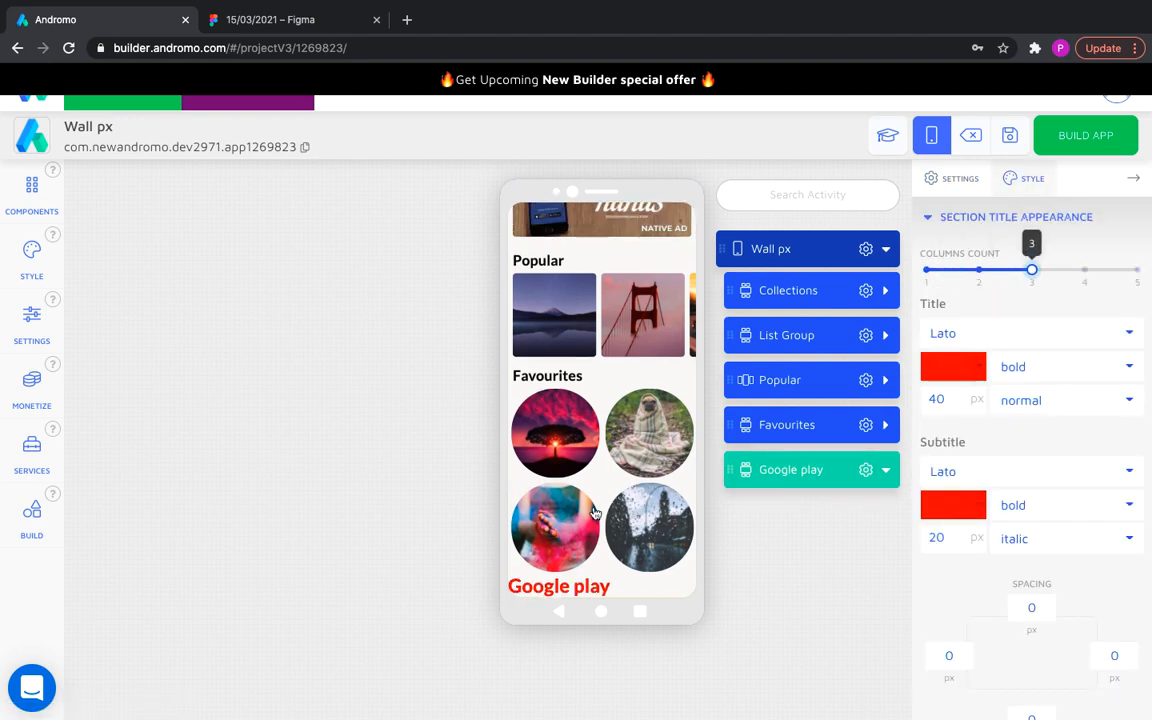
click(952, 366)
text(30)
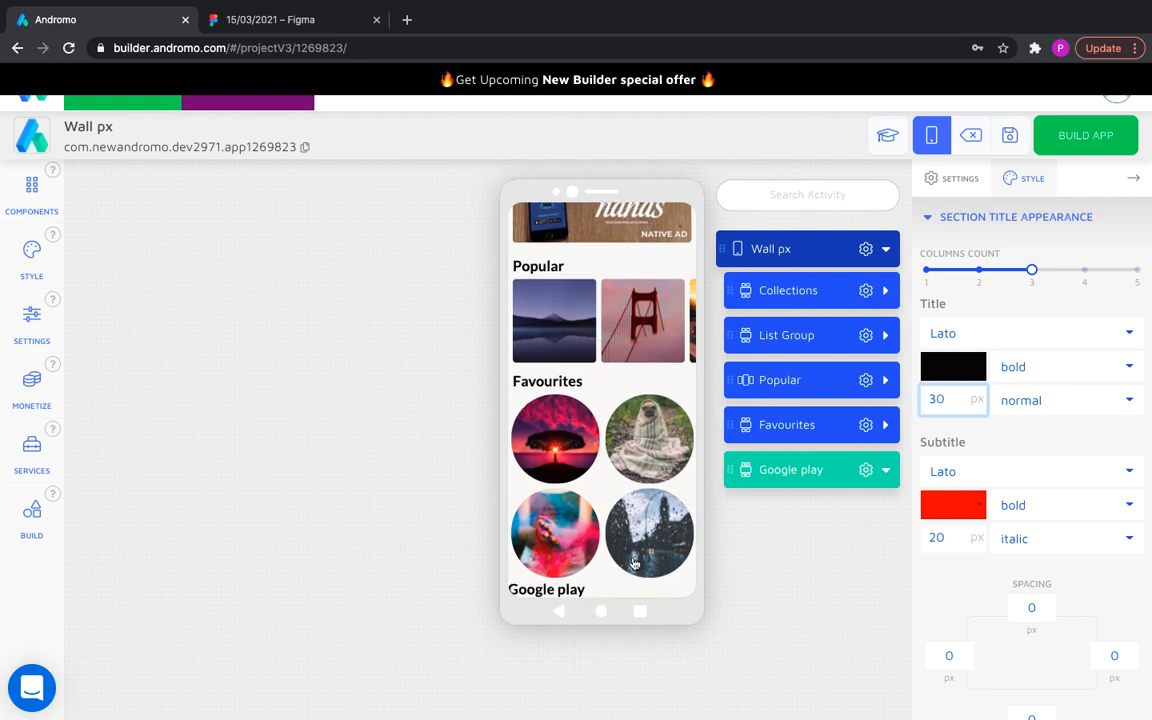
click(1031, 607)
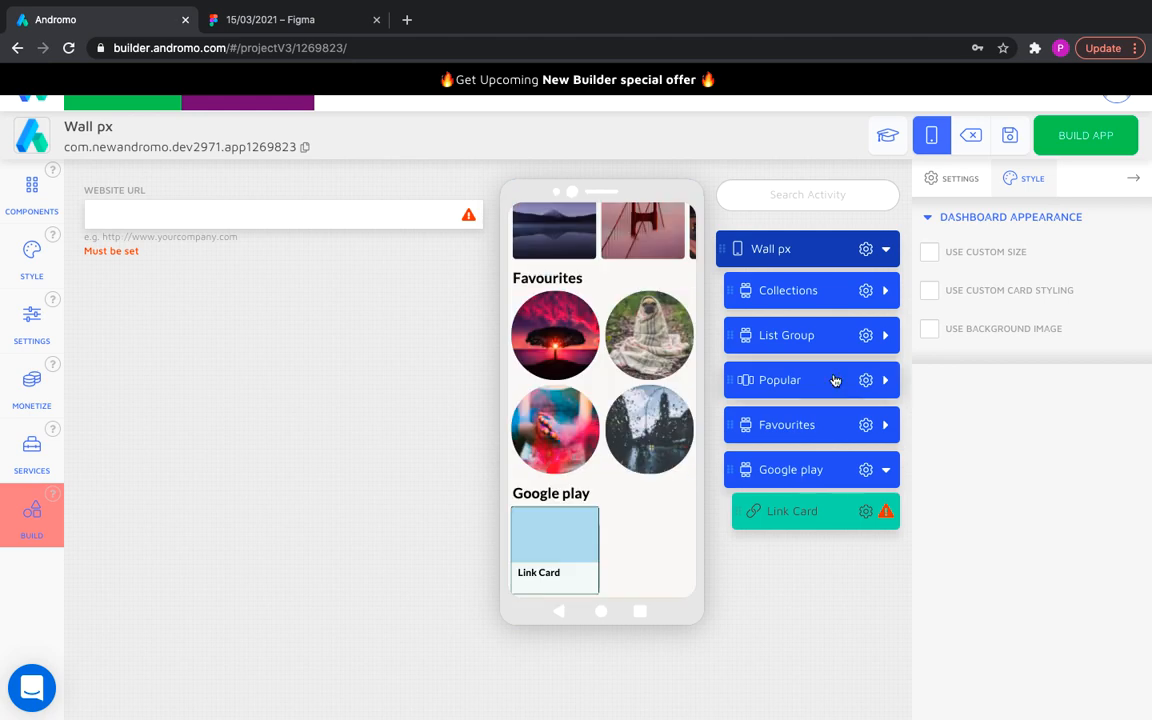
Step: Make the link card span 2 columns with custom styling and a Rate us3.jpg background
click(929, 251)
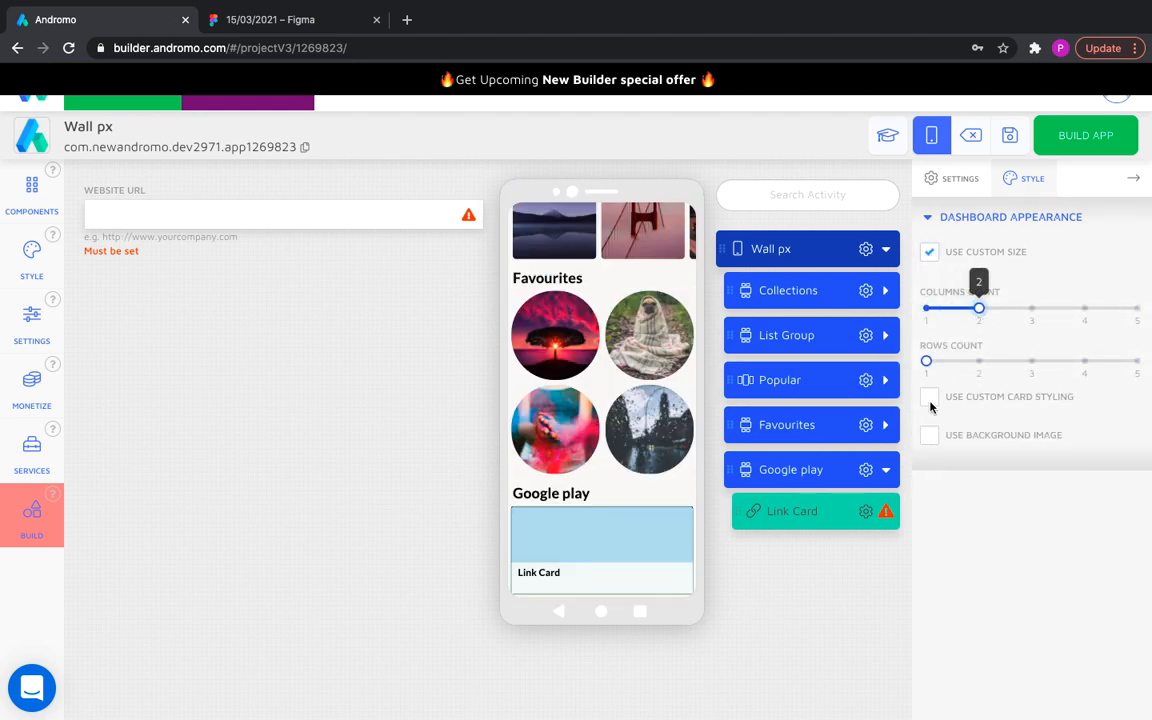
click(929, 396)
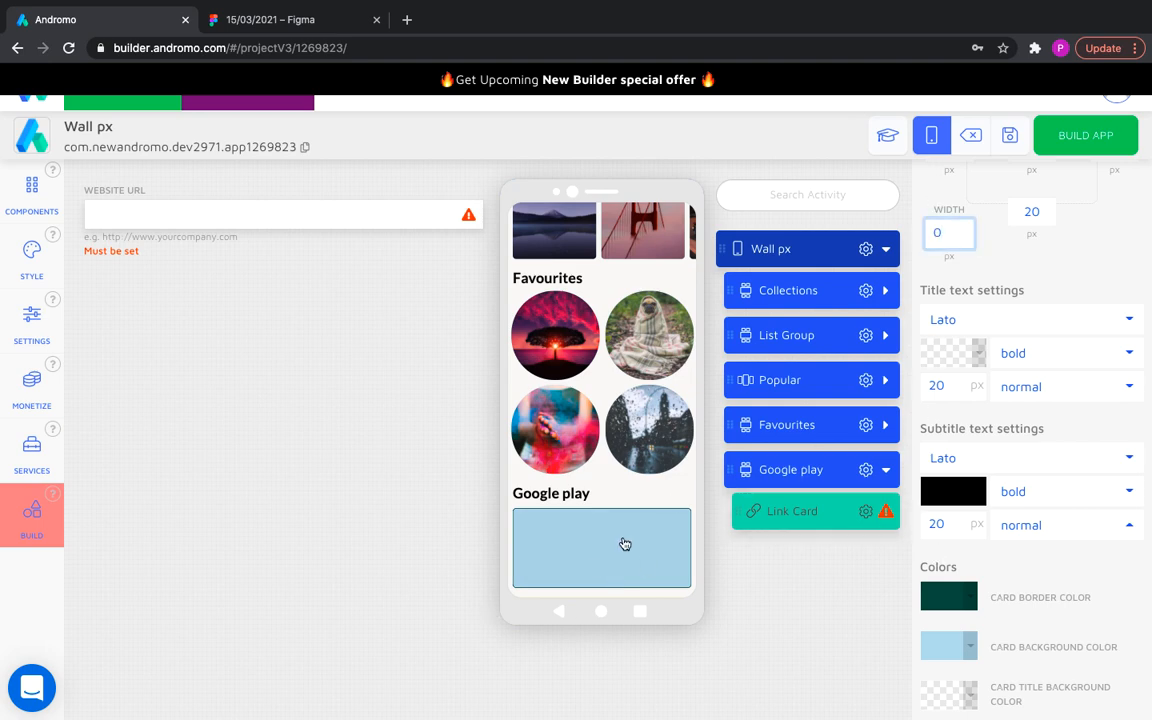
scroll(down, 3)
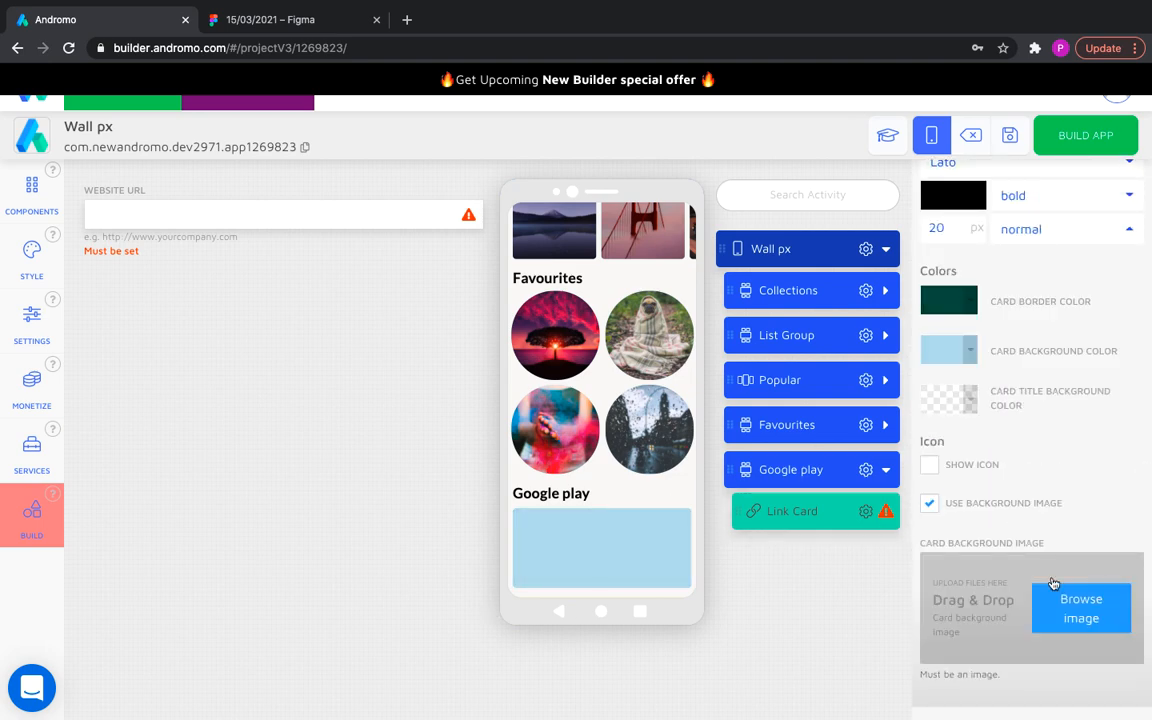
click(1081, 608)
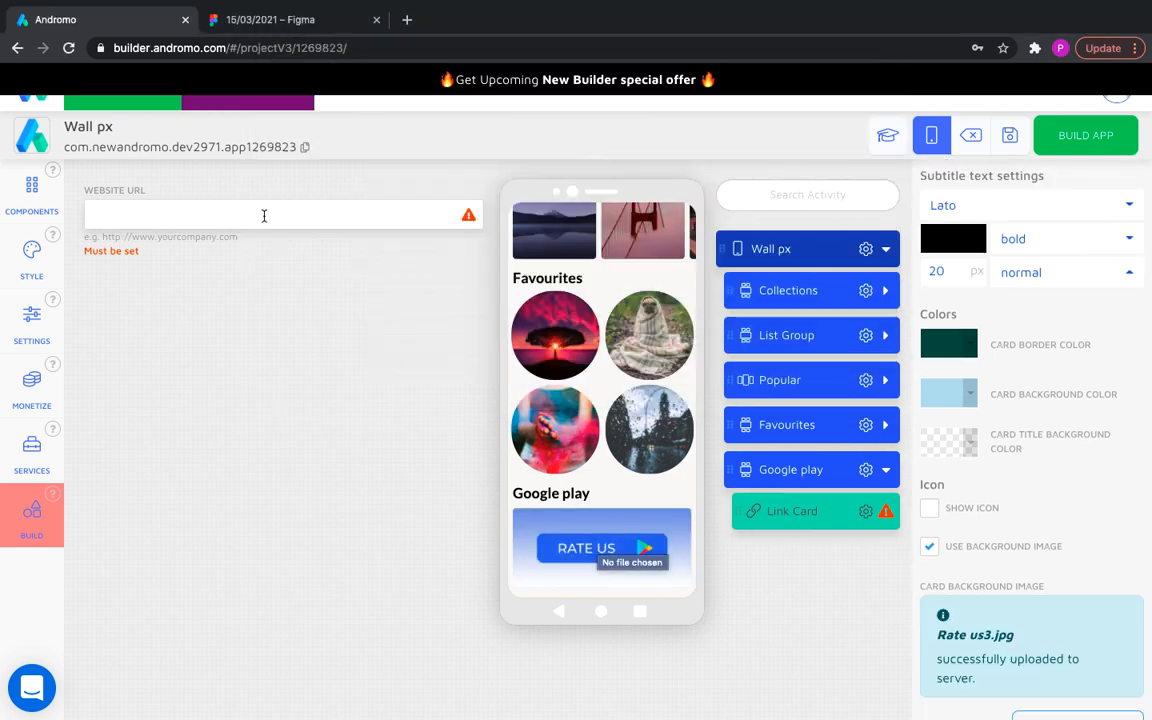
text(https://y)
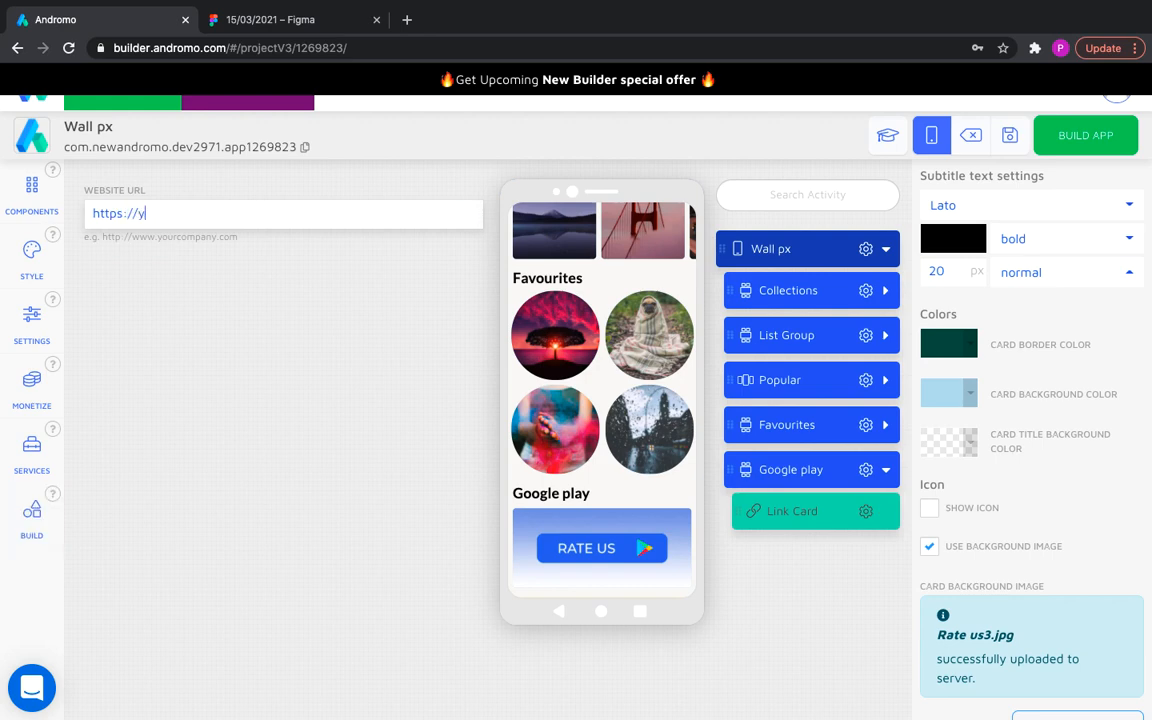
text(ourpage.google)
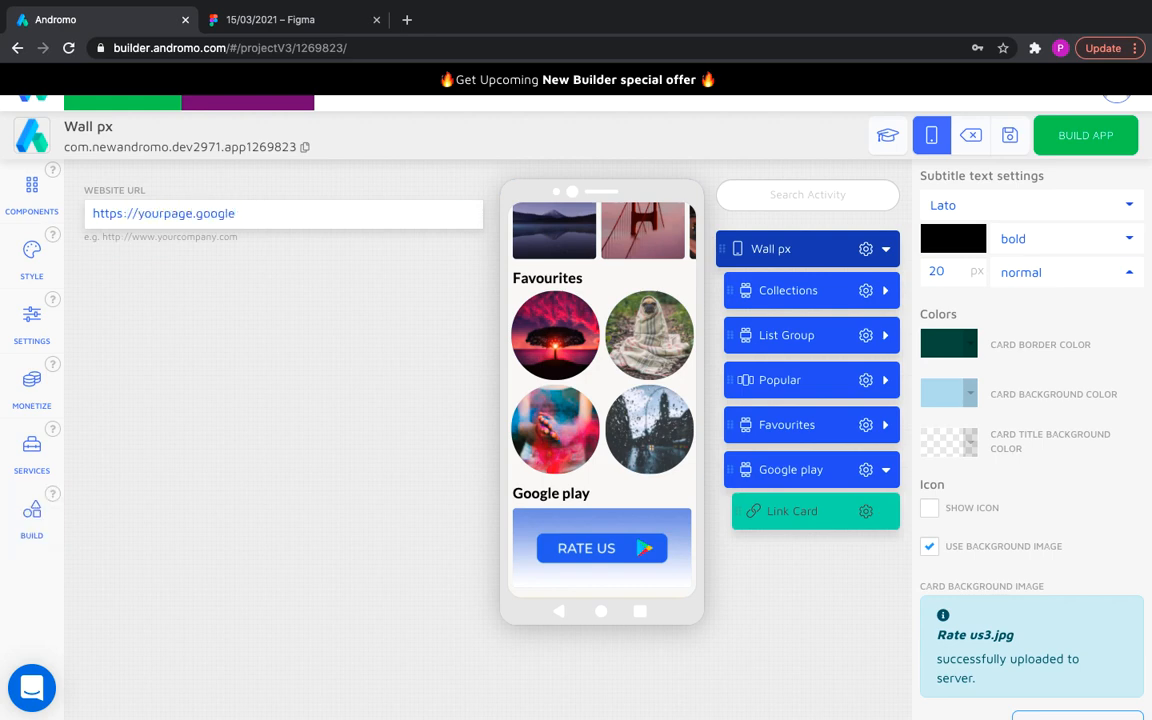
text(.play)
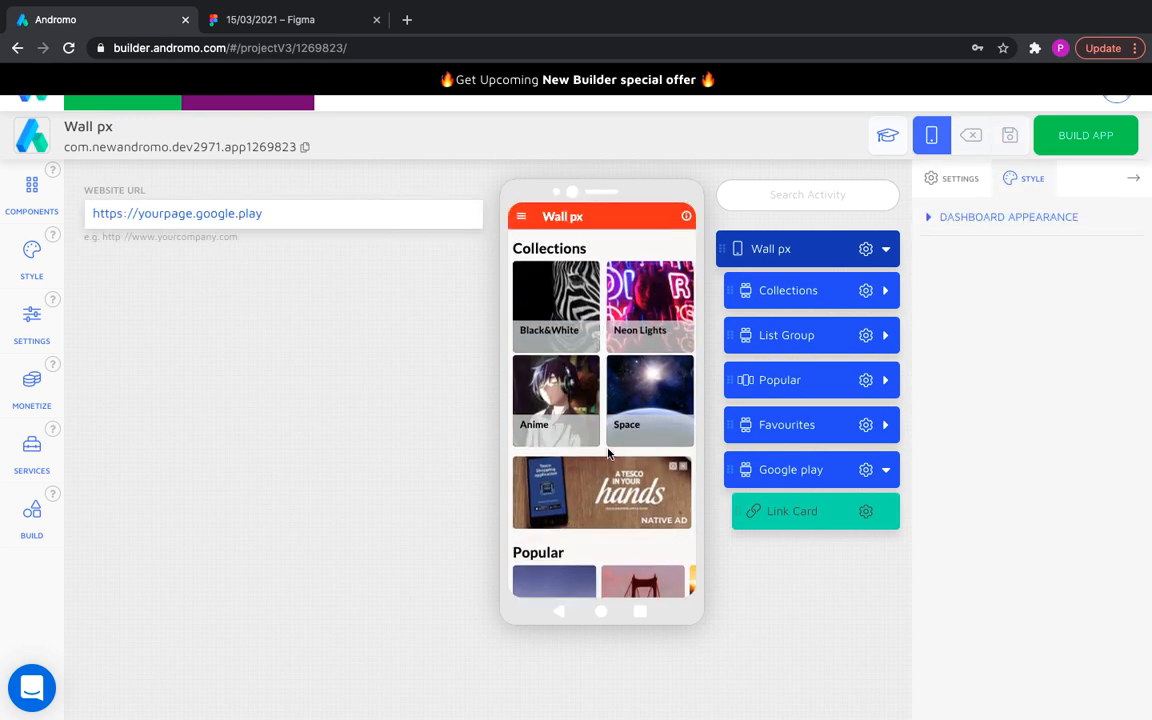
click(556, 300)
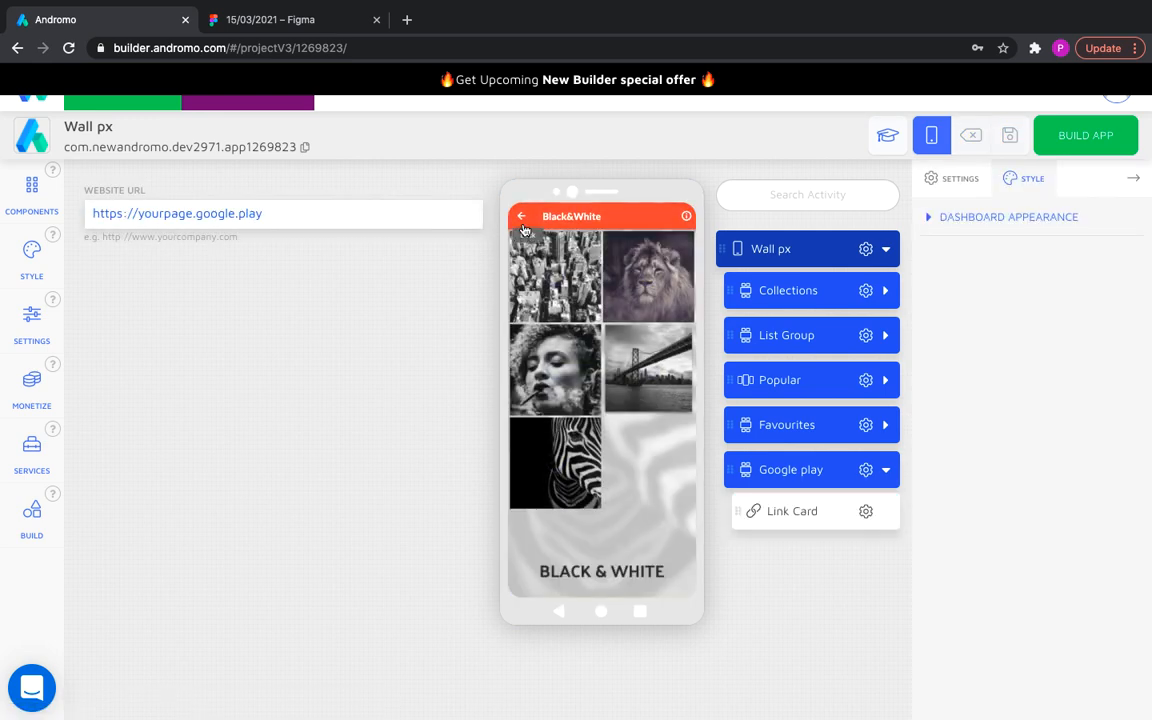